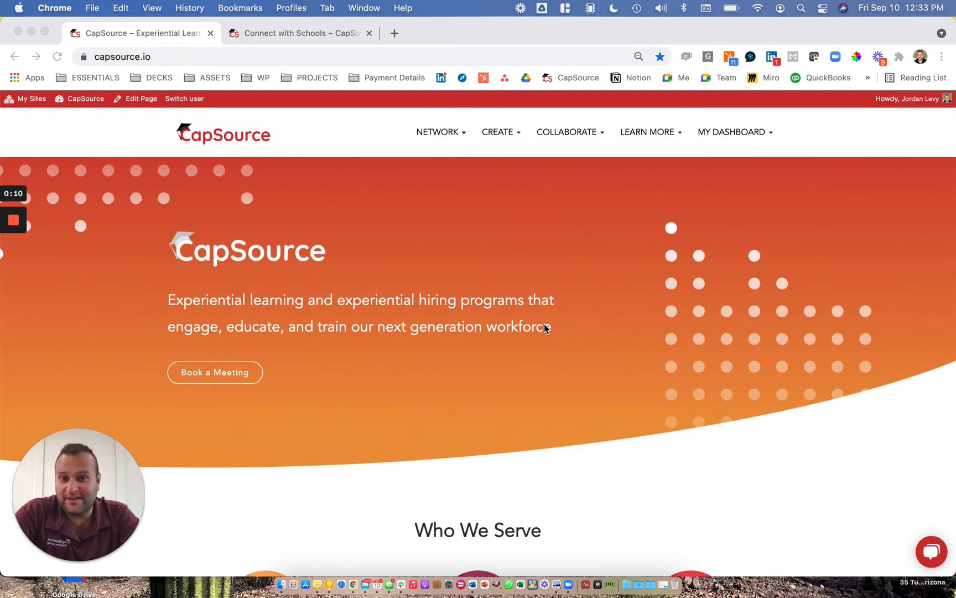
pyautogui.moveTo(584, 341)
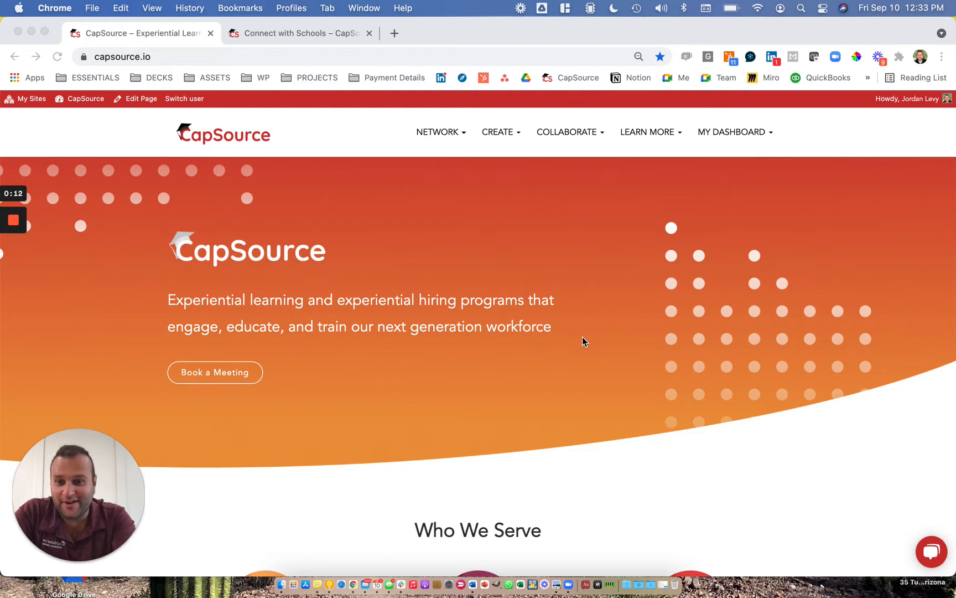
# Step: Scroll the homepage down to Who We Serve, showing Educators, Industry Partners and Students
pyautogui.scroll(-3)
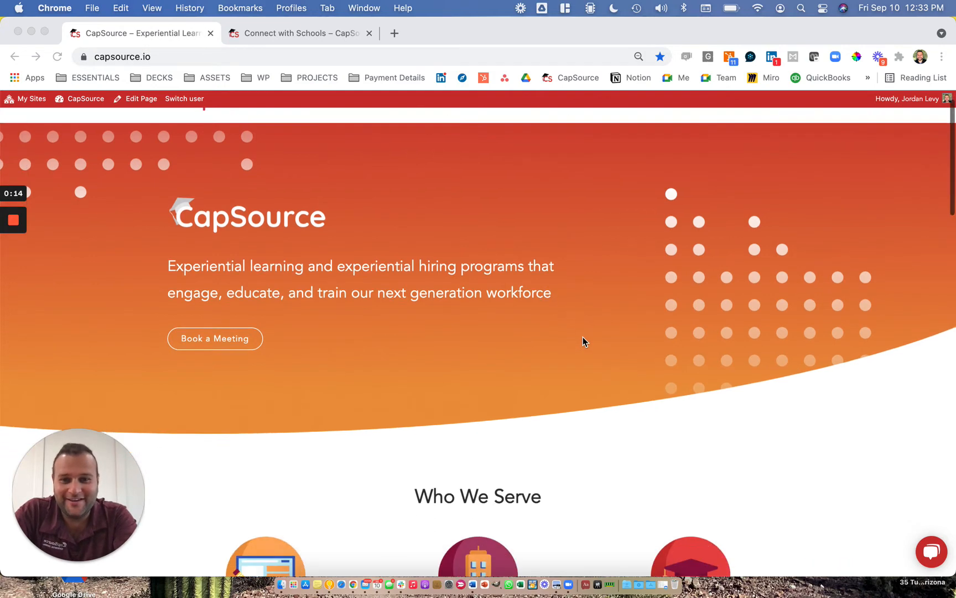
pyautogui.scroll(-3)
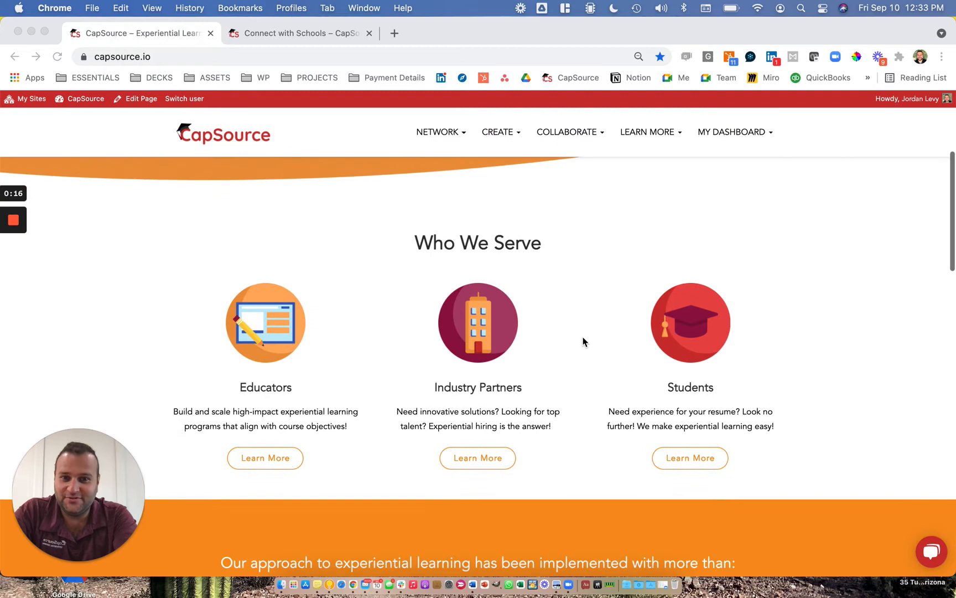
pyautogui.moveTo(449, 515)
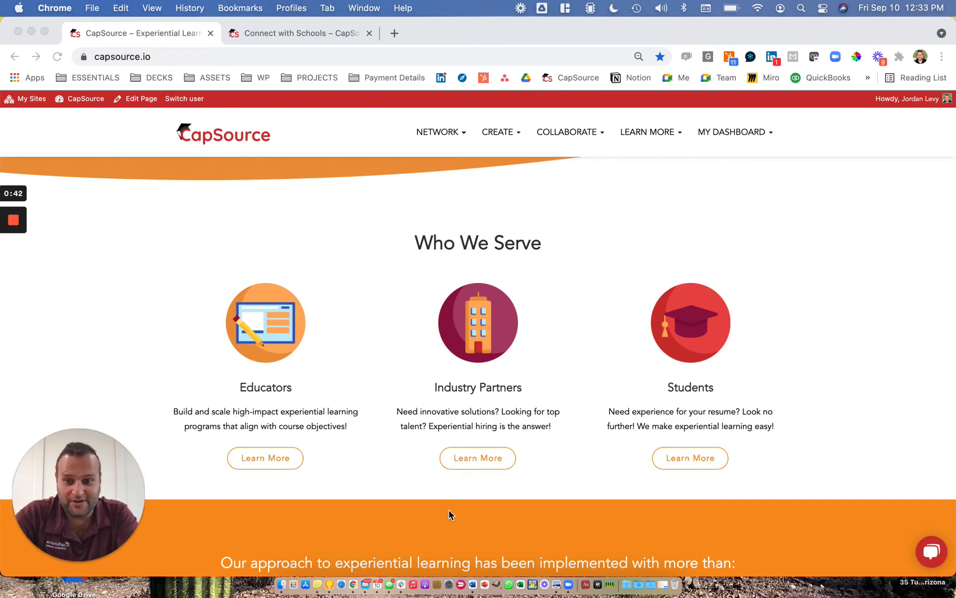
pyautogui.moveTo(295, 466)
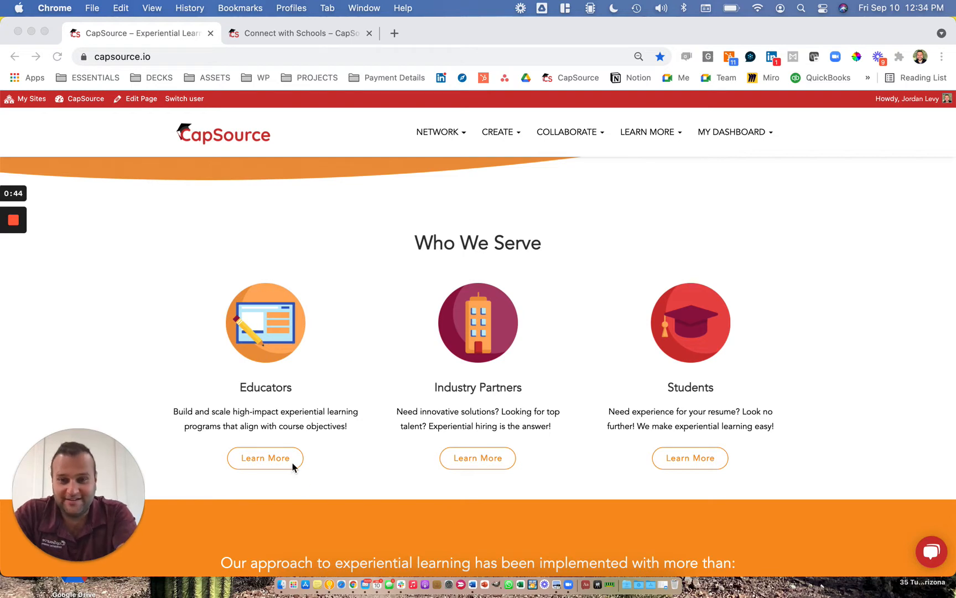
# Step: Open Learn More for Educators and scroll to the Starter, LITE and CONNECT pricing cards
pyautogui.click(264, 458)
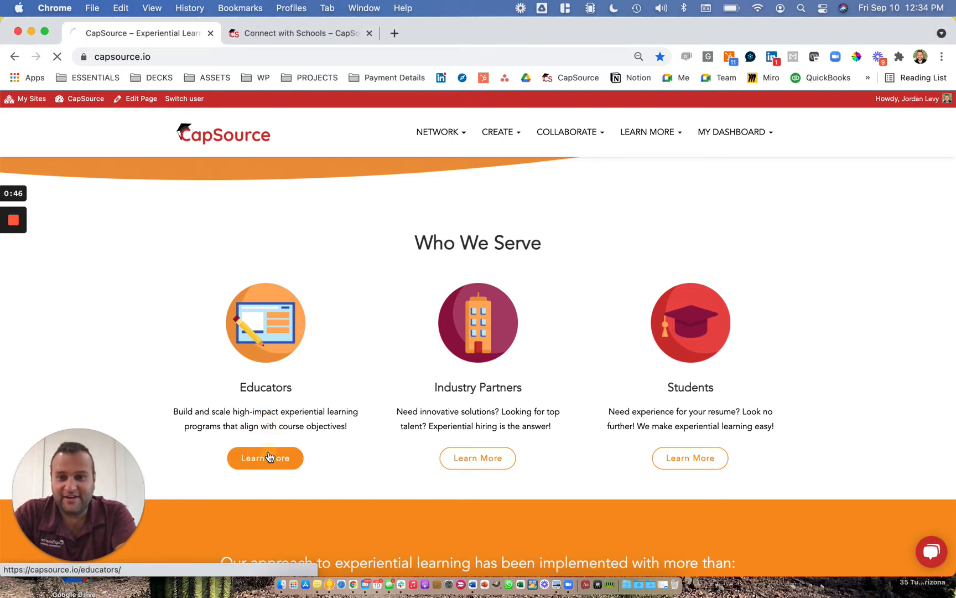
pyautogui.click(266, 459)
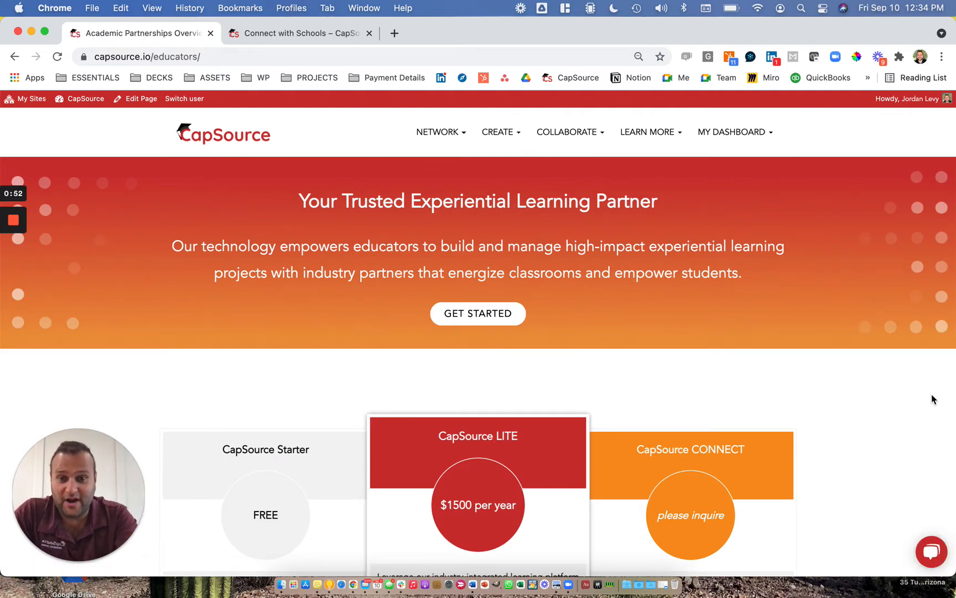
pyautogui.scroll(-3)
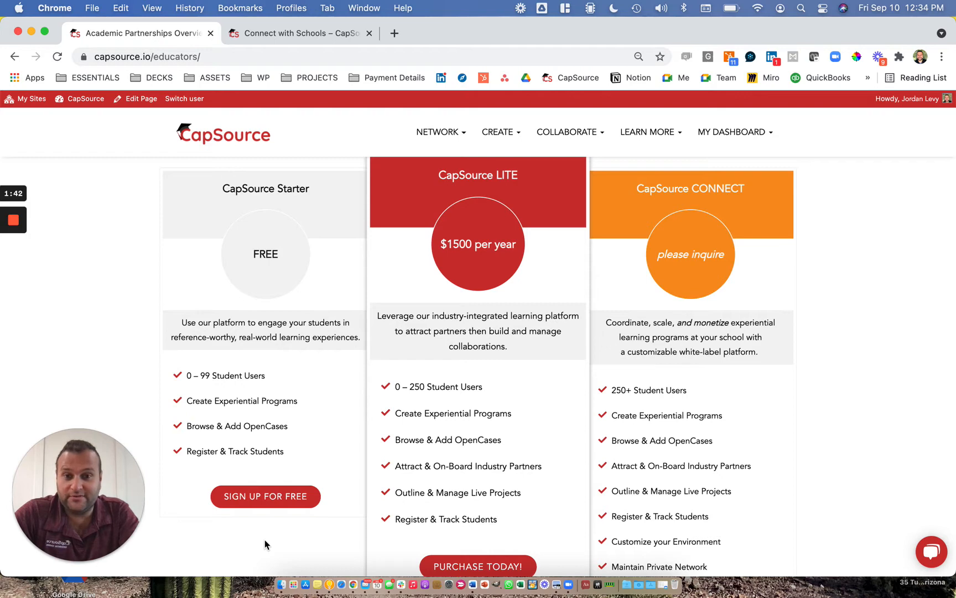
# Step: Scroll the educators page to the What is Experiential Learning? skills-to-outcomes diagram
pyautogui.scroll(-3)
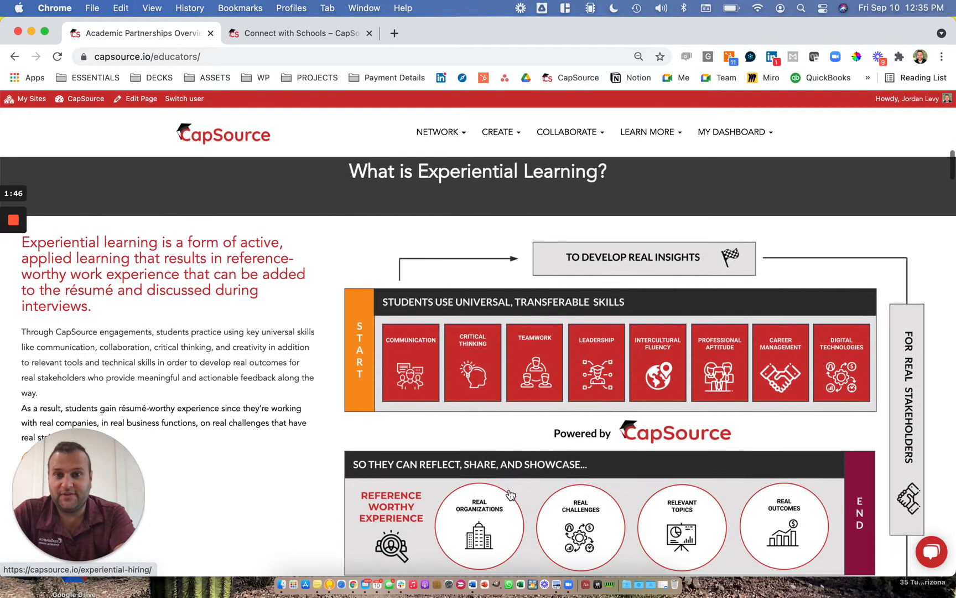
pyautogui.scroll(-3)
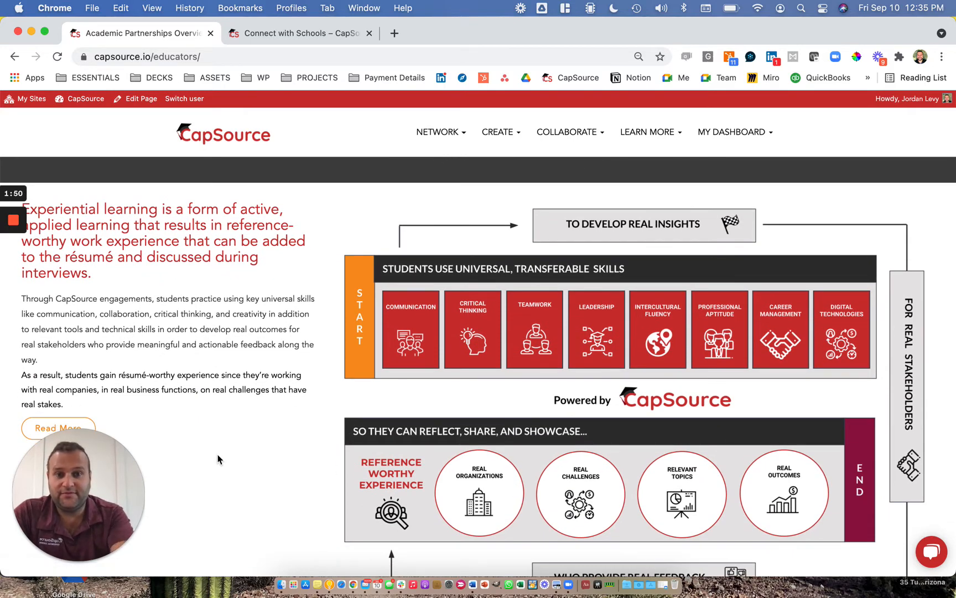
pyautogui.scroll(-3)
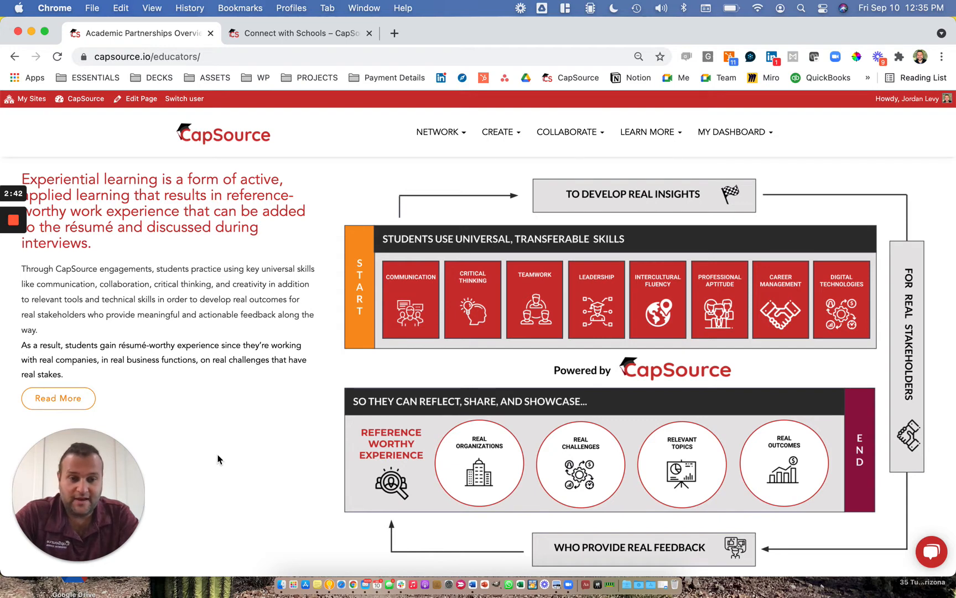
pyautogui.scroll(-3)
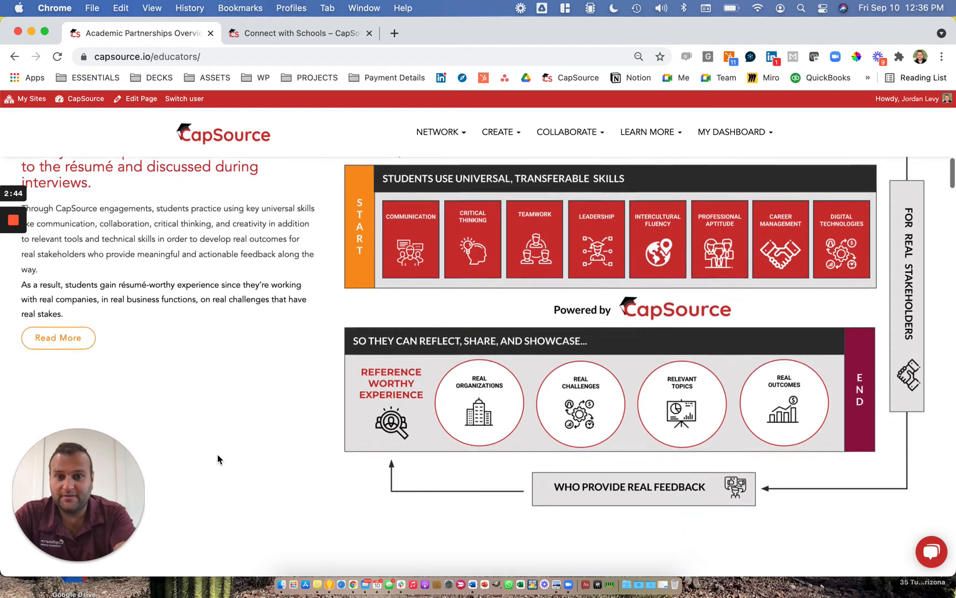
# Step: Scroll past the Starter OpenCases case studies to LITE's four program steps
pyautogui.scroll(-3)
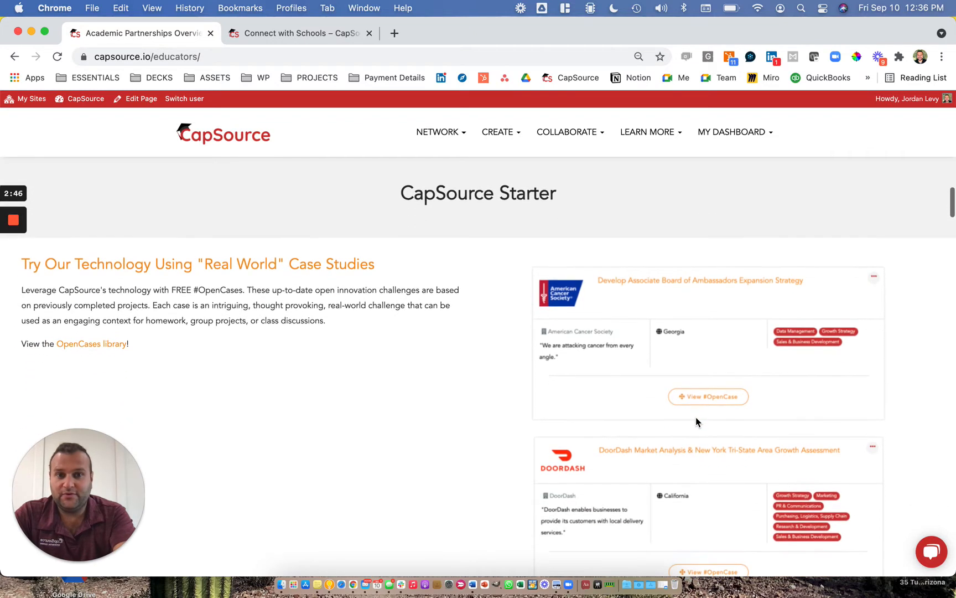
pyautogui.moveTo(396, 434)
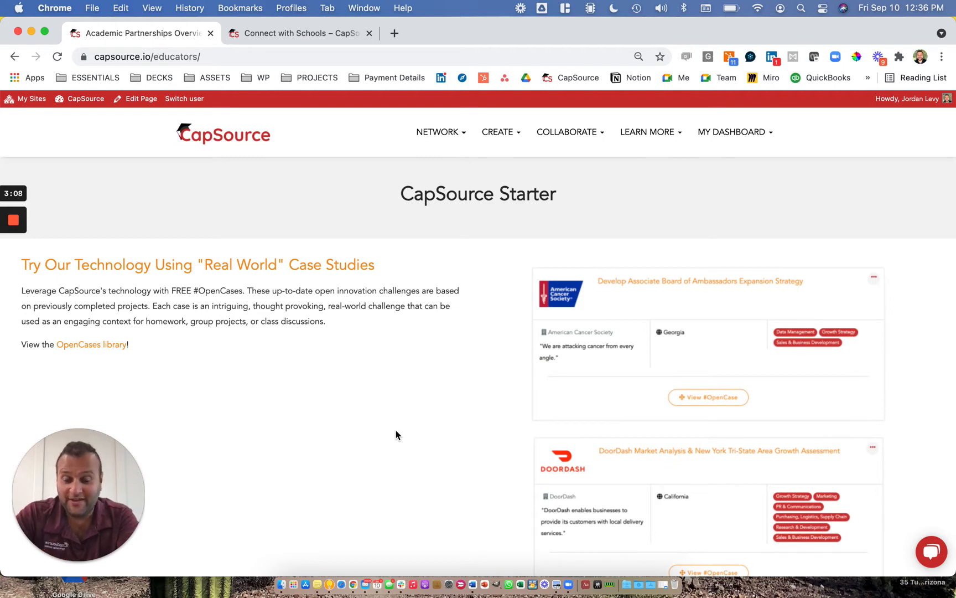
pyautogui.scroll(-3)
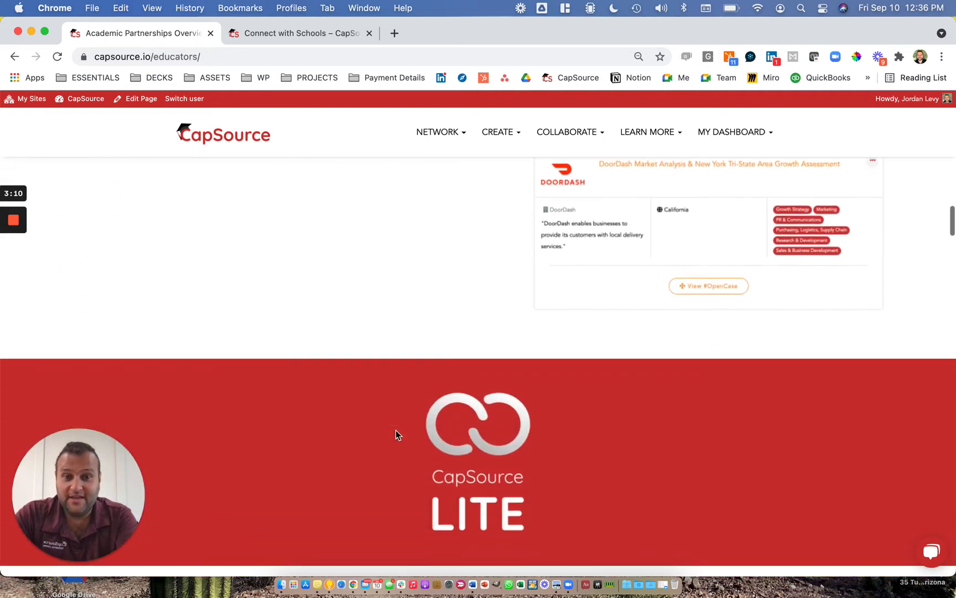
pyautogui.scroll(-3)
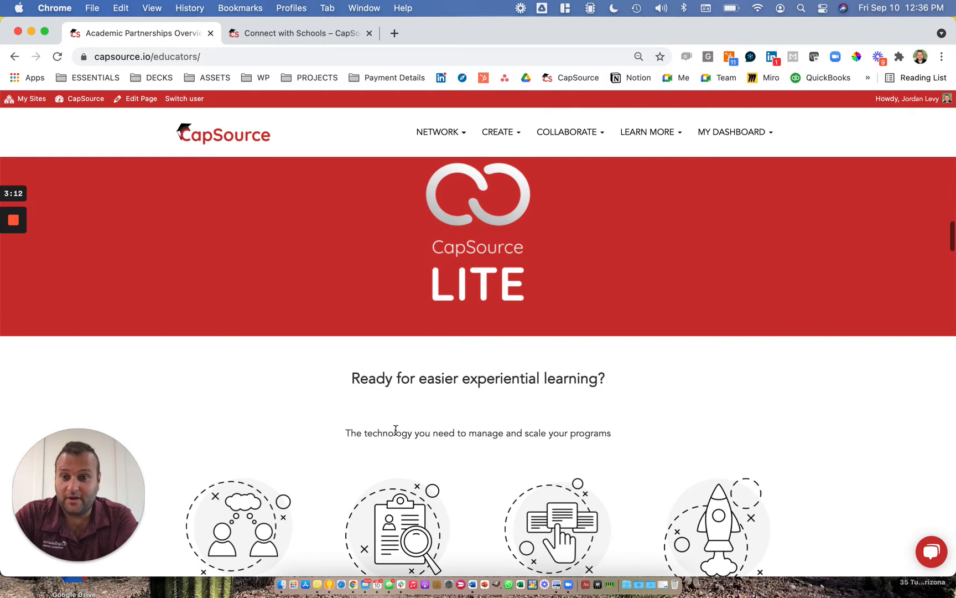
pyautogui.scroll(-3)
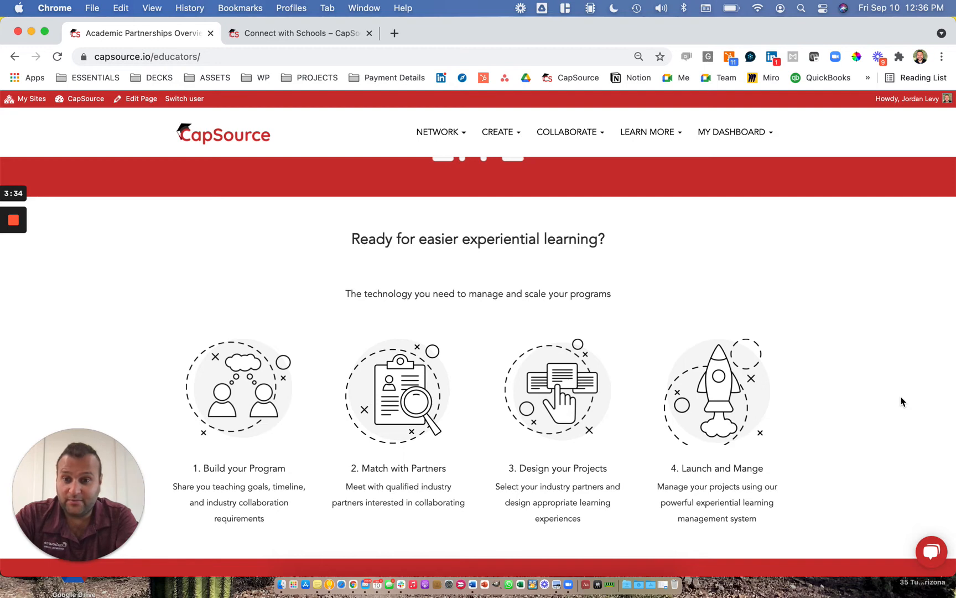
# Step: Scroll past the Capstone Project and Live Case formats to the Key Features heading
pyautogui.scroll(-3)
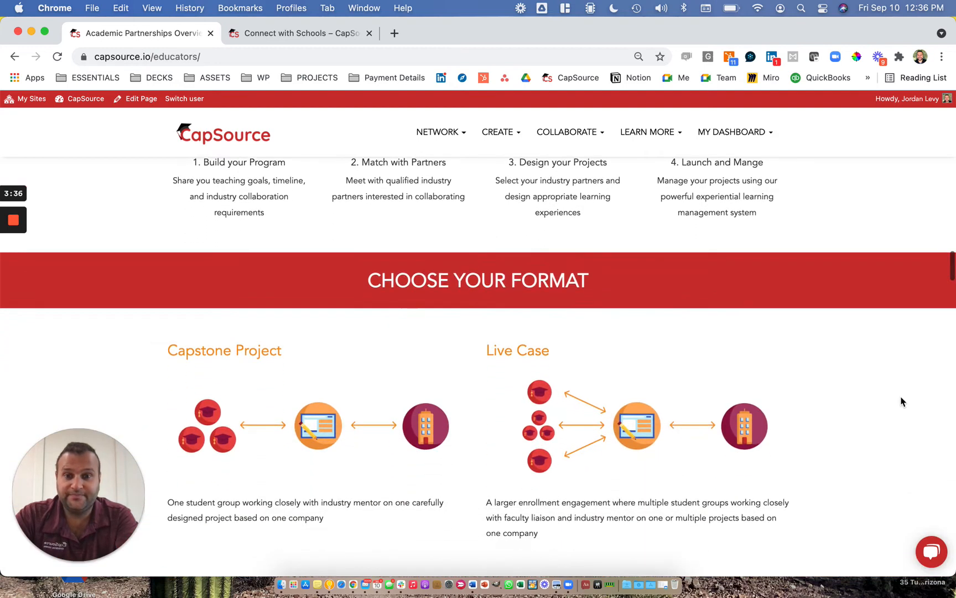
pyautogui.scroll(-3)
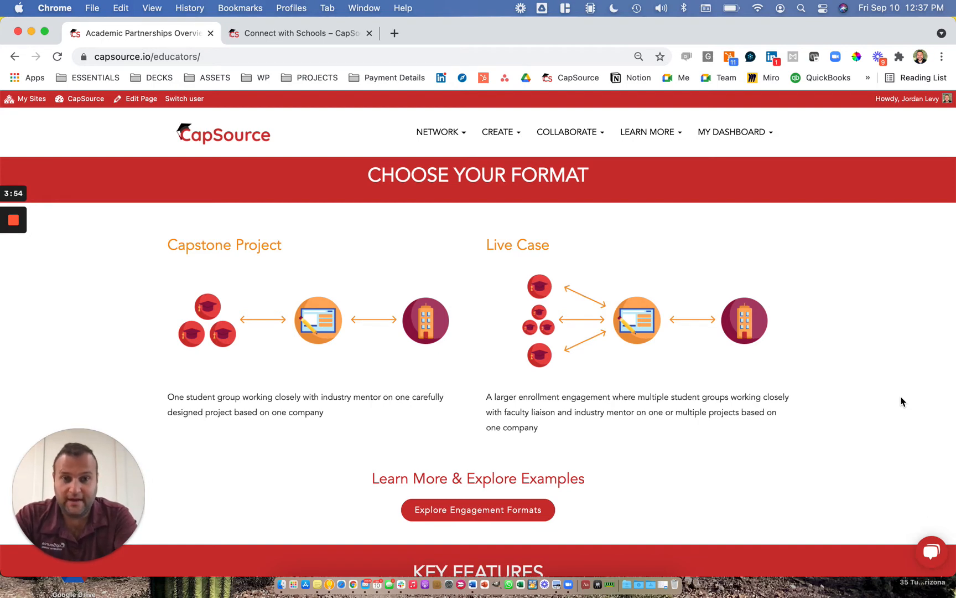
pyautogui.scroll(-3)
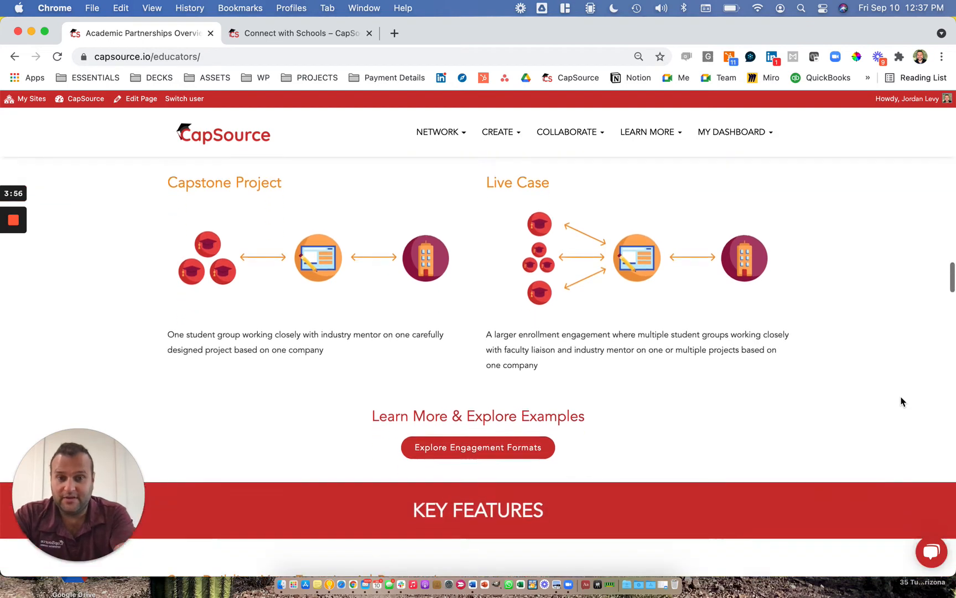
pyautogui.scroll(-3)
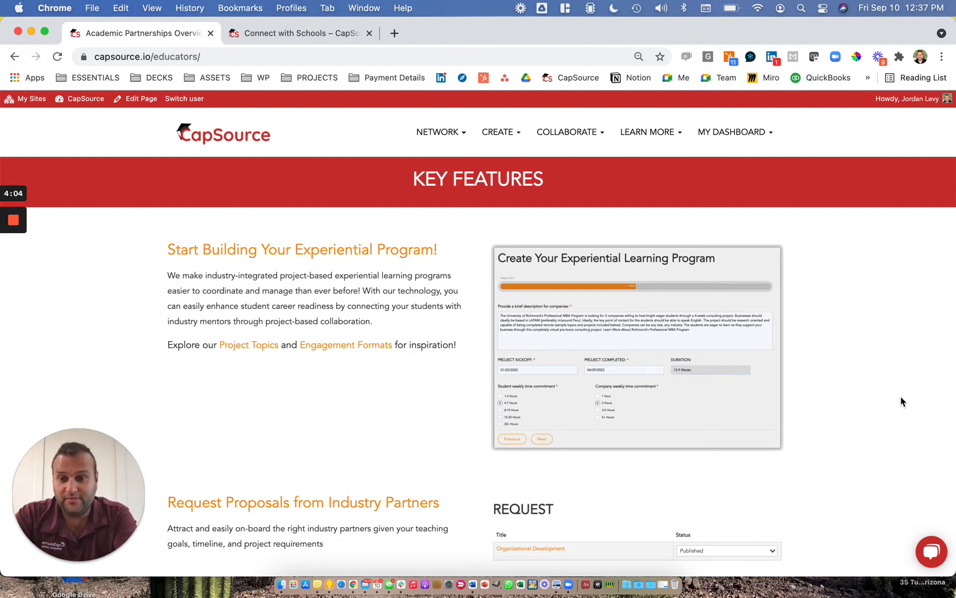
# Step: Scroll past Design High-Impact Projects to the Program Timeline's touchpoints and due dates
pyautogui.scroll(-3)
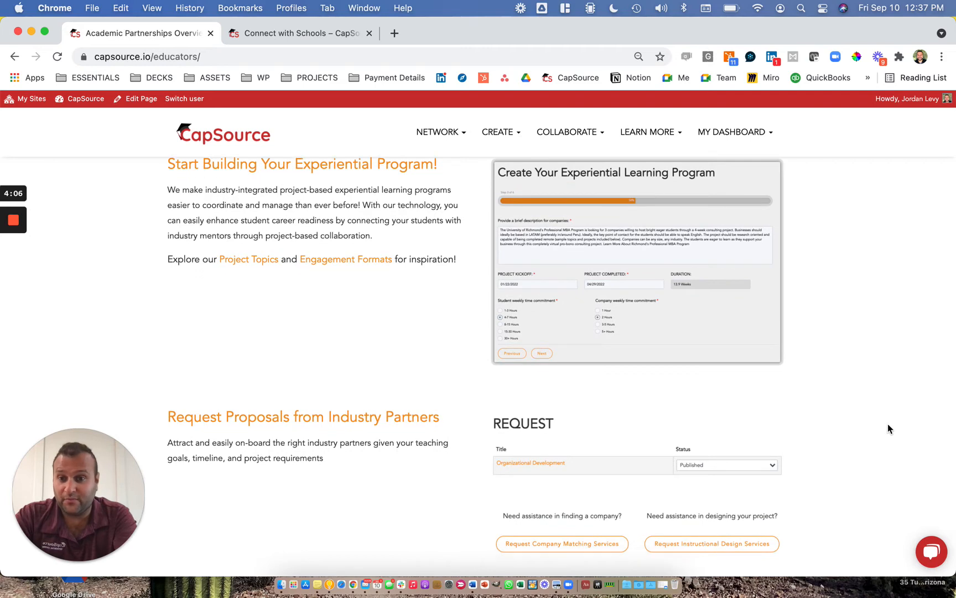
pyautogui.scroll(-3)
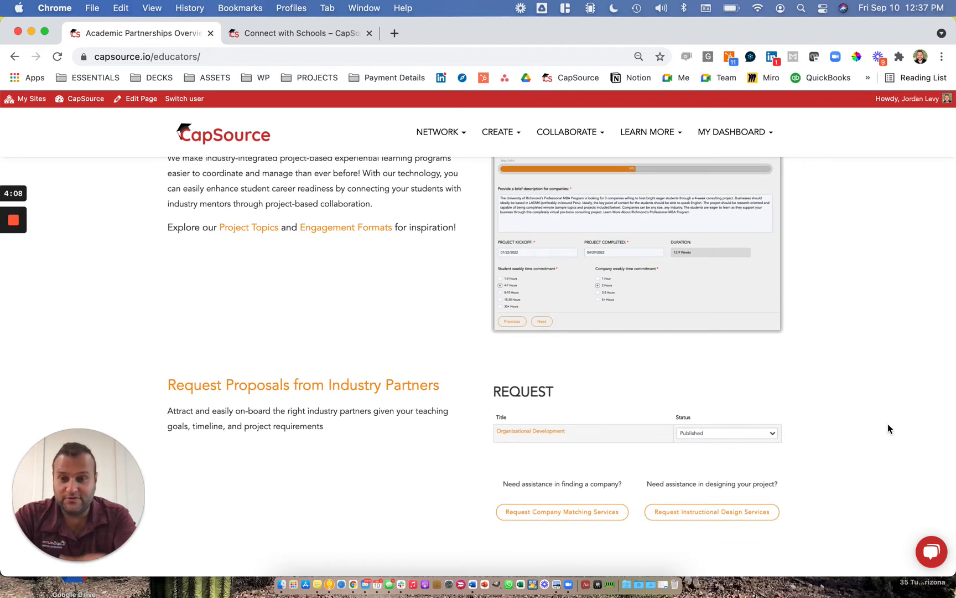
pyautogui.scroll(-3)
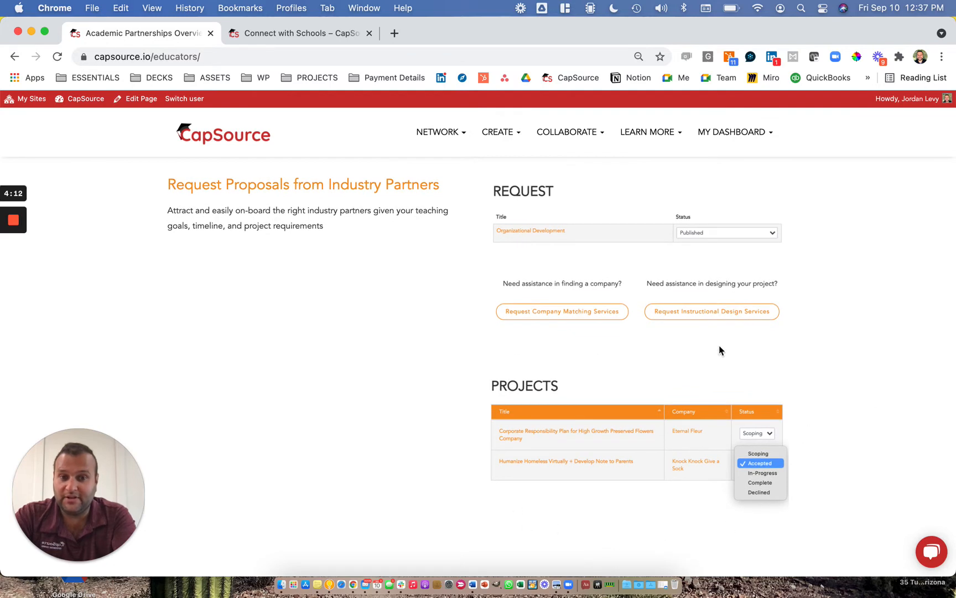
pyautogui.moveTo(865, 369)
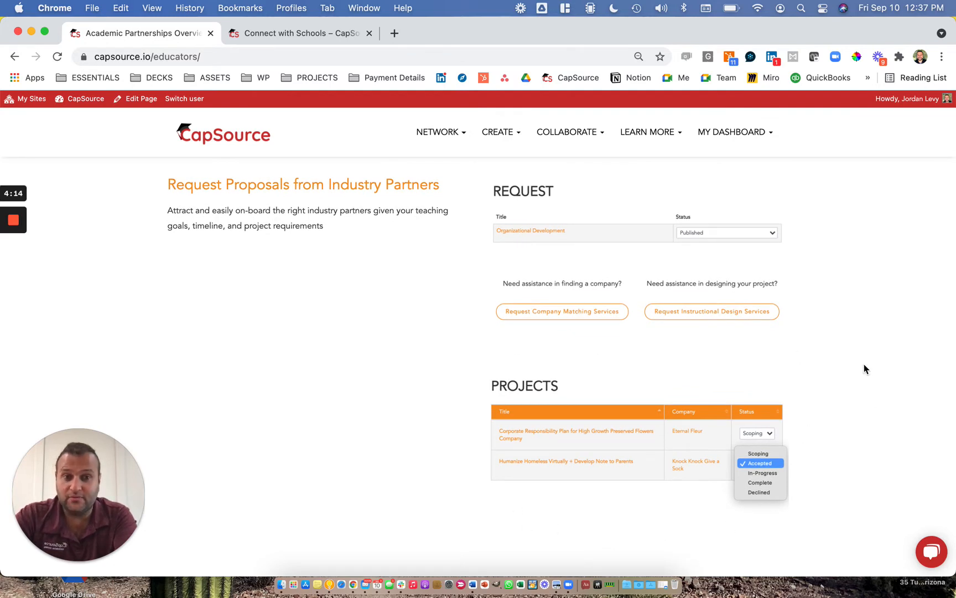
pyautogui.scroll(-3)
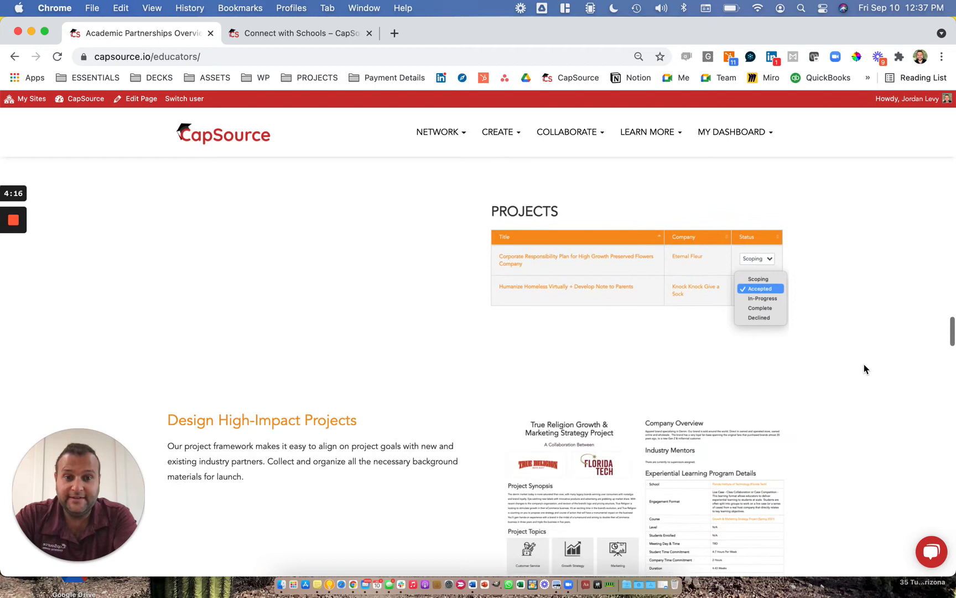
pyautogui.scroll(-3)
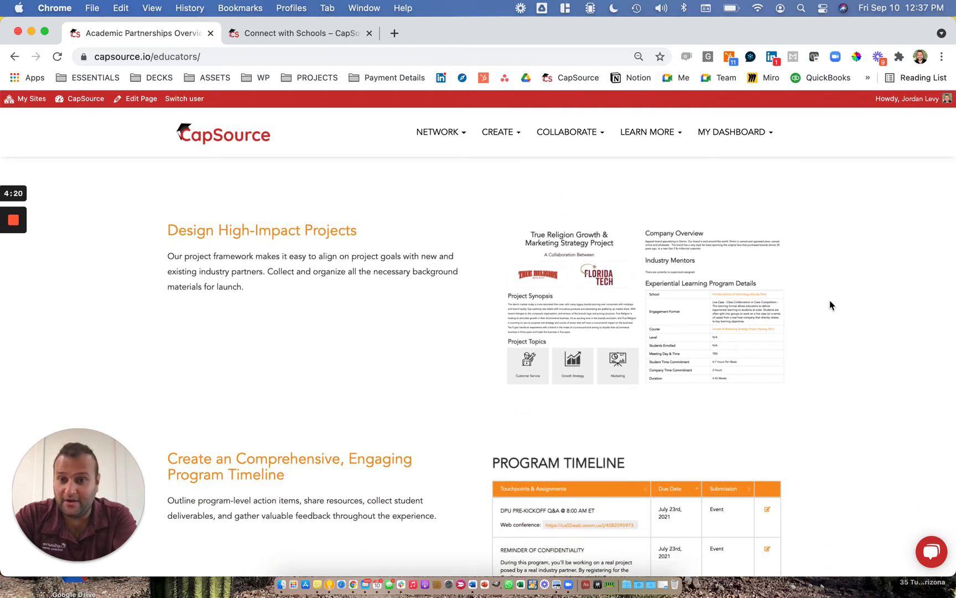
pyautogui.moveTo(861, 310)
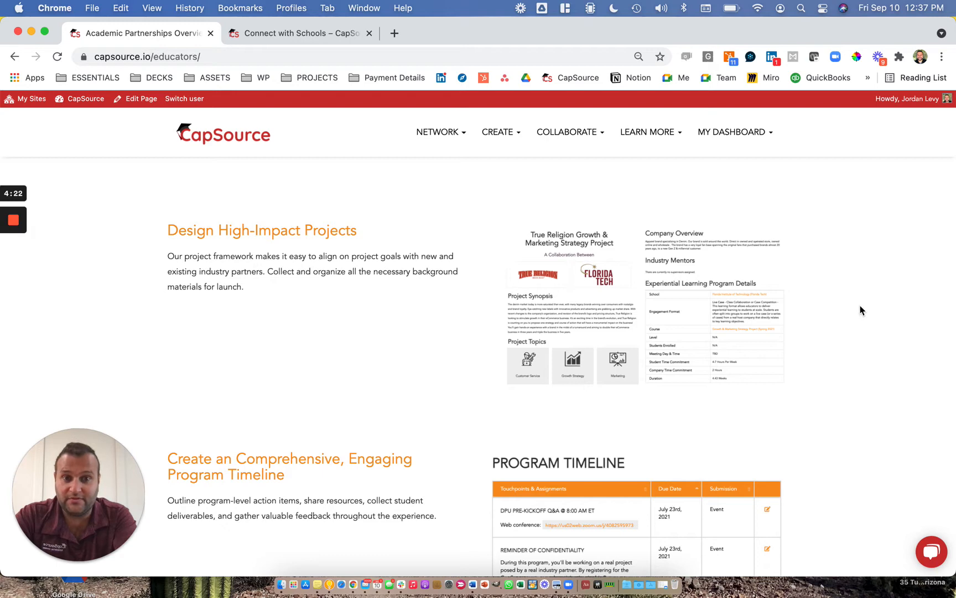
pyautogui.scroll(-3)
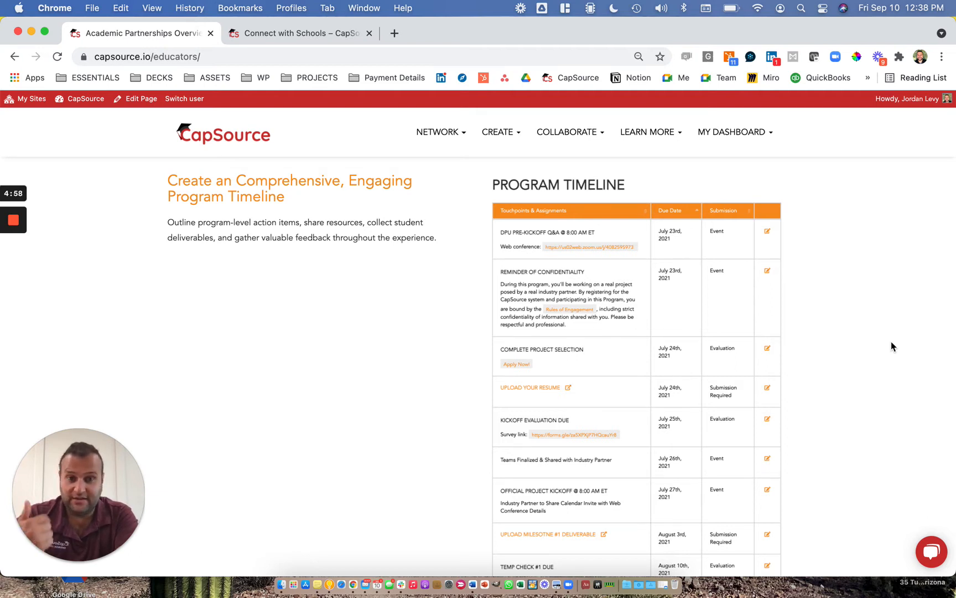
# Step: Scroll through the On-Board Students, Track Student Progress and Issue Badges sections
pyautogui.scroll(-3)
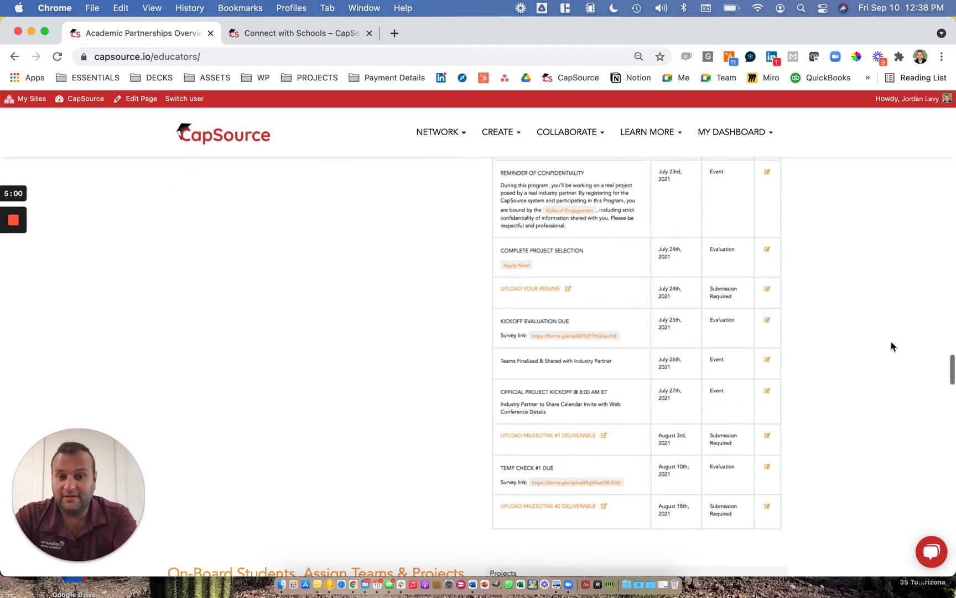
pyautogui.scroll(-3)
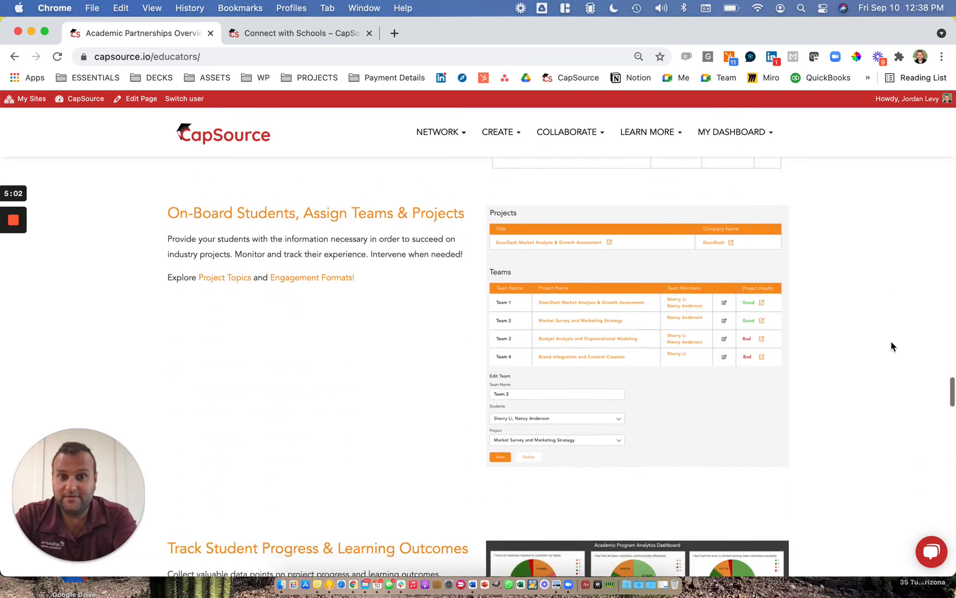
pyautogui.scroll(-3)
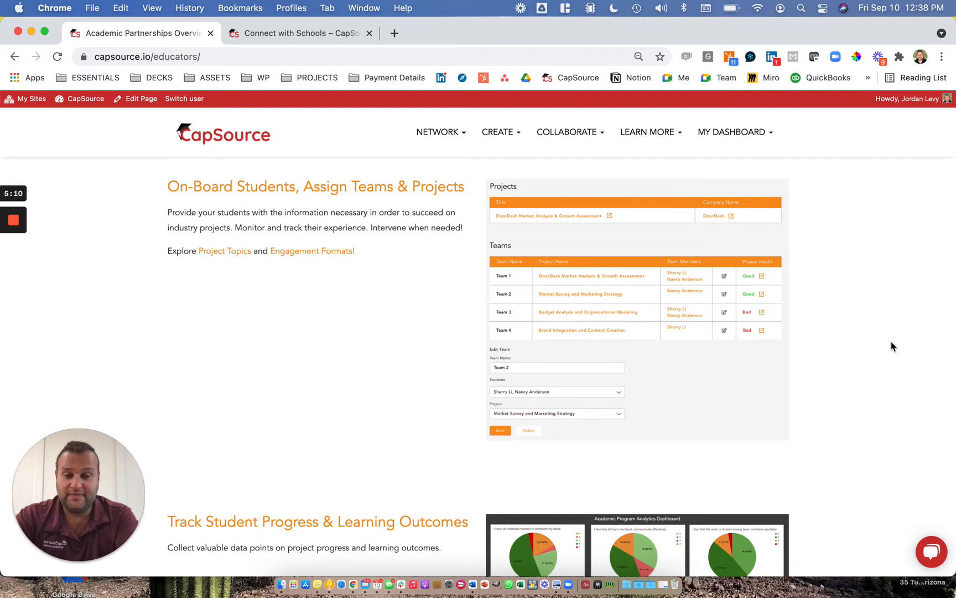
pyautogui.scroll(-3)
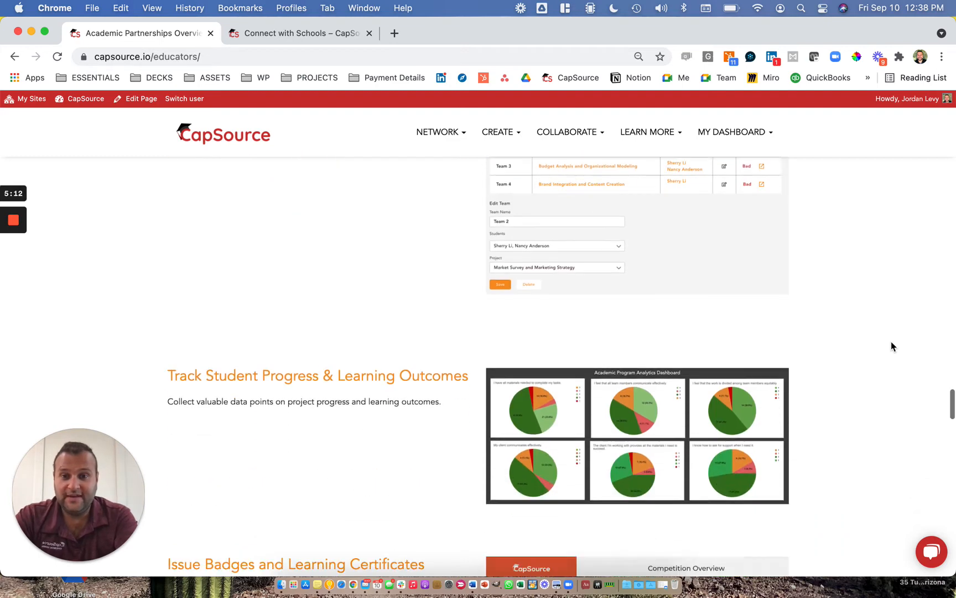
pyautogui.scroll(-3)
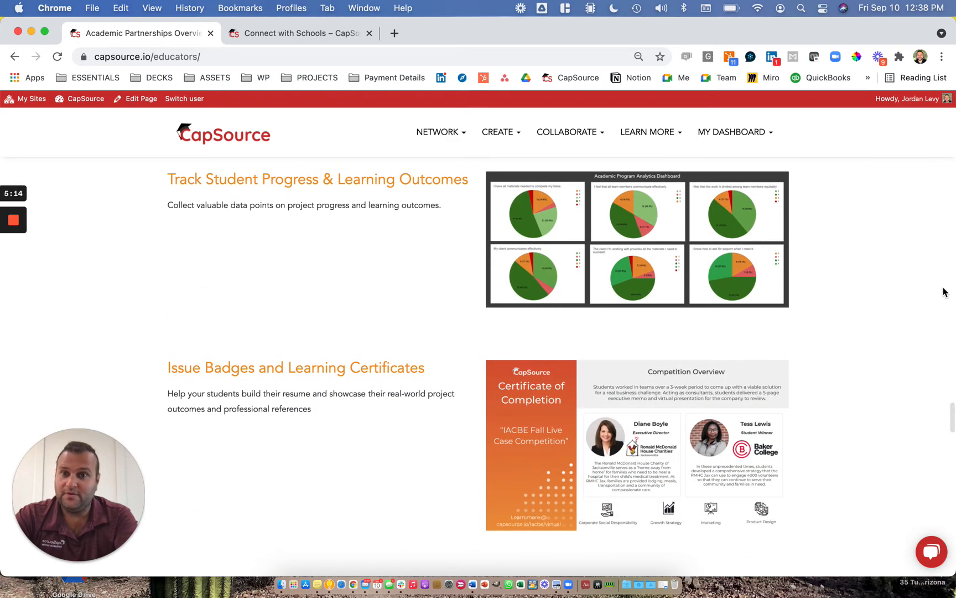
pyautogui.moveTo(940, 288)
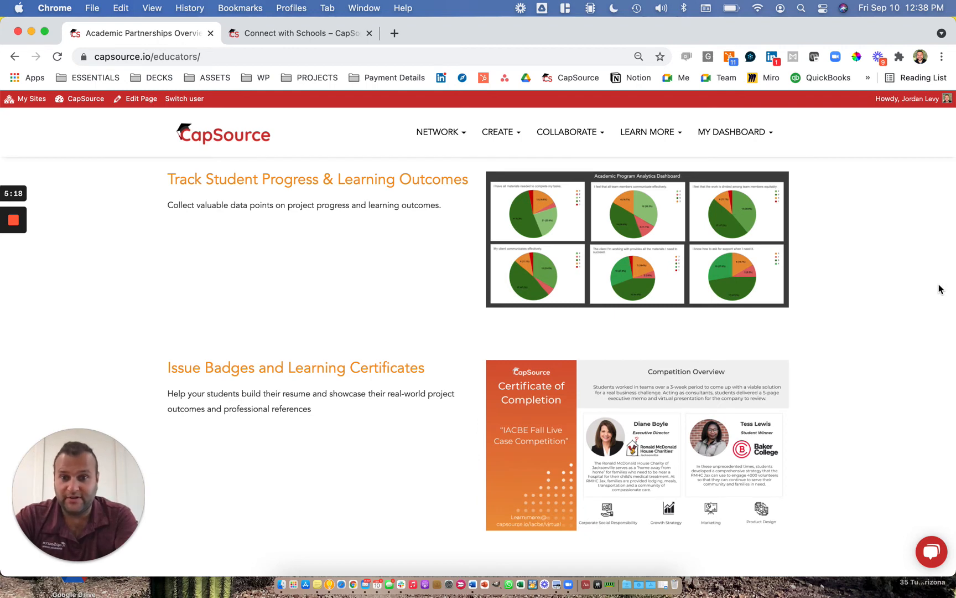
pyautogui.scroll(-3)
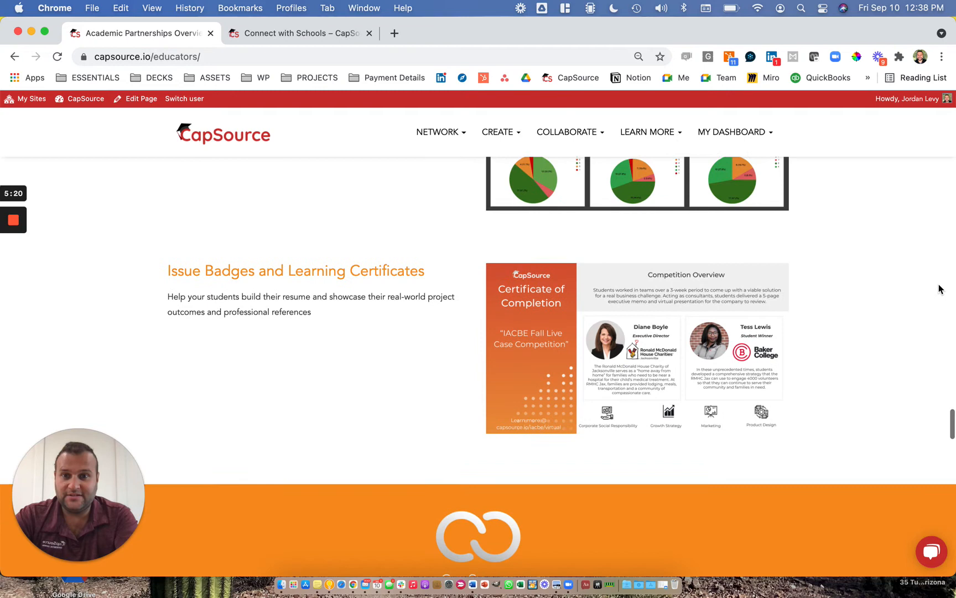
pyautogui.scroll(3)
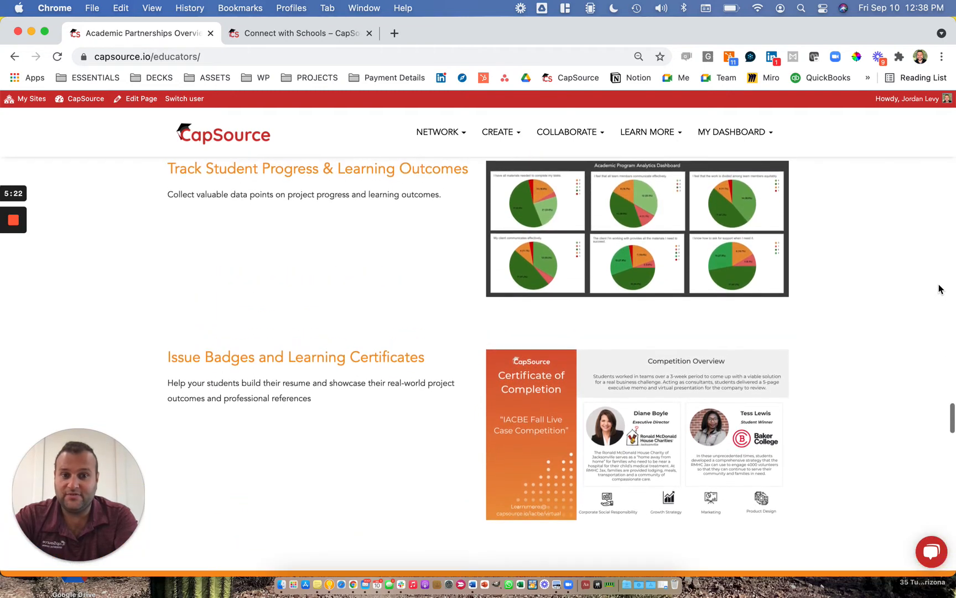
pyautogui.scroll(-3)
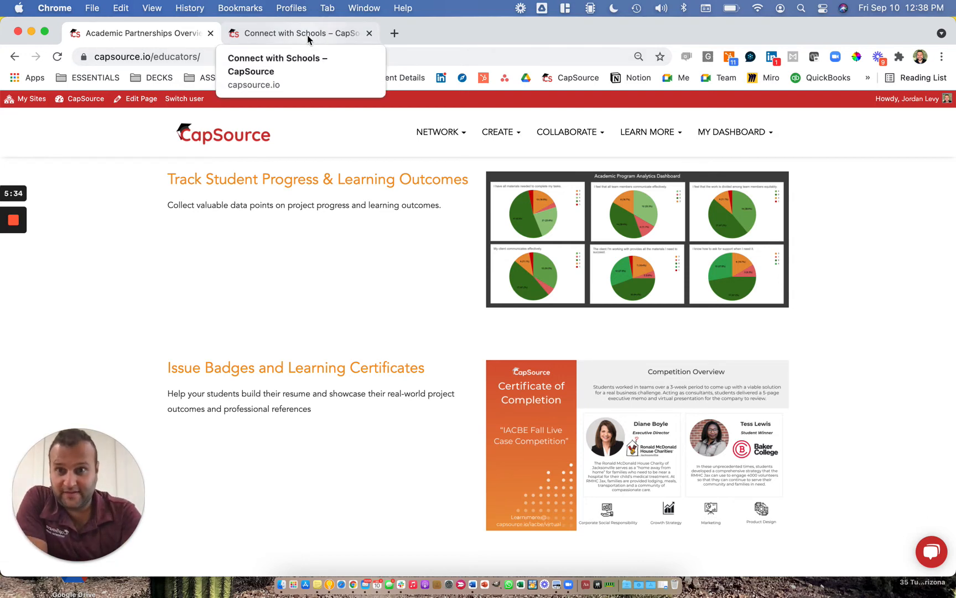
pyautogui.click(299, 33)
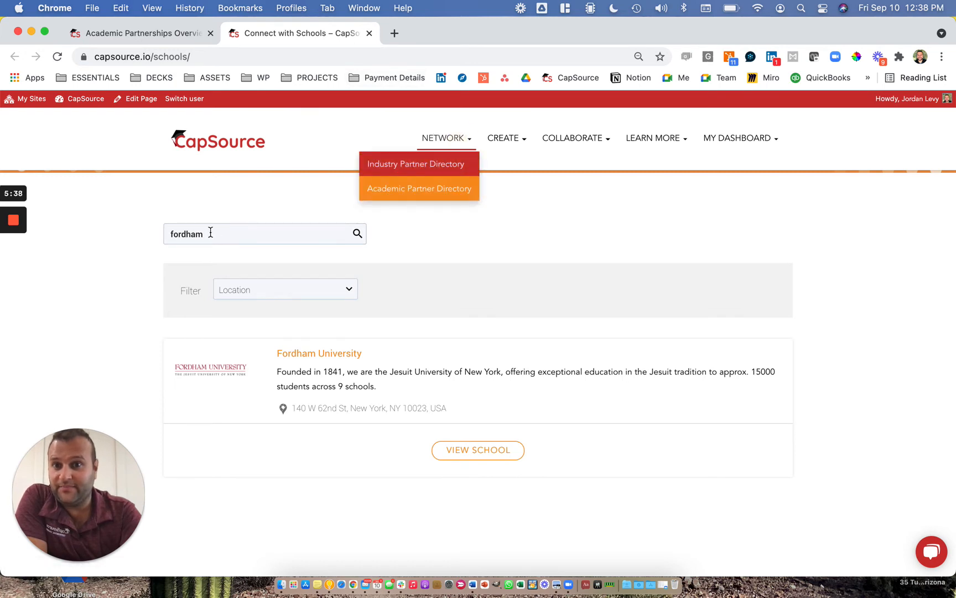
pyautogui.moveTo(318, 353)
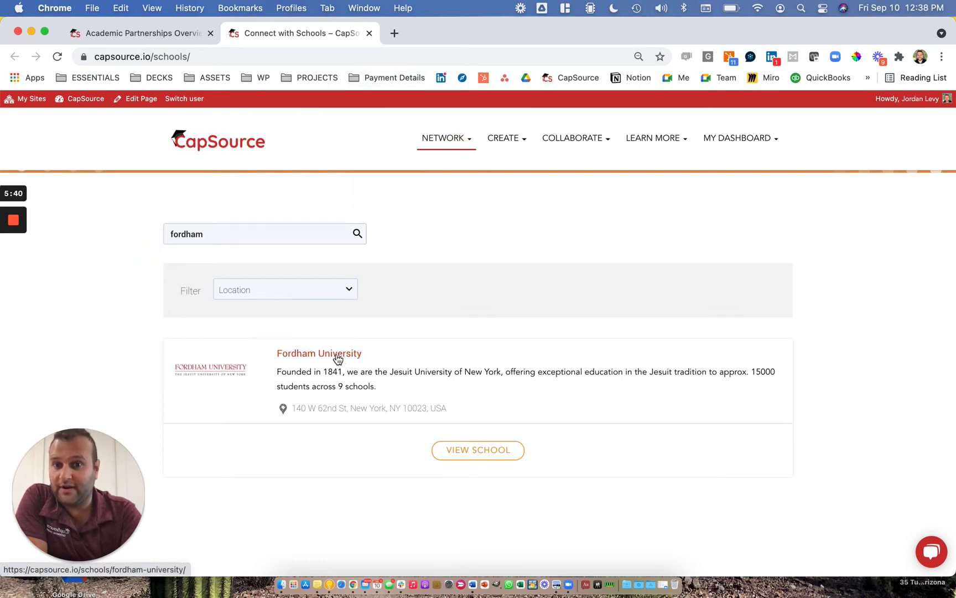
pyautogui.click(319, 353)
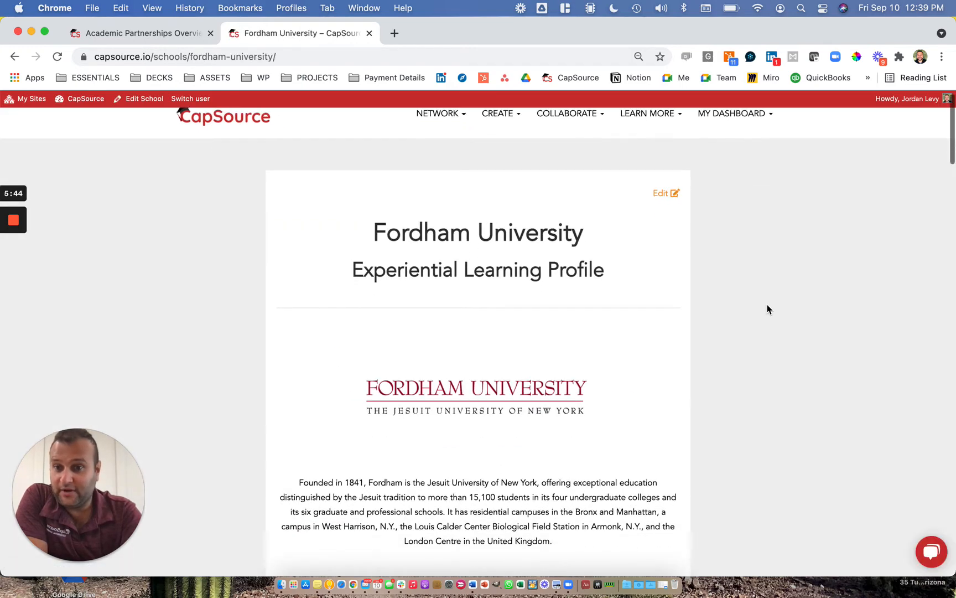
pyautogui.scroll(-3)
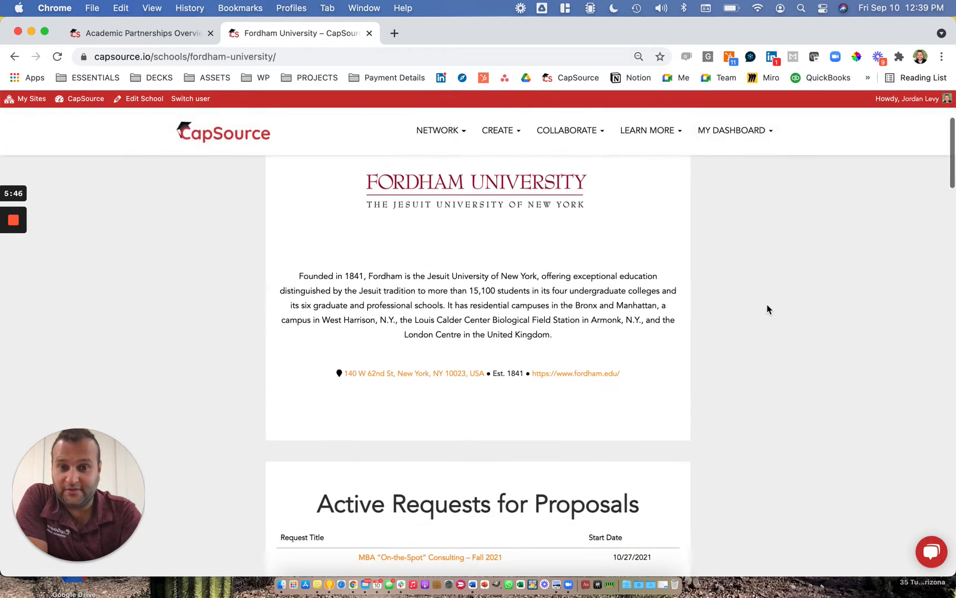
pyautogui.scroll(-3)
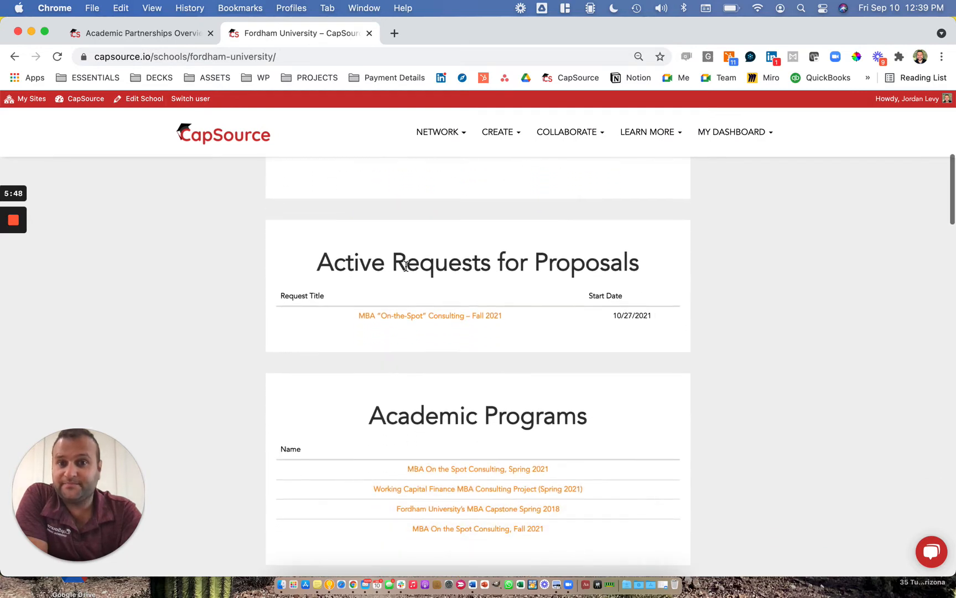
pyautogui.scroll(3)
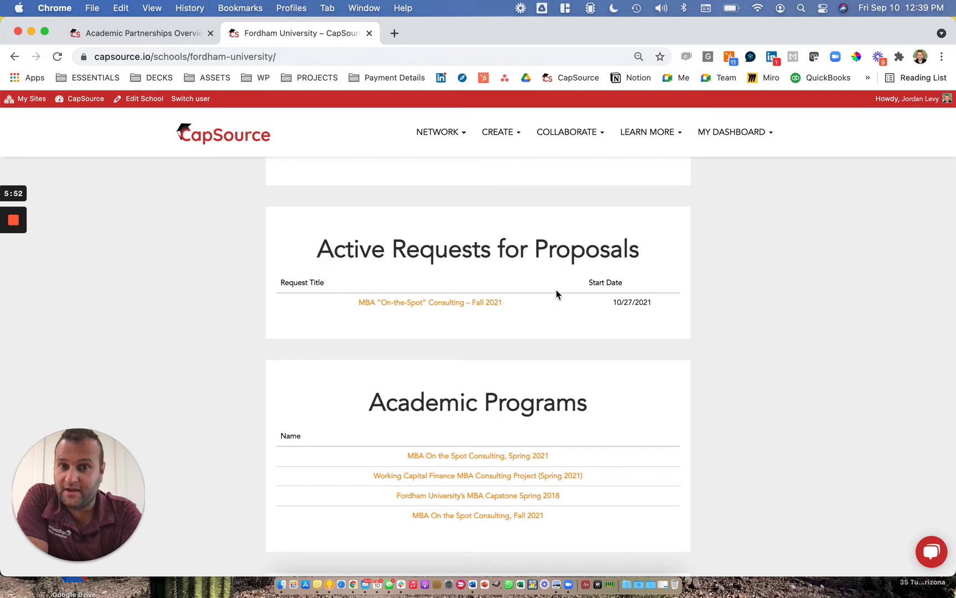
# Step: Scroll to Academic Programs and open MBA On the Spot Consulting, Spring 2021
pyautogui.scroll(-3)
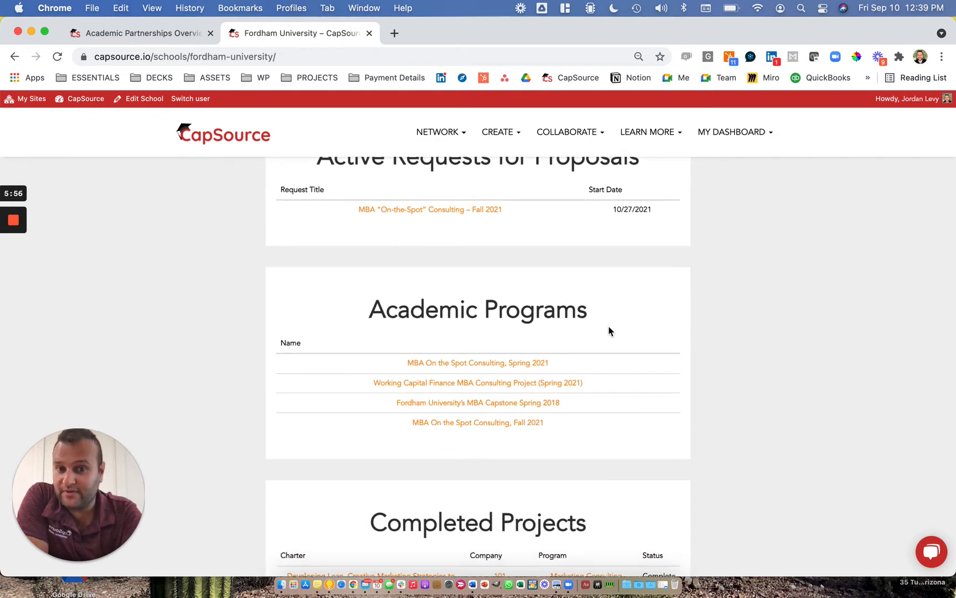
pyautogui.scroll(-3)
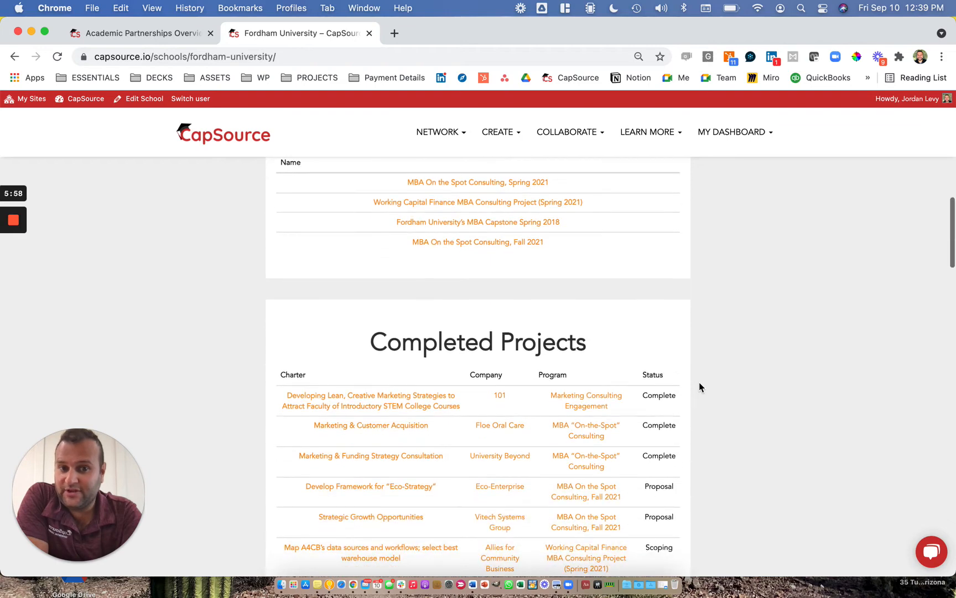
pyautogui.scroll(3)
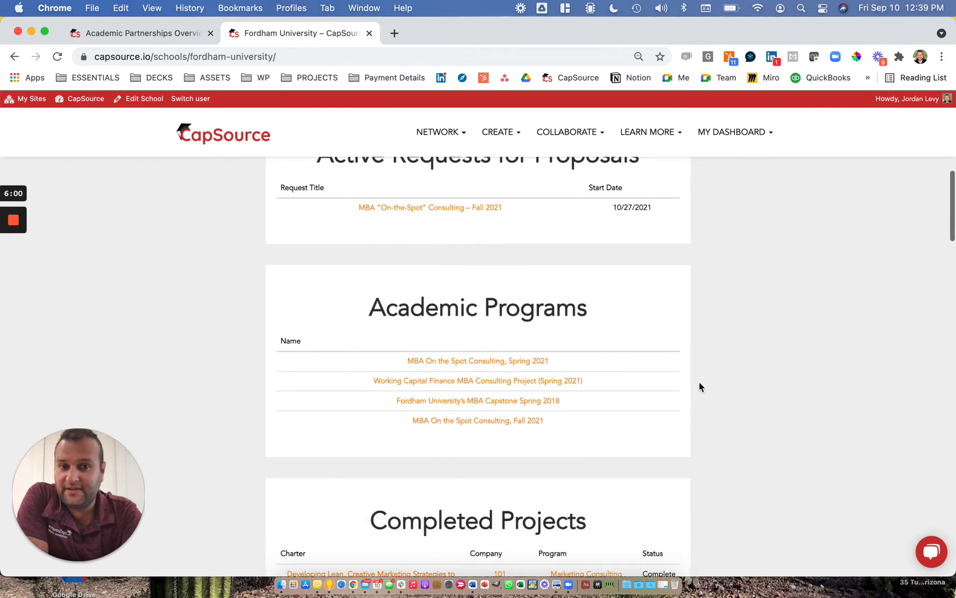
pyautogui.moveTo(488, 358)
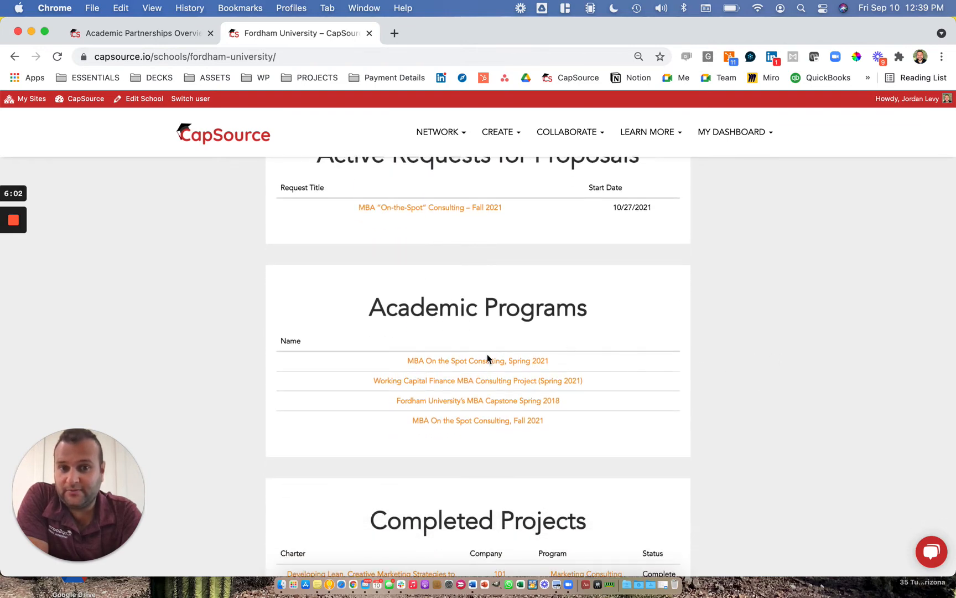
pyautogui.click(476, 360)
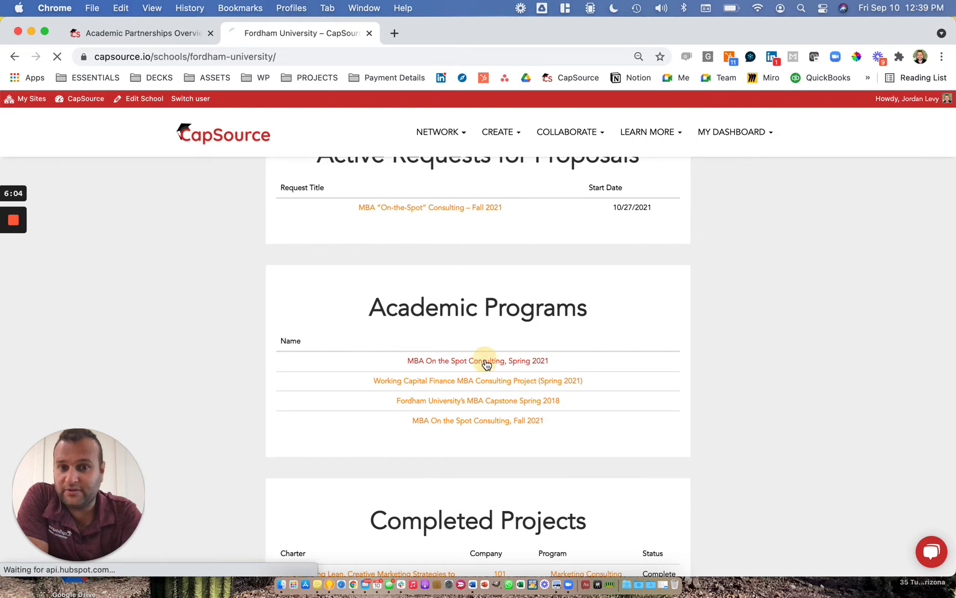
pyautogui.click(477, 360)
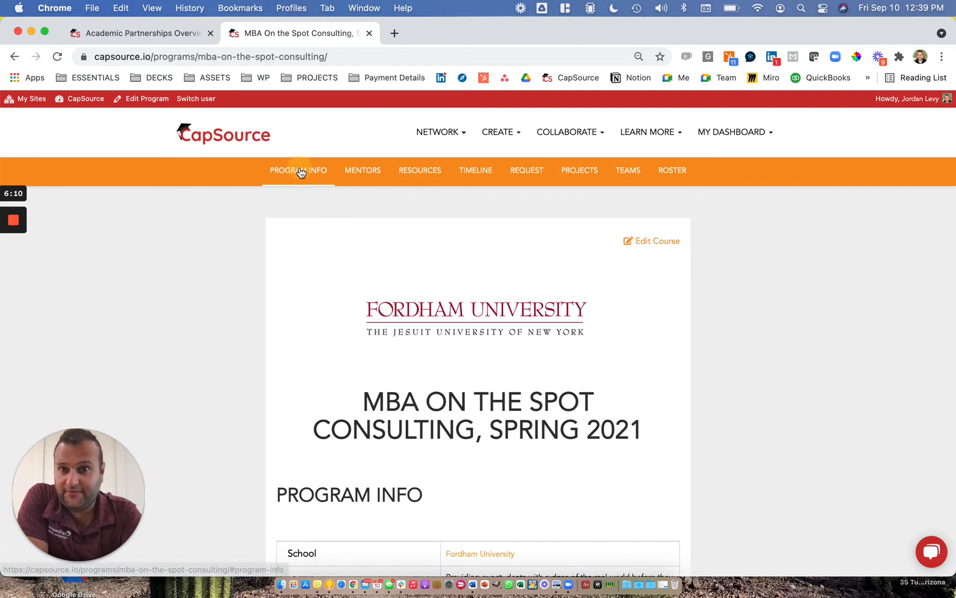
# Step: Scroll past Program Info and Academic Mentors, jump to Resources, then reach the Timeline
pyautogui.scroll(-3)
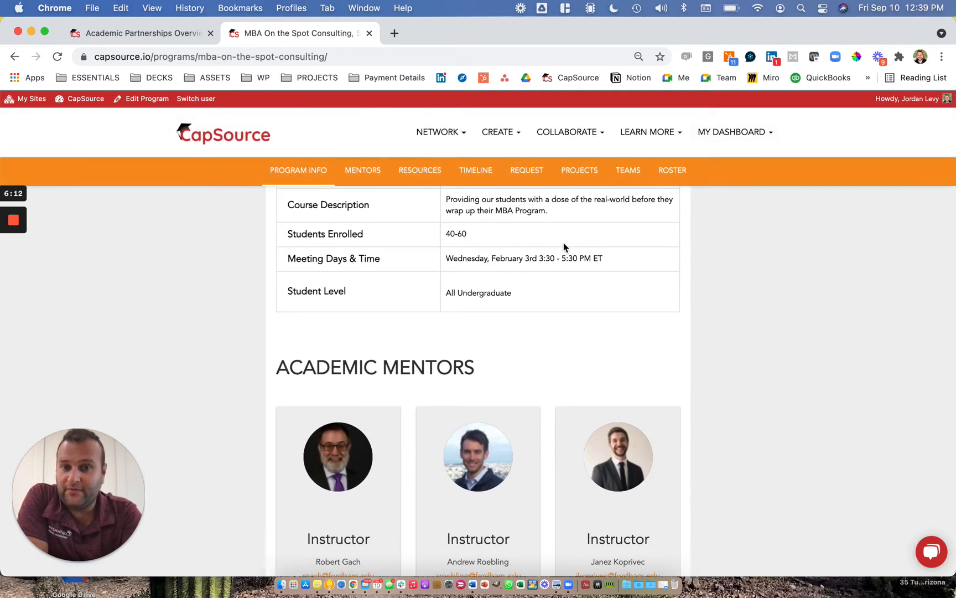
pyautogui.scroll(-3)
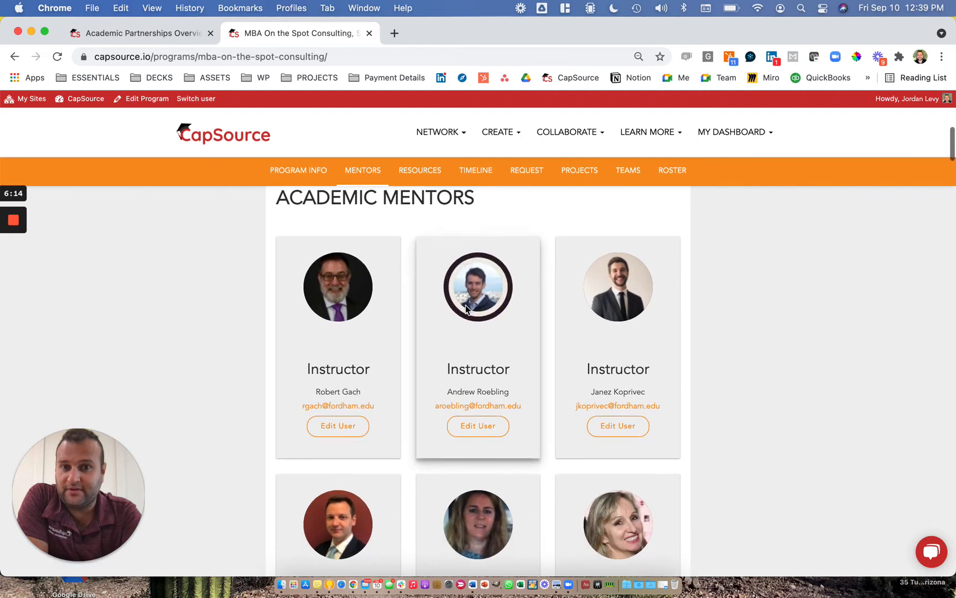
pyautogui.click(418, 170)
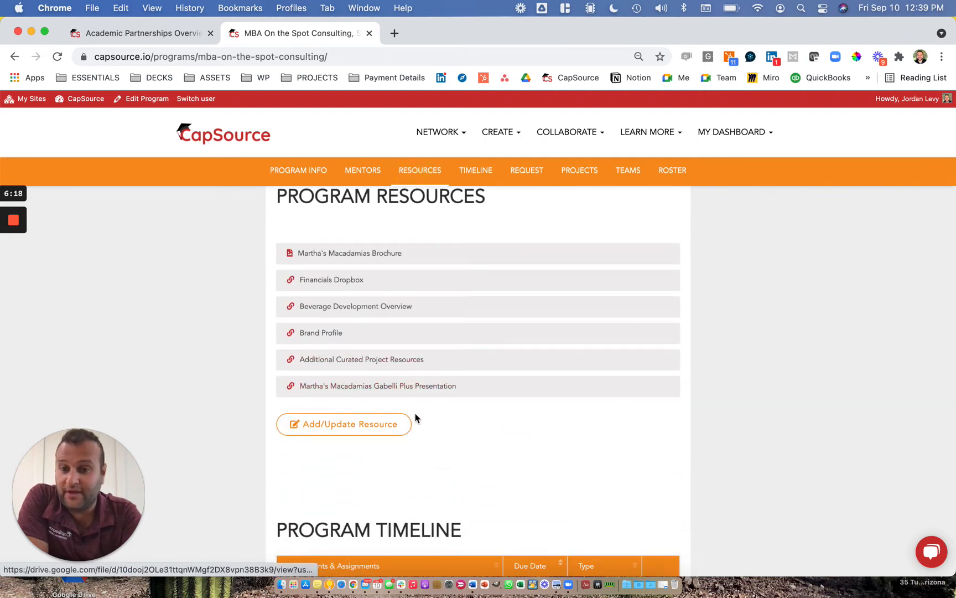
pyautogui.moveTo(452, 420)
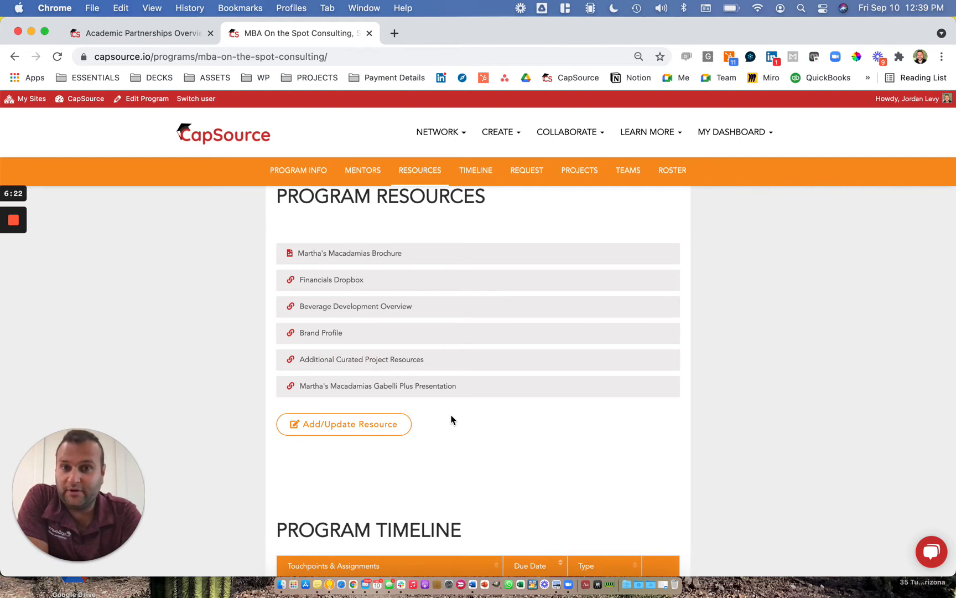
pyautogui.scroll(-3)
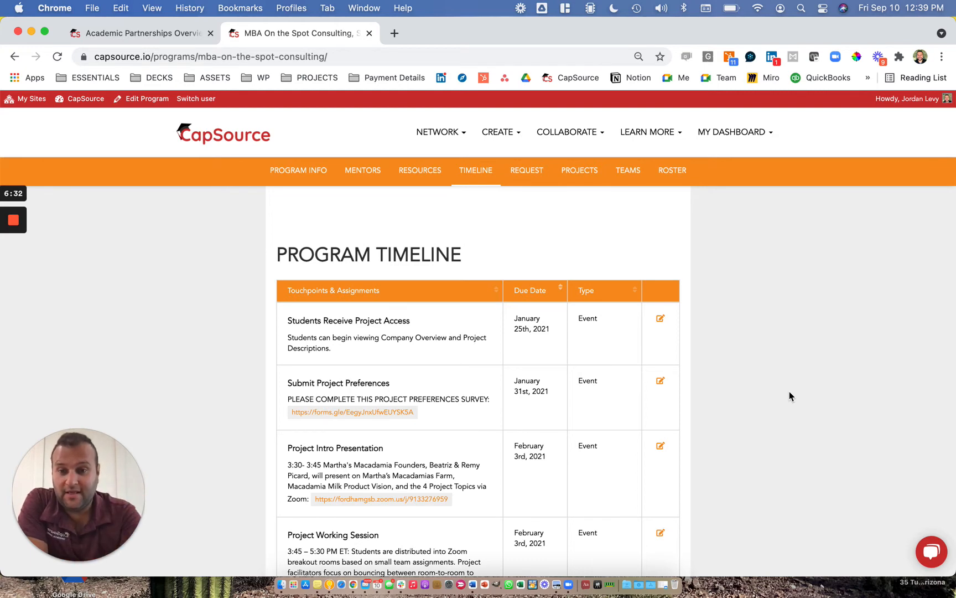
# Step: Scroll through the Timeline to the end-of-project evaluation, then jump to the REQUEST section
pyautogui.scroll(-3)
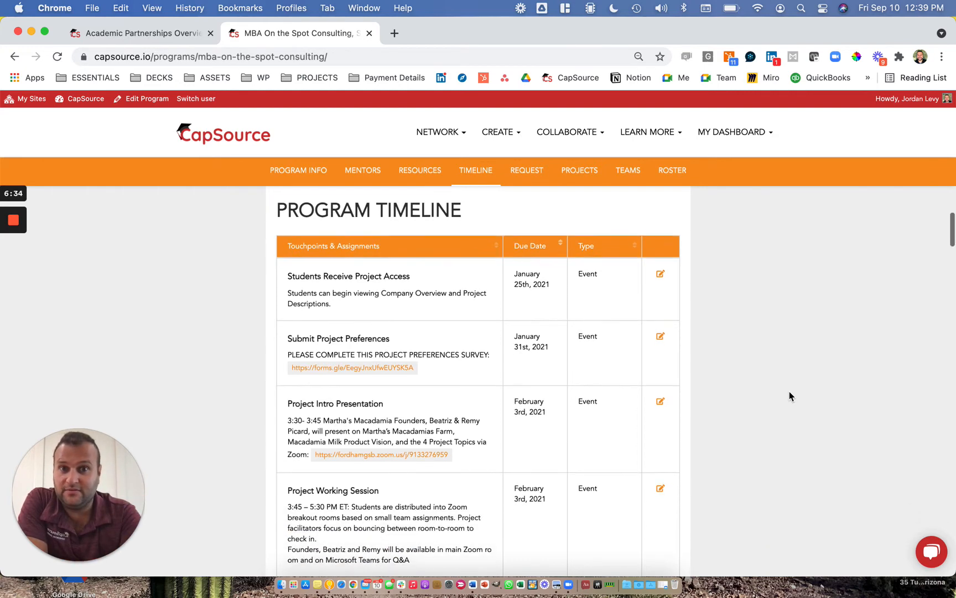
pyautogui.scroll(-3)
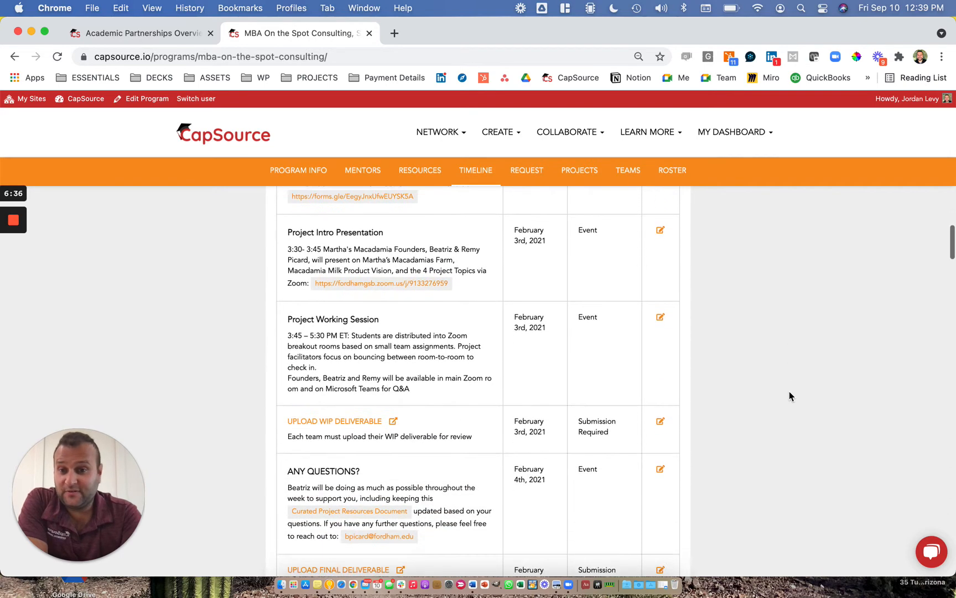
pyautogui.scroll(-3)
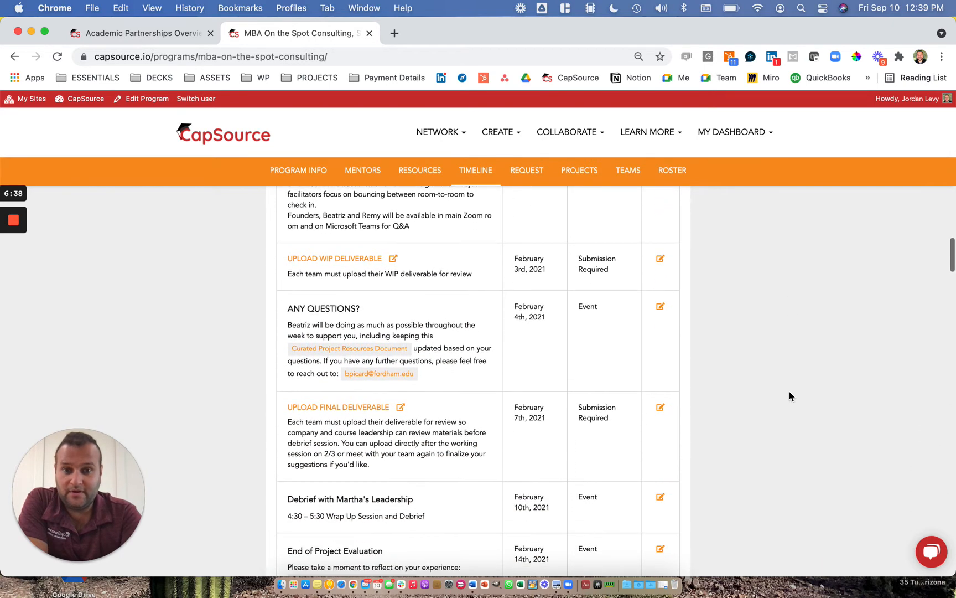
pyautogui.scroll(-3)
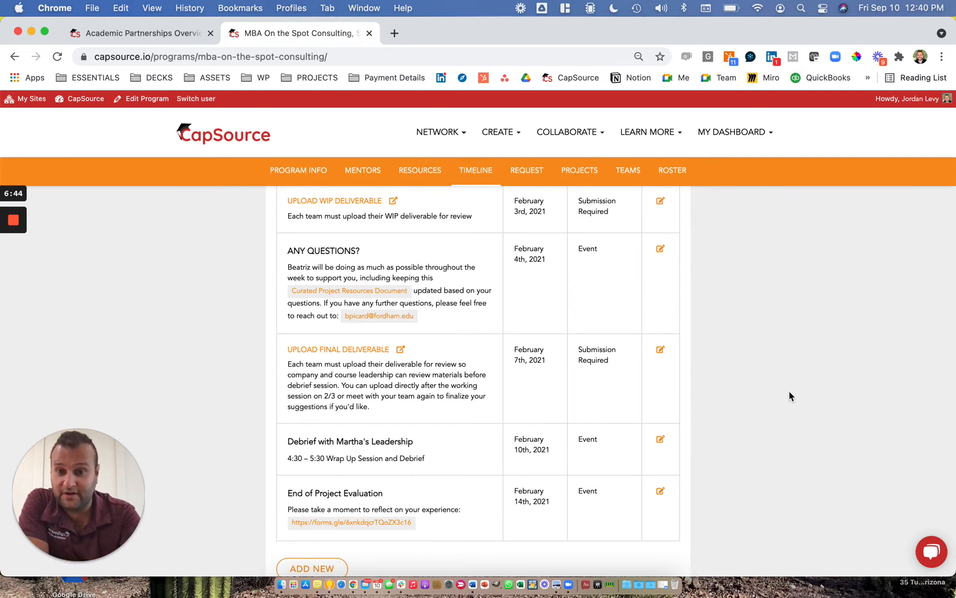
pyautogui.moveTo(693, 283)
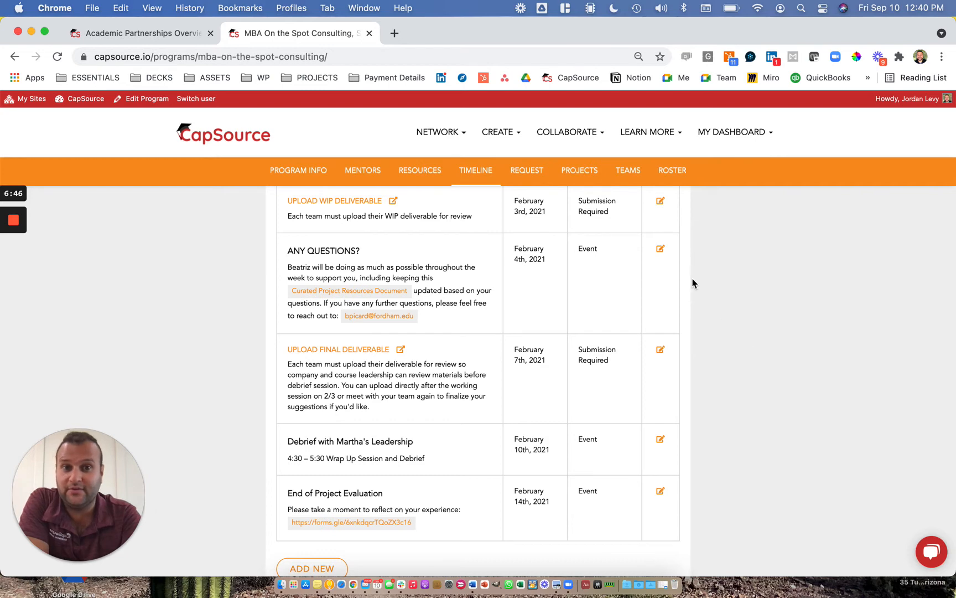
pyautogui.click(526, 170)
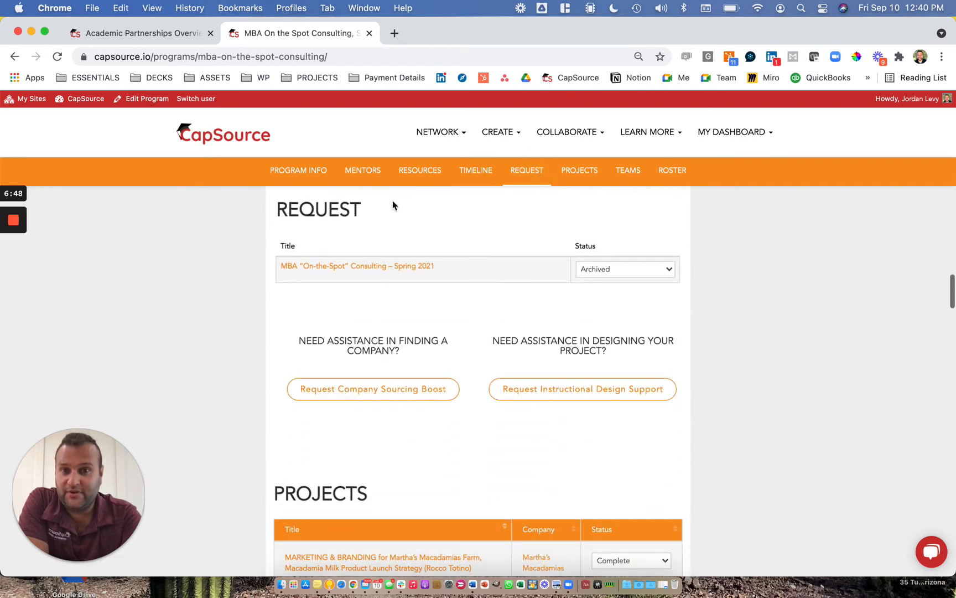
pyautogui.moveTo(531, 403)
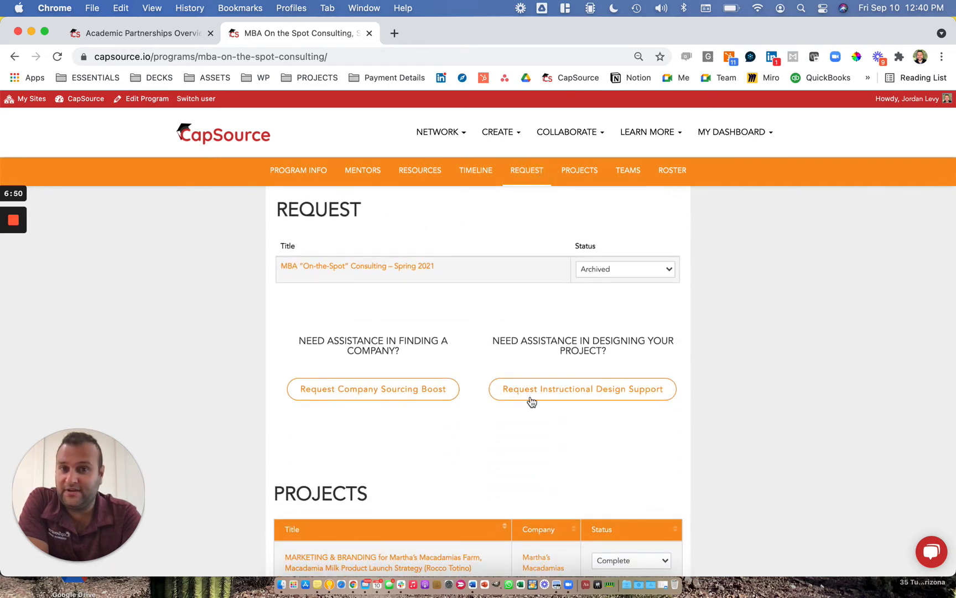
pyautogui.moveTo(409, 269)
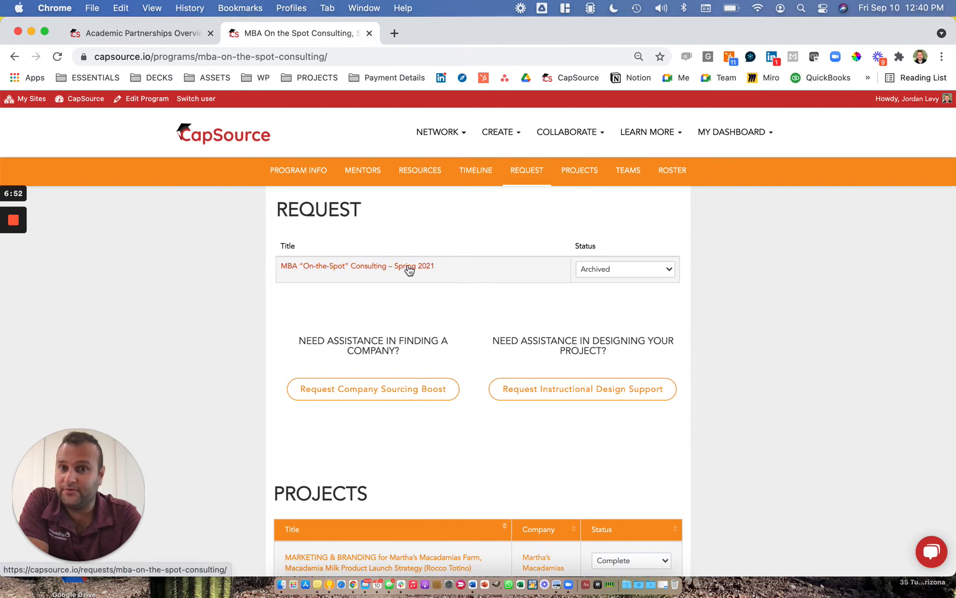
# Step: Open the 'MBA On-the-Spot Consulting – Spring 2021' request page from the Request table
pyautogui.doubleClick(357, 265)
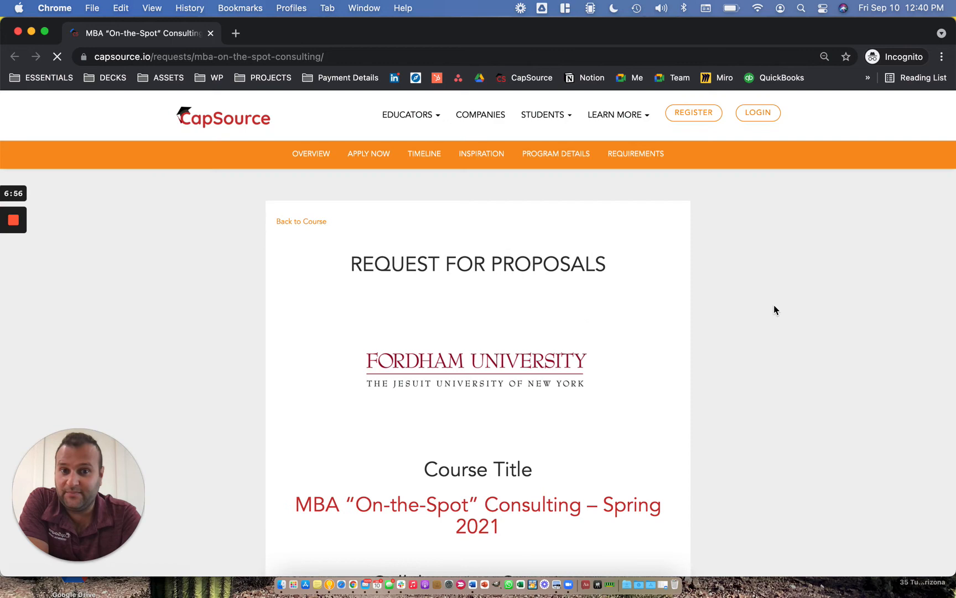
# Step: Jump to the Inspiration section and show the Marketing card's example project ideas
pyautogui.scroll(-3)
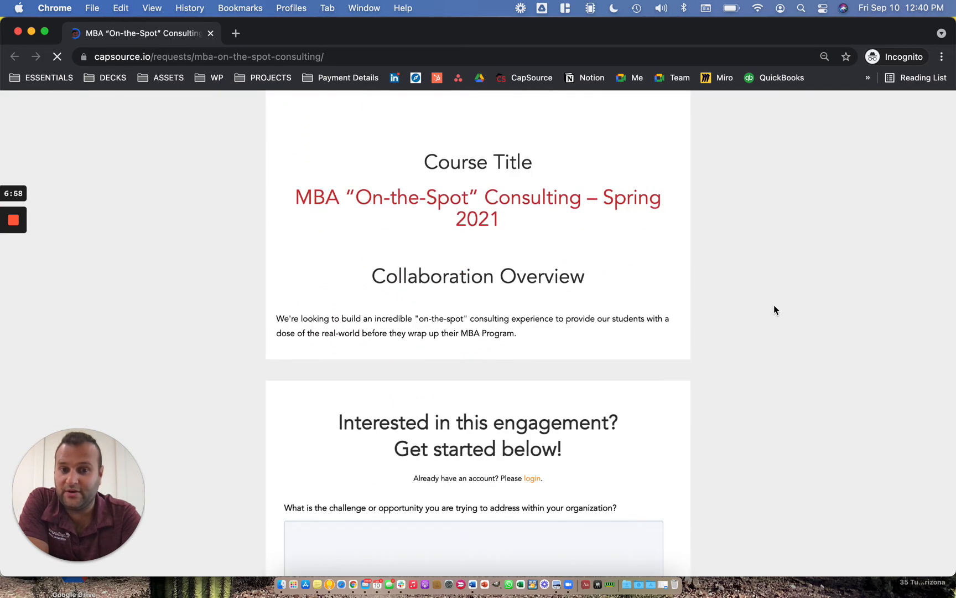
pyautogui.scroll(-3)
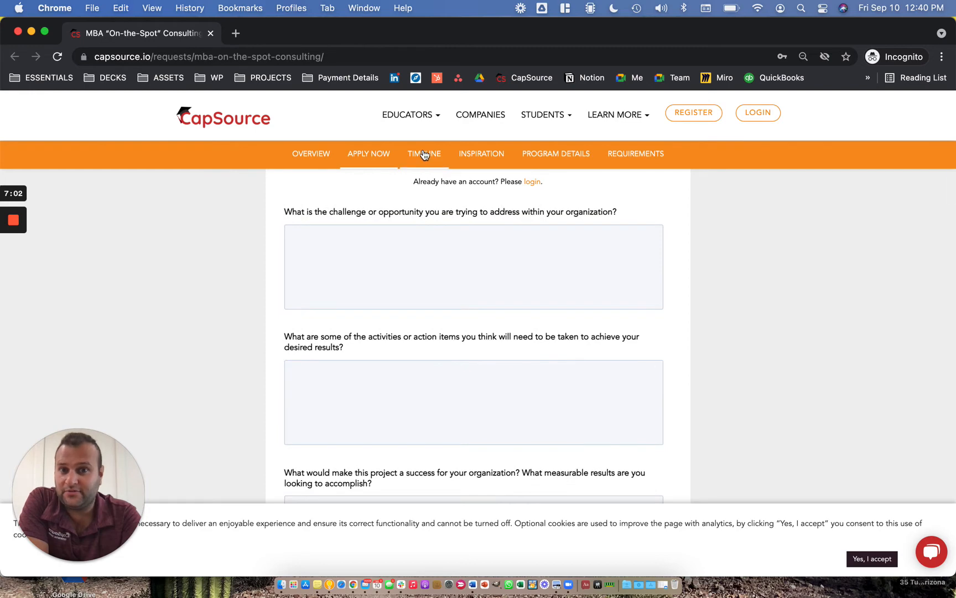
pyautogui.click(423, 153)
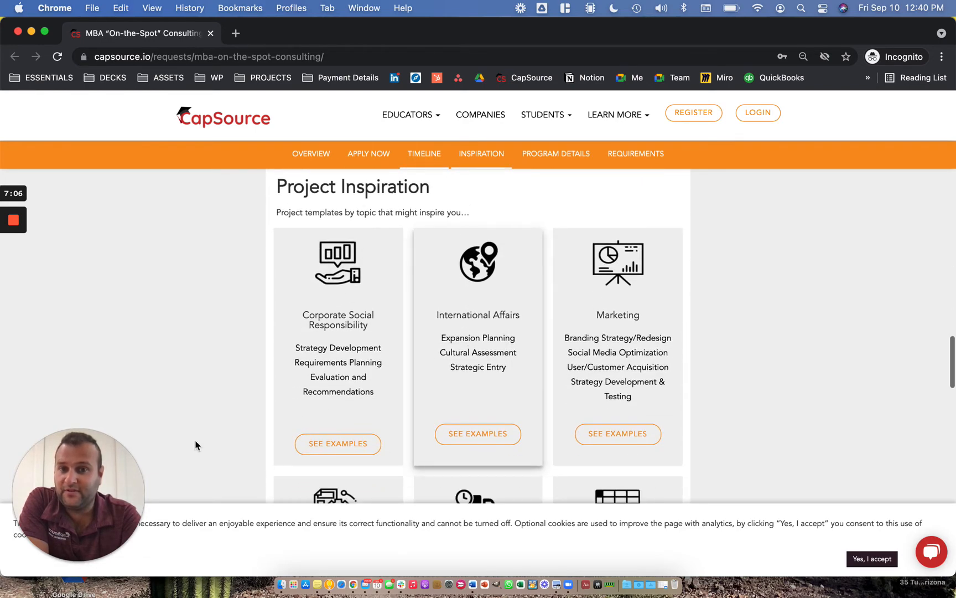
pyautogui.moveTo(823, 290)
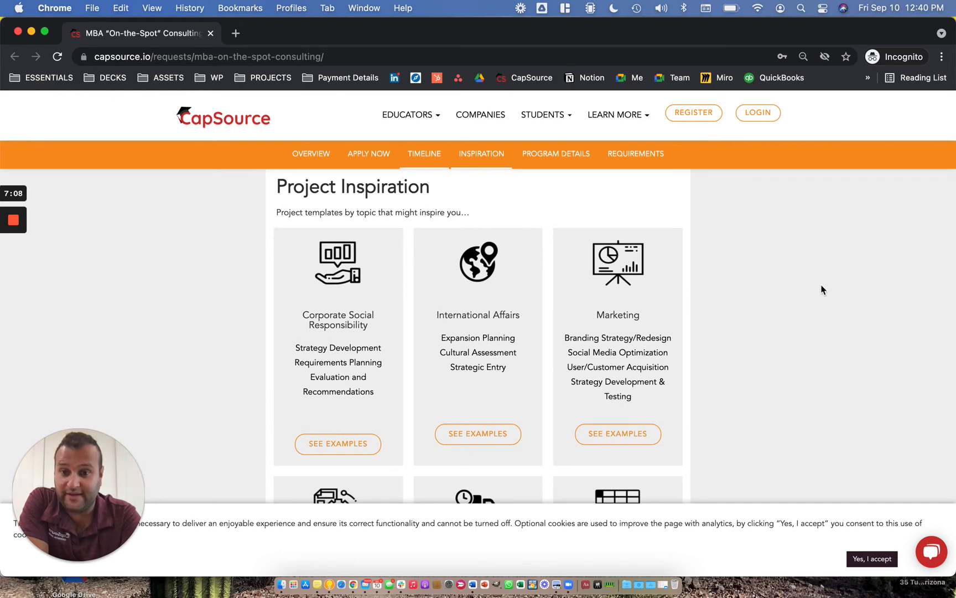
pyautogui.scroll(-3)
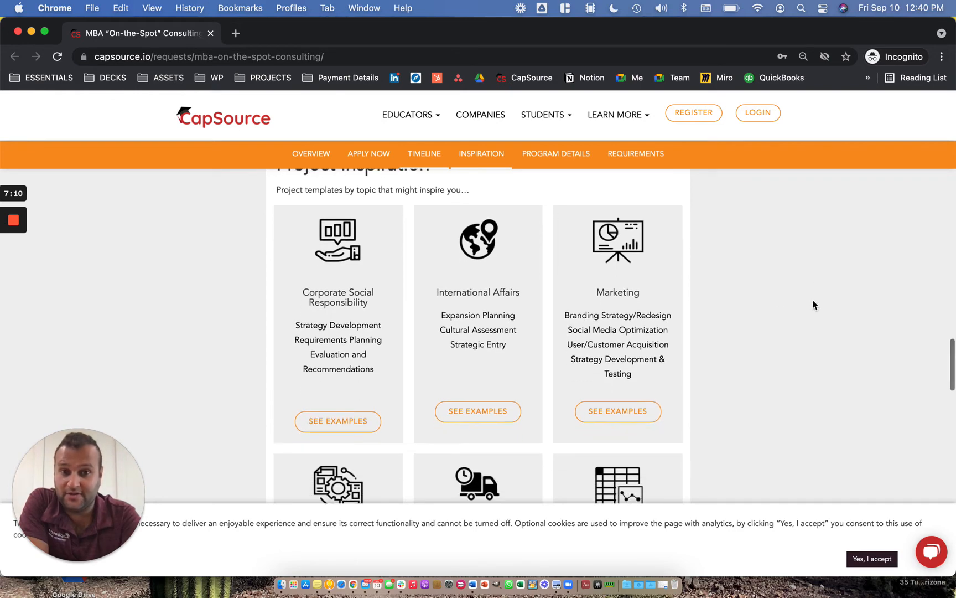
pyautogui.scroll(-3)
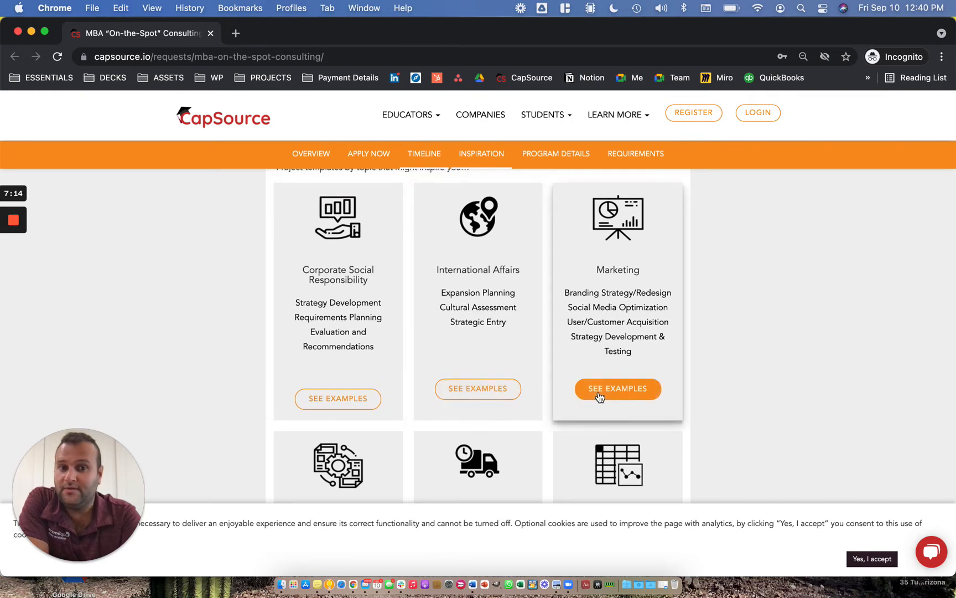
pyautogui.click(616, 388)
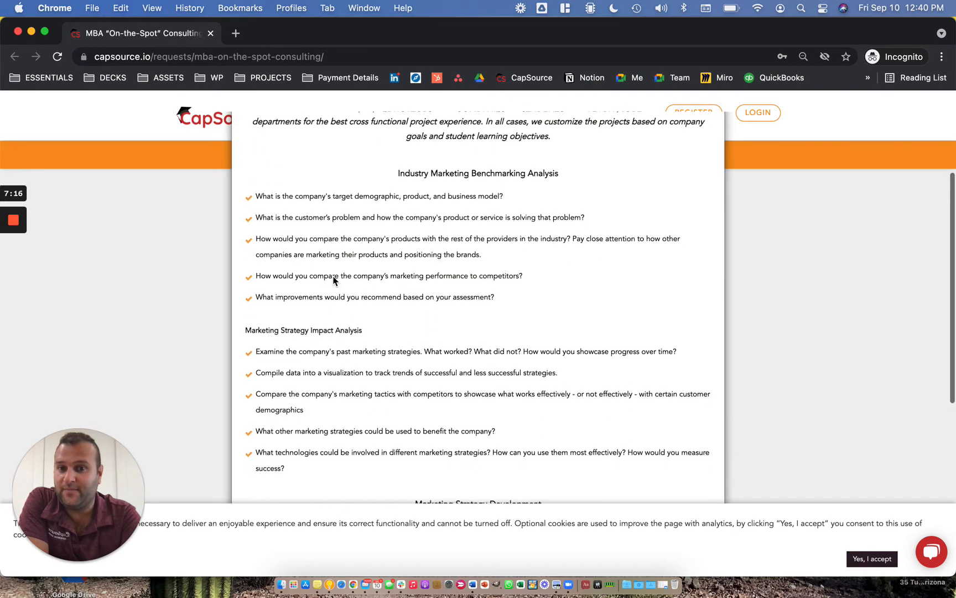
# Step: Scroll from the Marketing examples back to the four completed Martha's Macadamias projects
pyautogui.scroll(3)
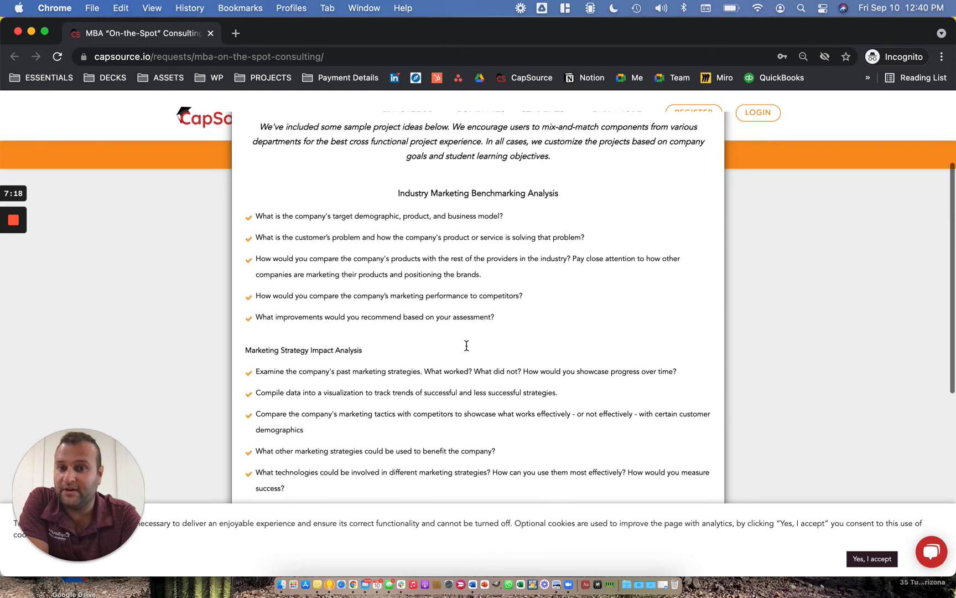
pyautogui.scroll(3)
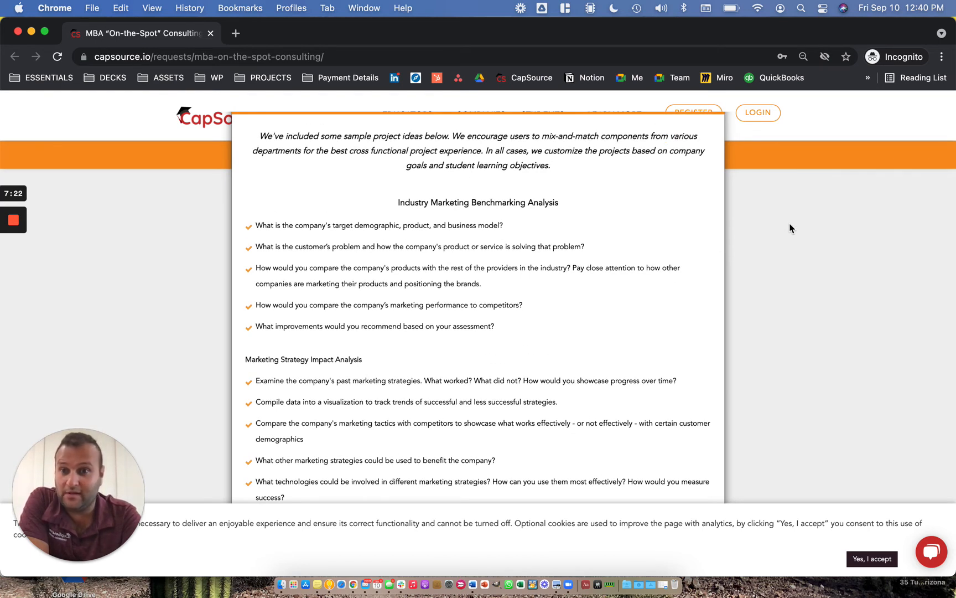
pyautogui.scroll(-3)
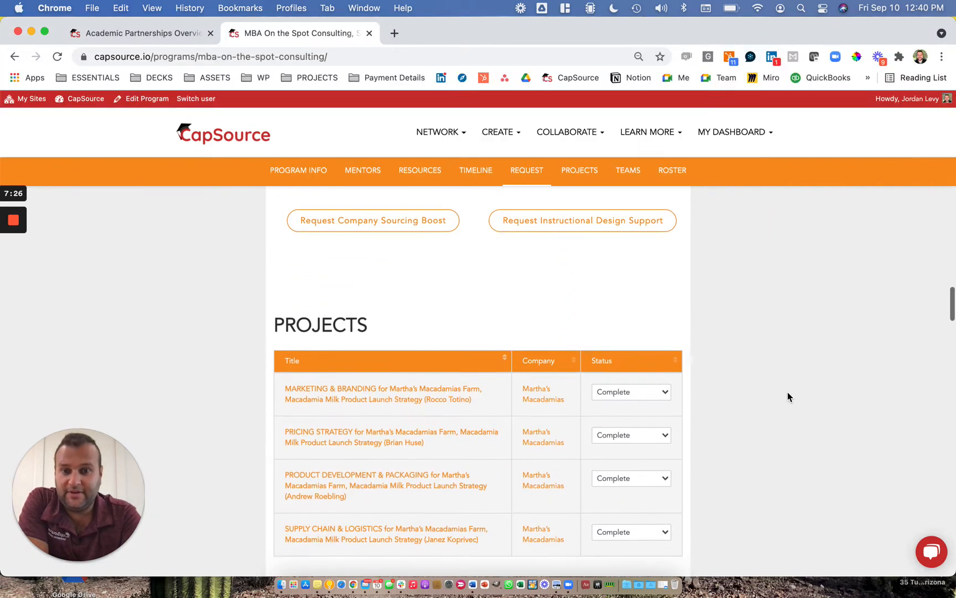
# Step: Bring up the link menu on the MARKETING & BRANDING project title
pyautogui.scroll(-3)
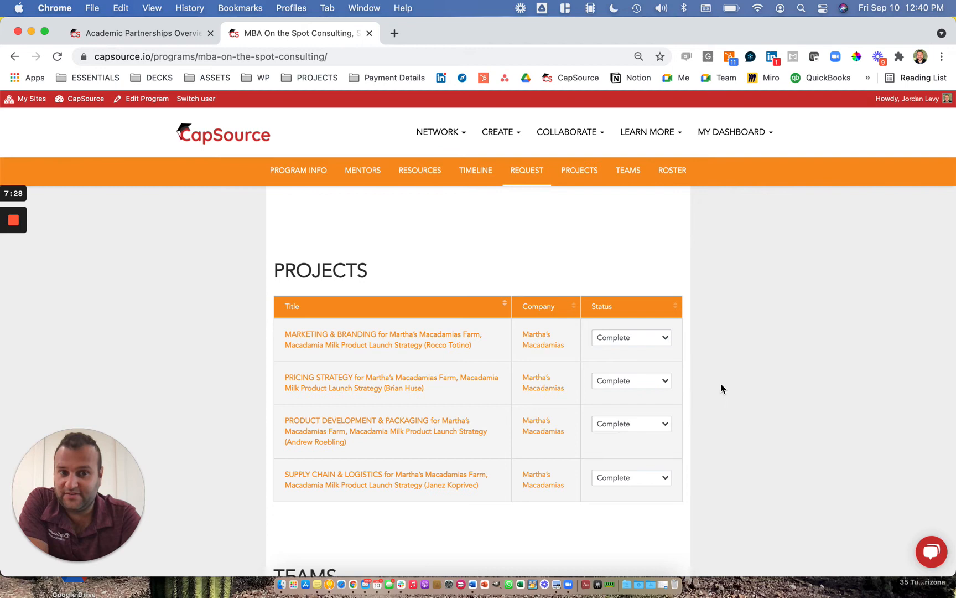
pyautogui.moveTo(528, 287)
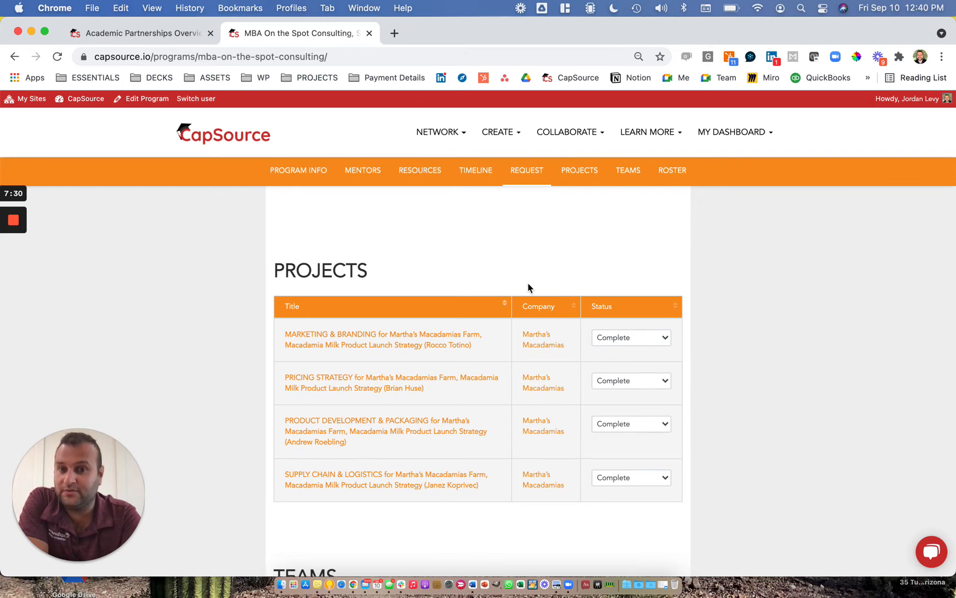
pyautogui.moveTo(232, 278)
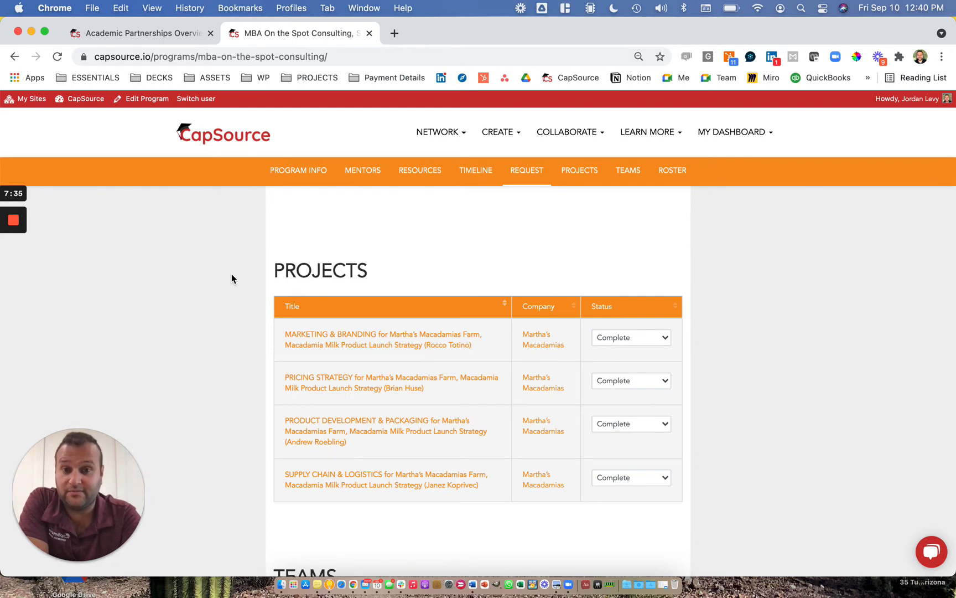
pyautogui.rightClick(383, 339)
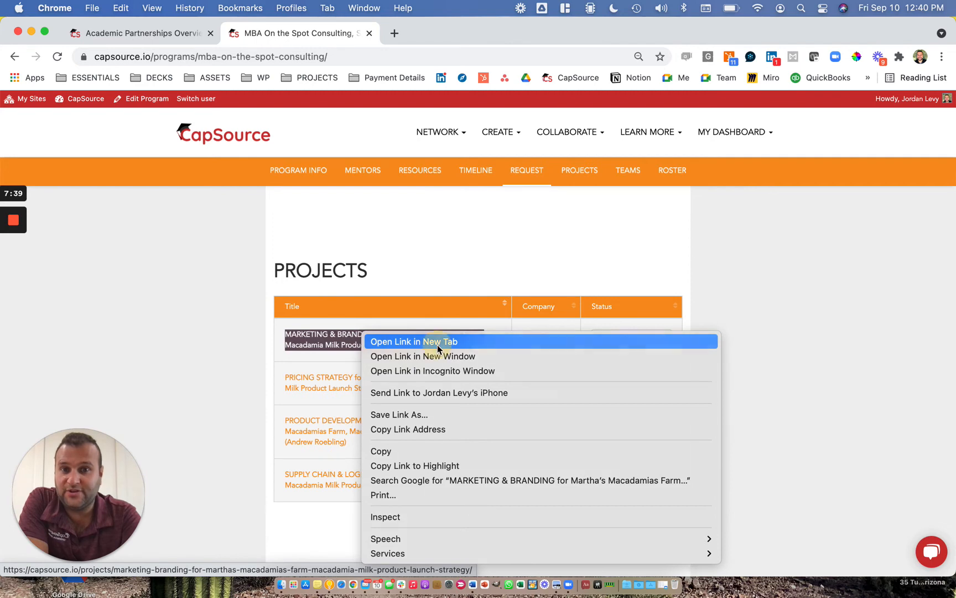
# Step: Open Marketing & Branding in a new tab and scroll from Synopsis to Key Project Milestones
pyautogui.click(413, 341)
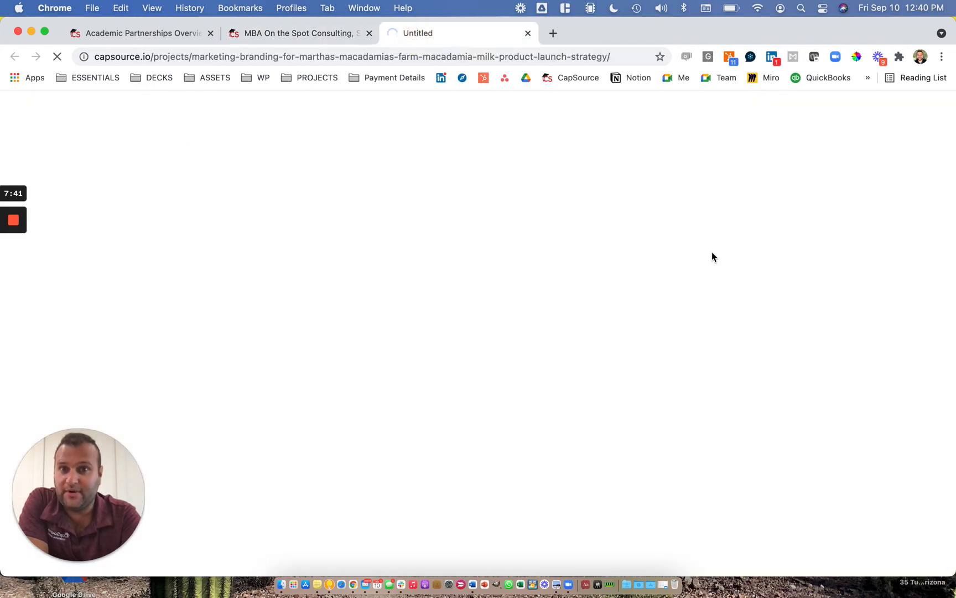
pyautogui.moveTo(725, 253)
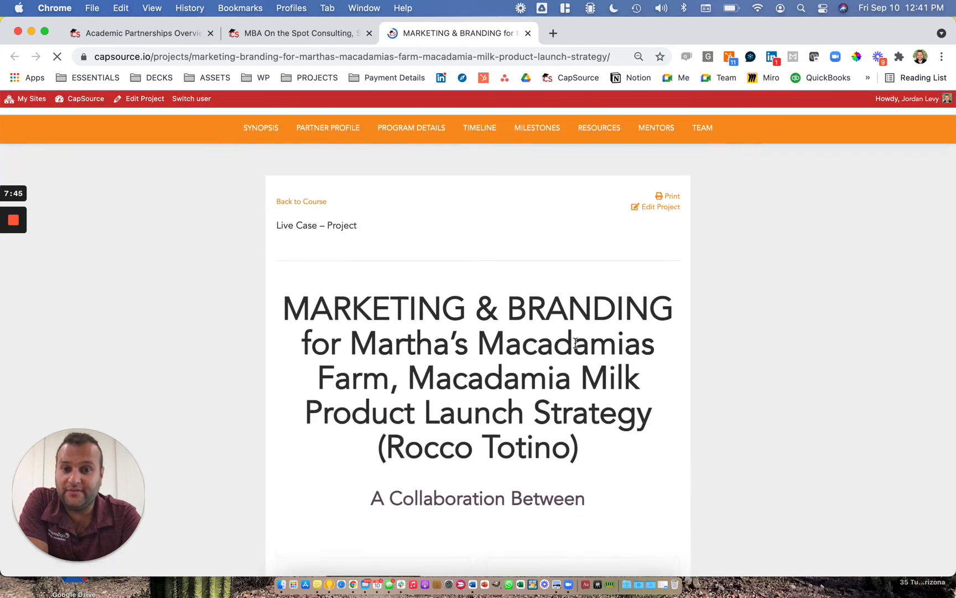
pyautogui.scroll(-3)
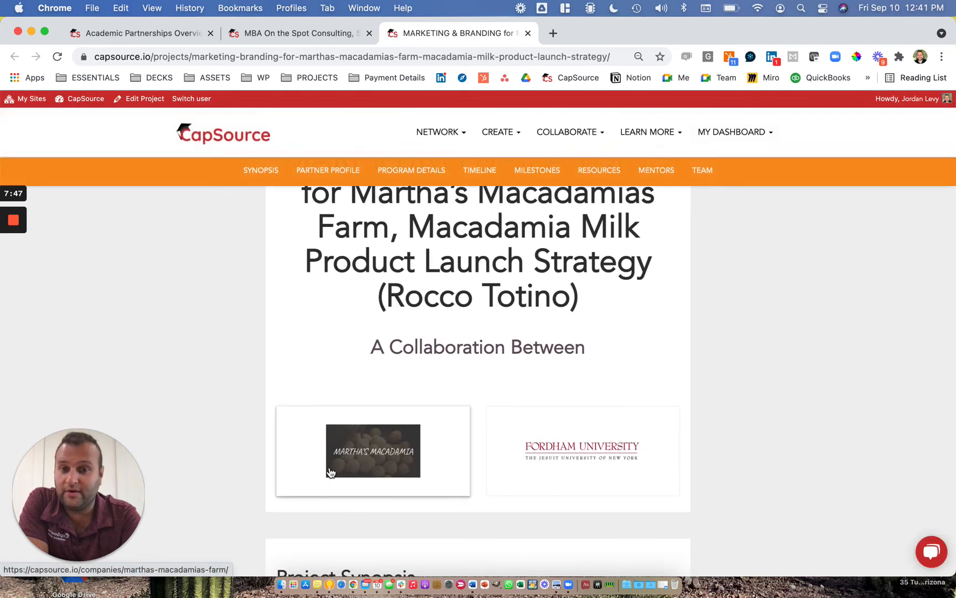
pyautogui.moveTo(306, 433)
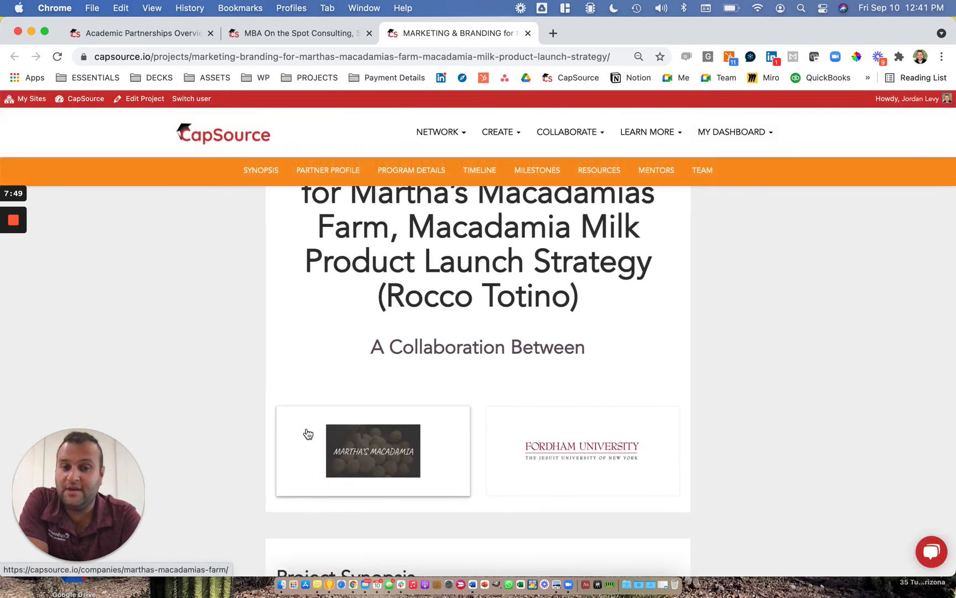
pyautogui.moveTo(239, 447)
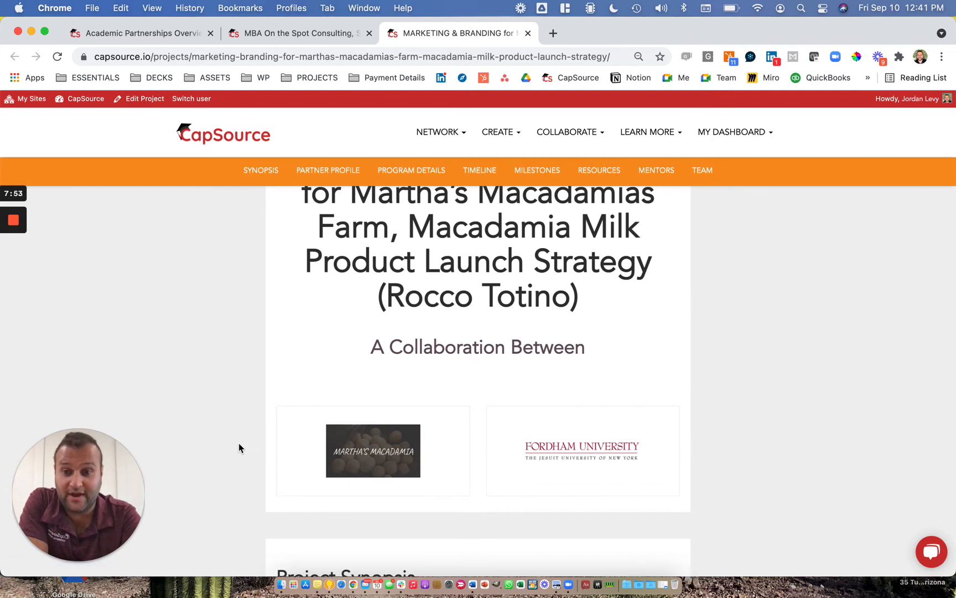
pyautogui.scroll(-3)
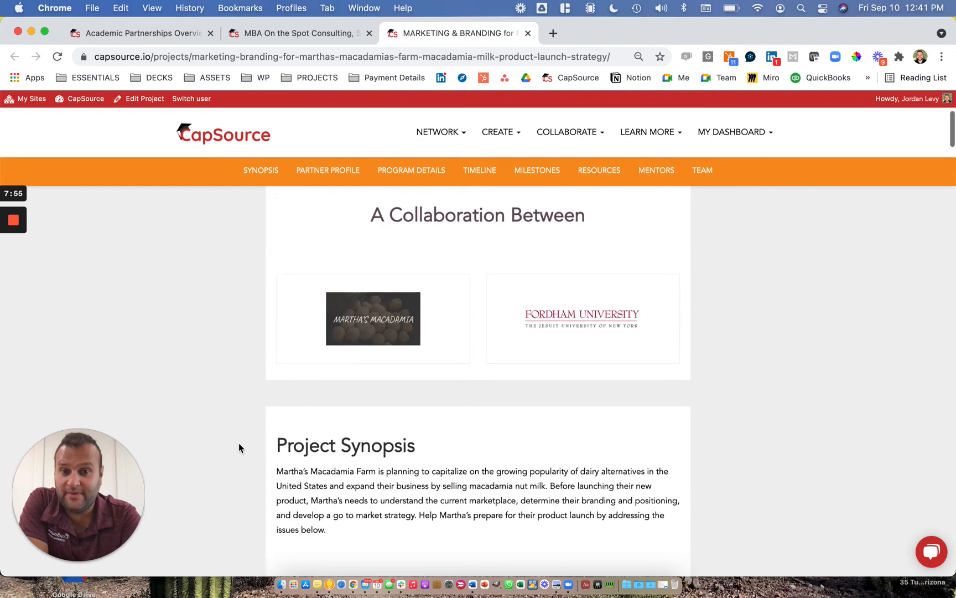
pyautogui.scroll(-3)
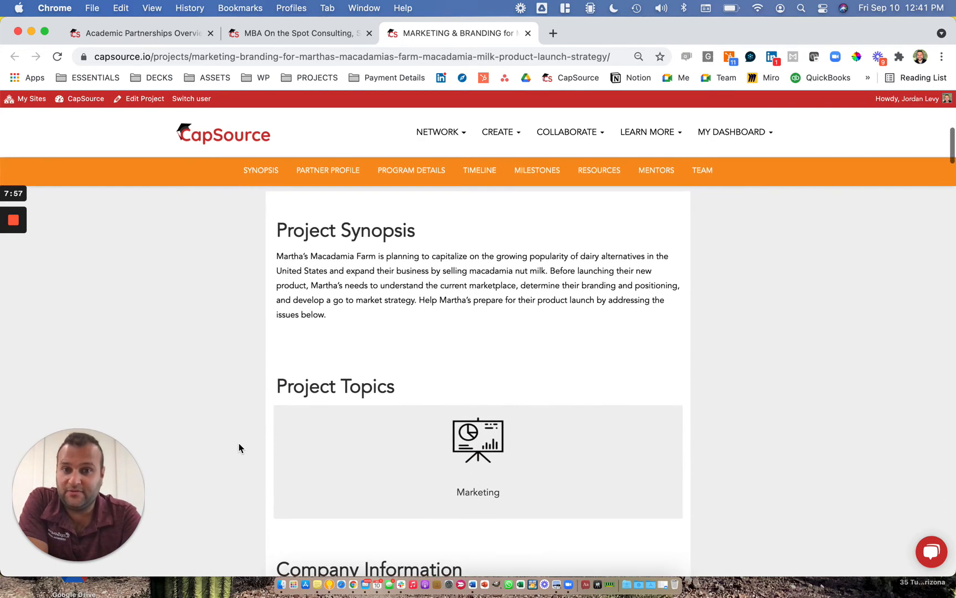
pyautogui.scroll(-3)
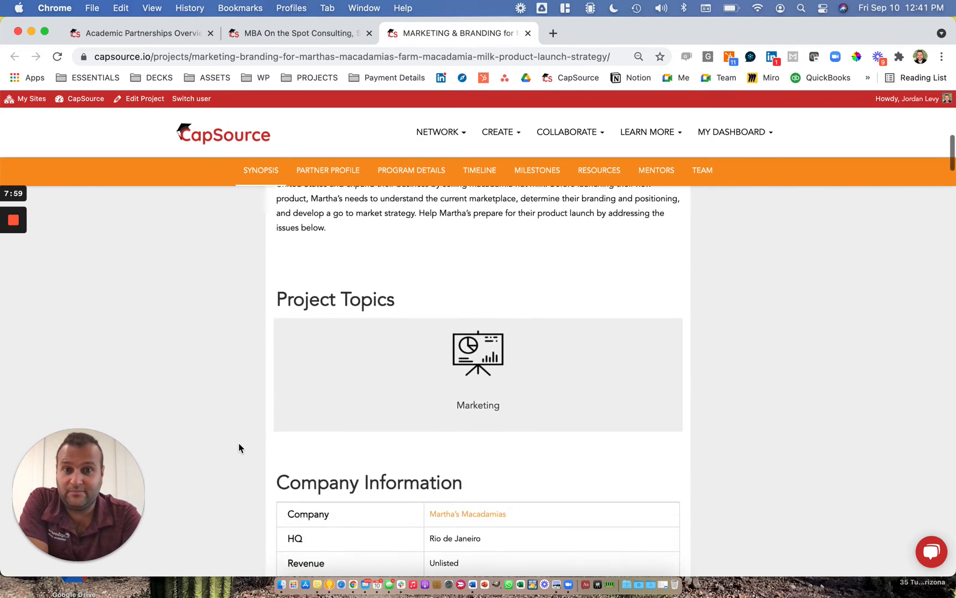
pyautogui.scroll(-3)
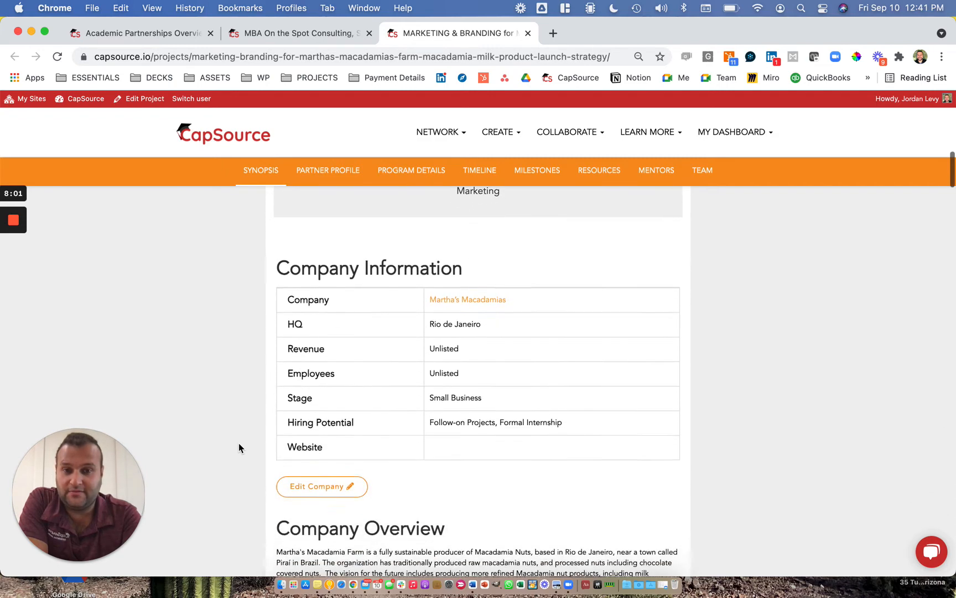
pyautogui.scroll(-3)
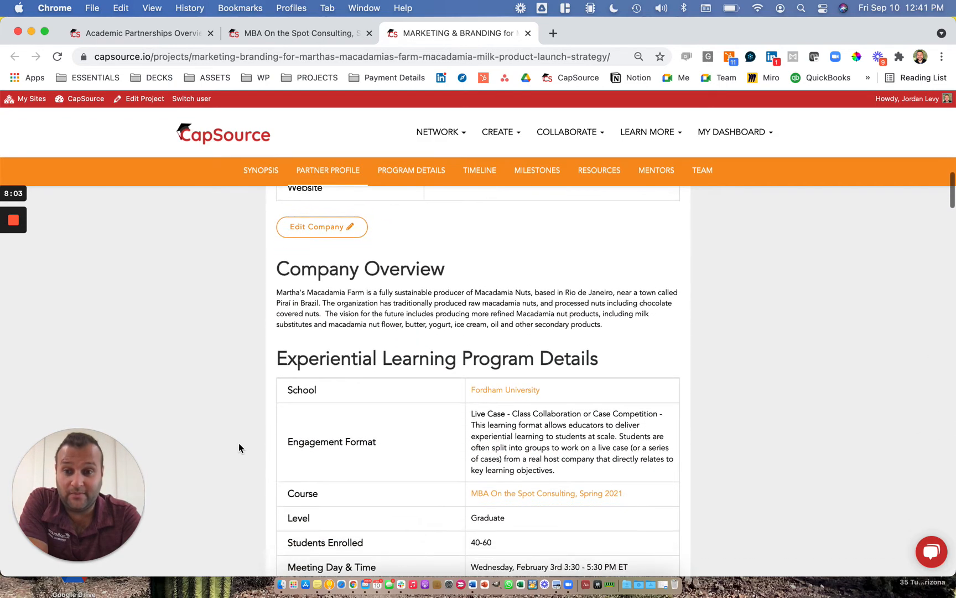
pyautogui.scroll(-3)
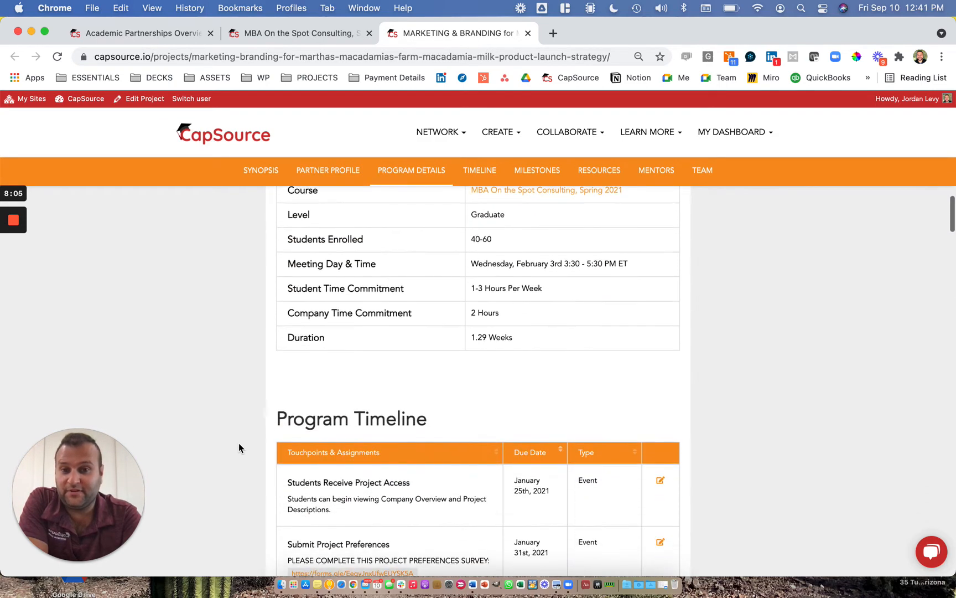
pyautogui.scroll(-3)
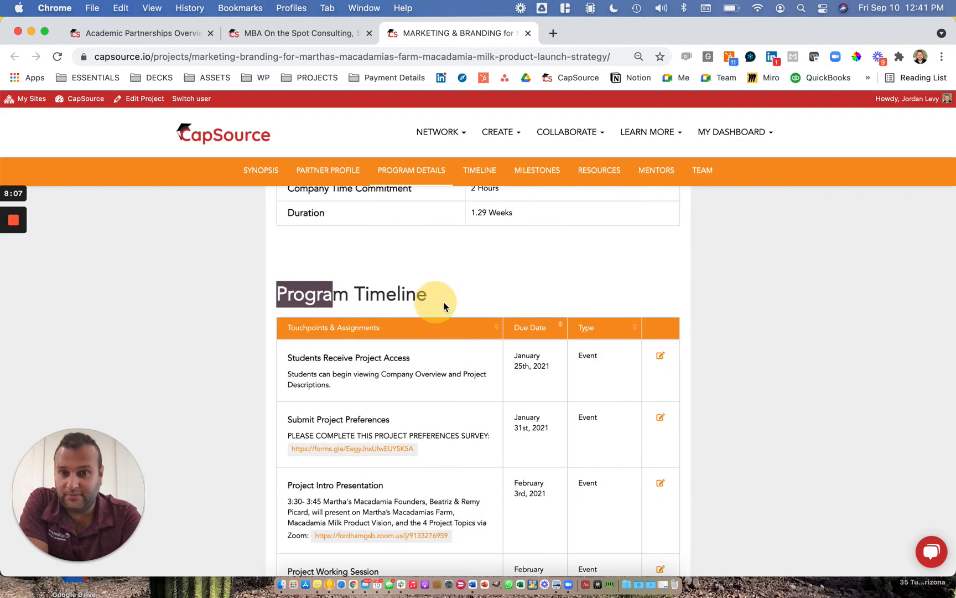
pyautogui.click(536, 170)
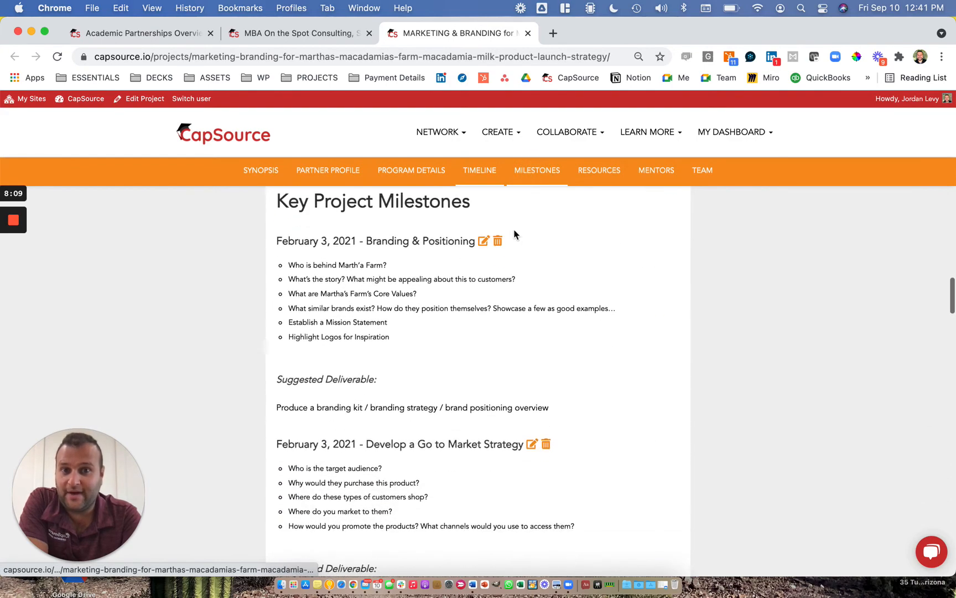
pyautogui.scroll(3)
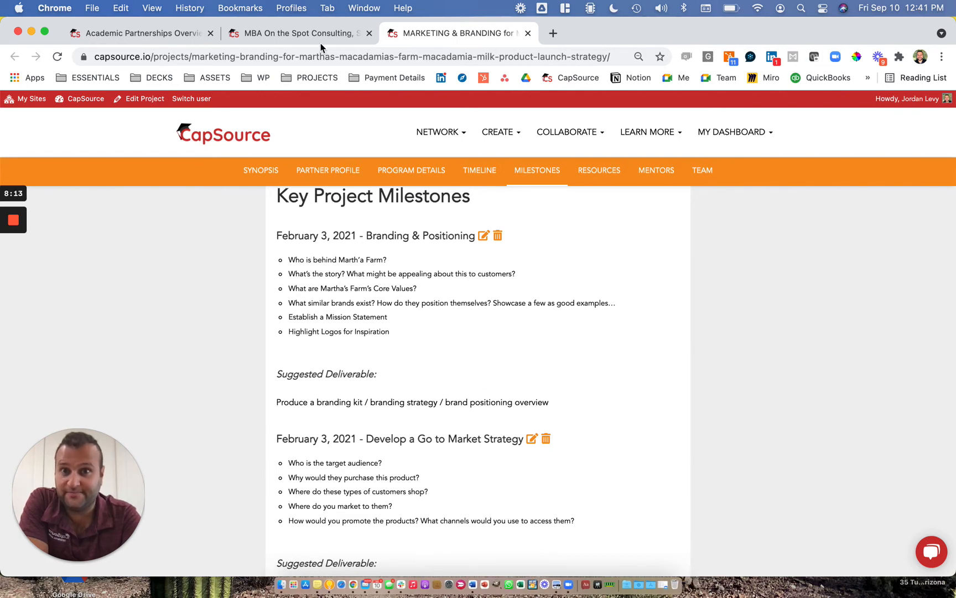
# Step: Switch to the MBA On the Spot Consulting tab and scroll its projects, teams, students
pyautogui.click(299, 33)
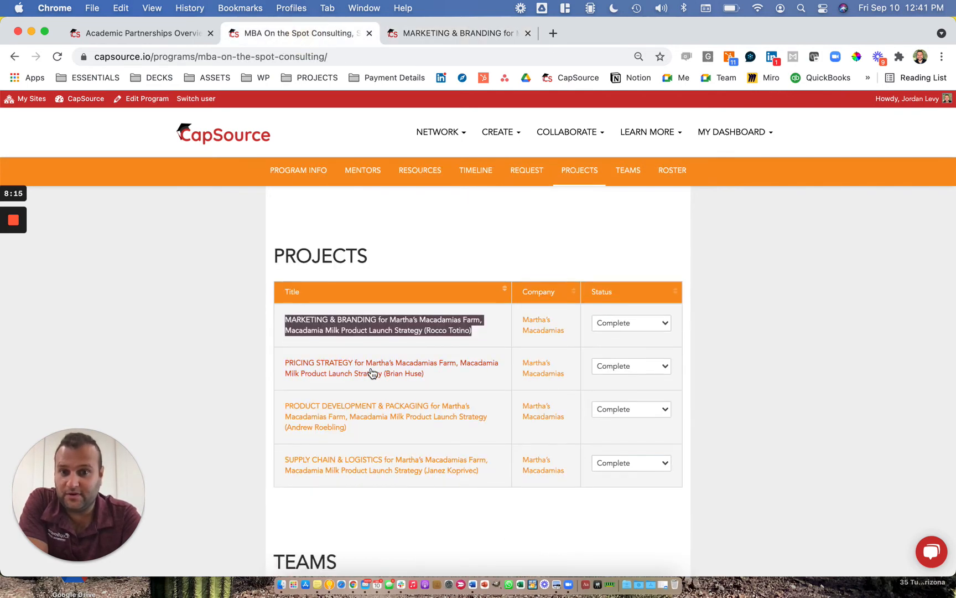
pyautogui.moveTo(346, 464)
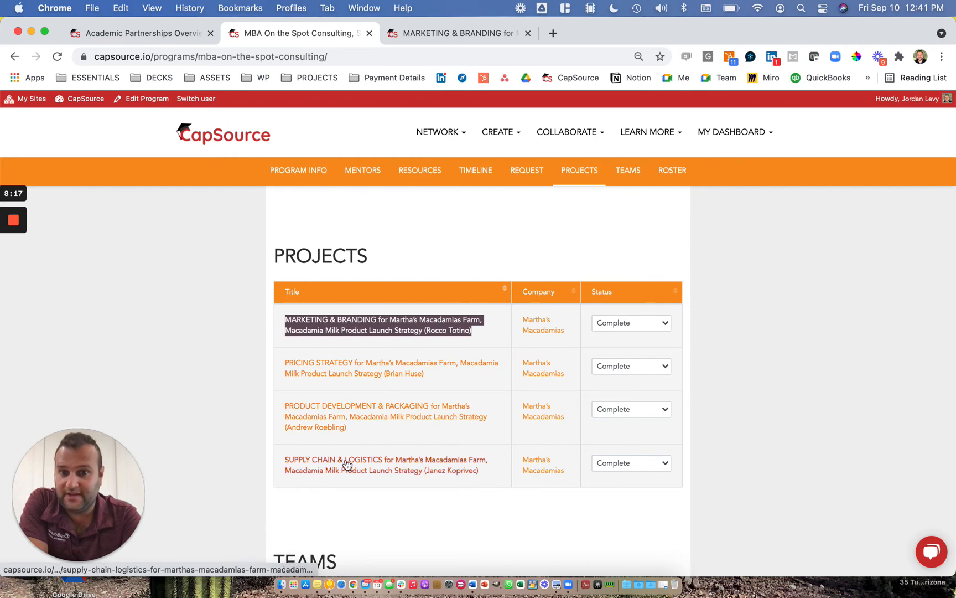
pyautogui.moveTo(265, 431)
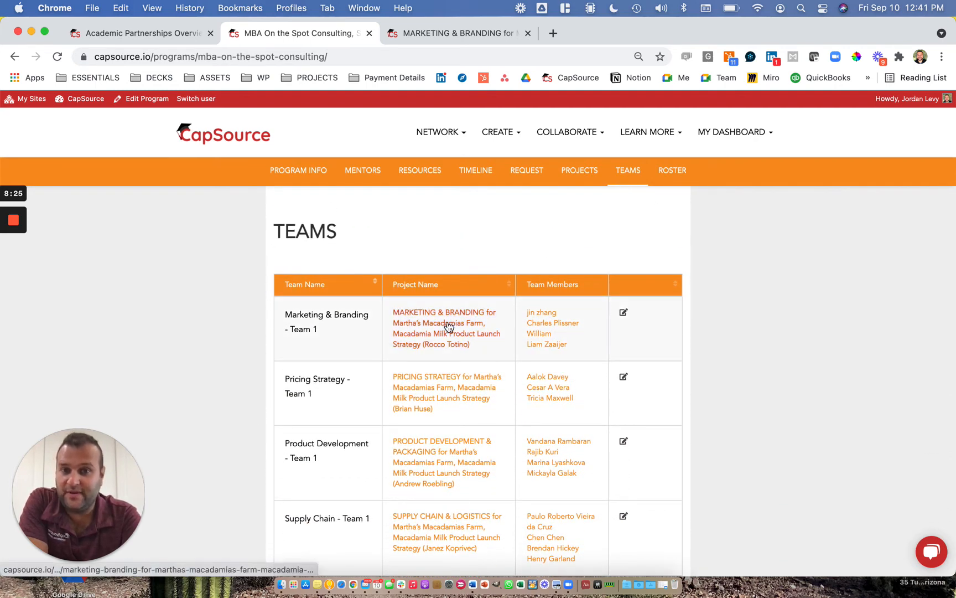
pyautogui.moveTo(521, 331)
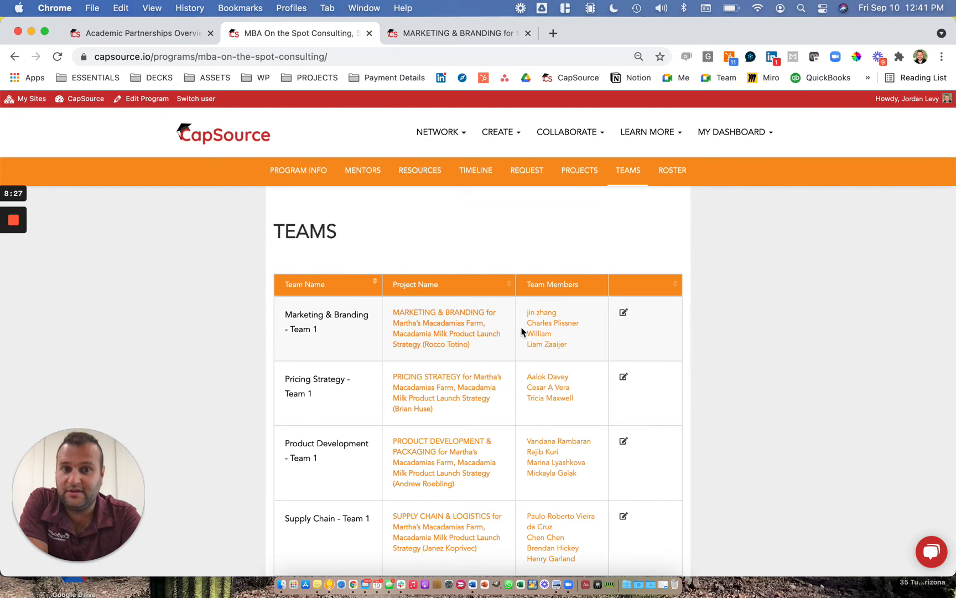
pyautogui.moveTo(665, 165)
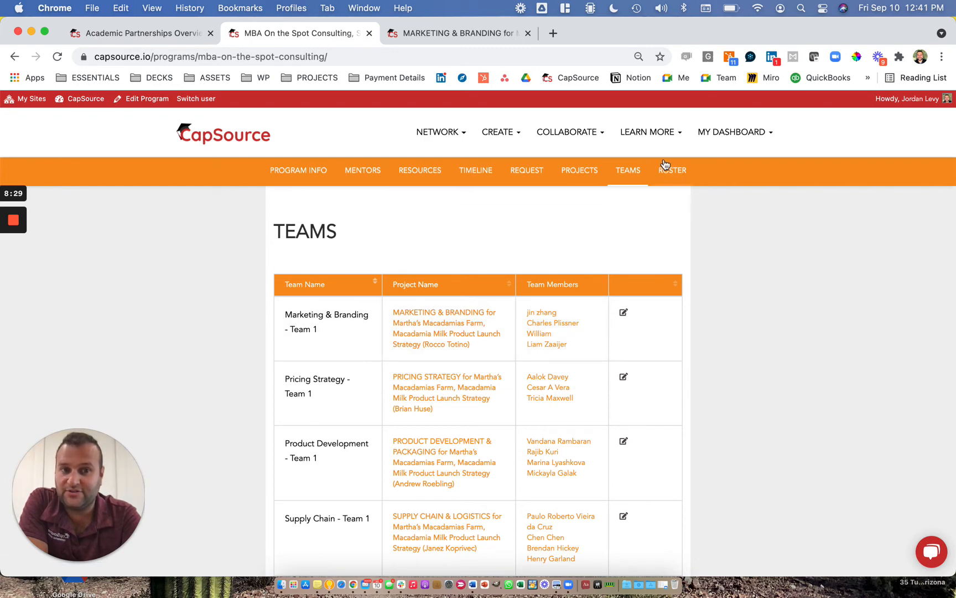
pyautogui.scroll(-3)
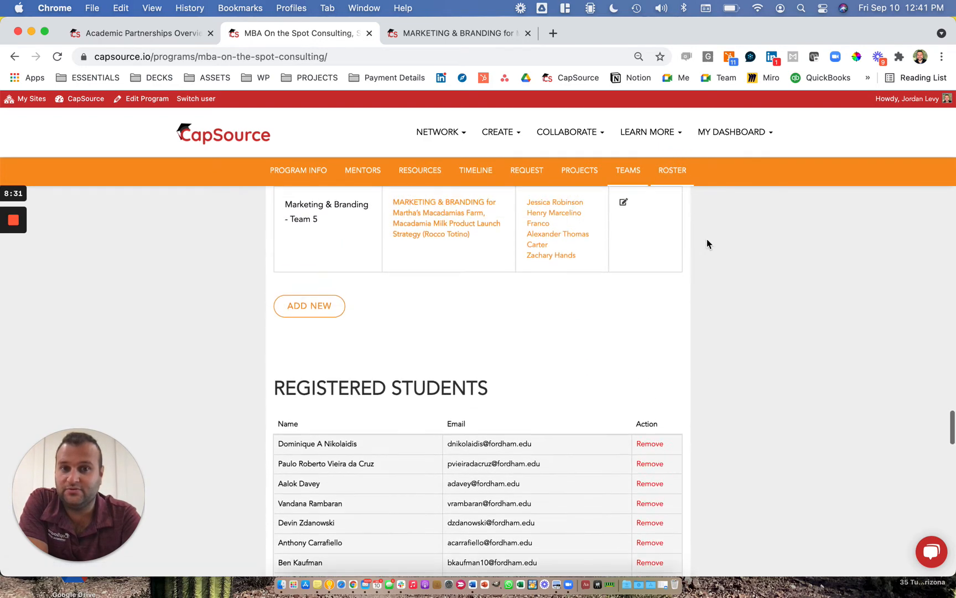
pyautogui.scroll(3)
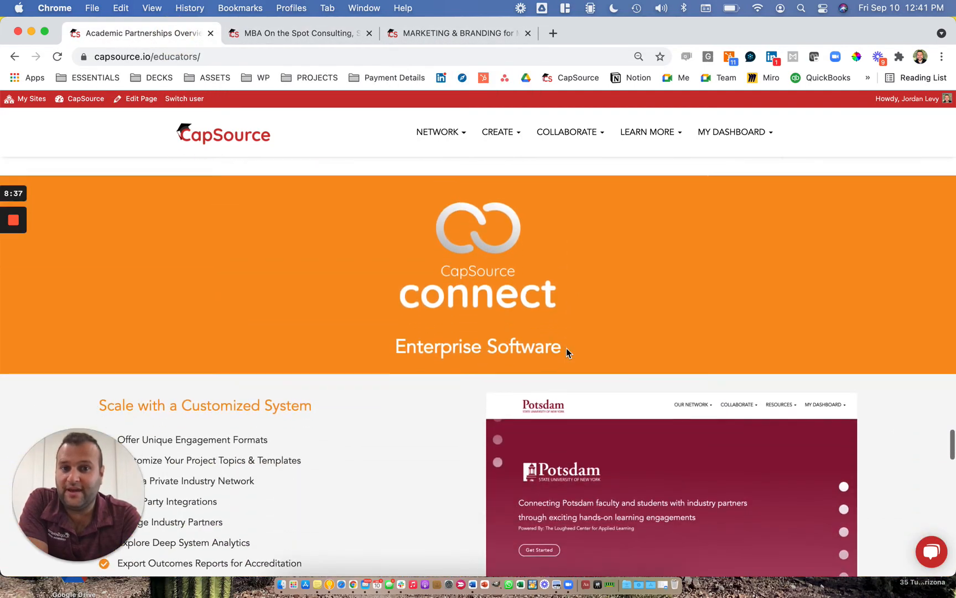
# Step: Scroll the educators overview down to the CapSource Connect Enterprise Software section
pyautogui.scroll(-3)
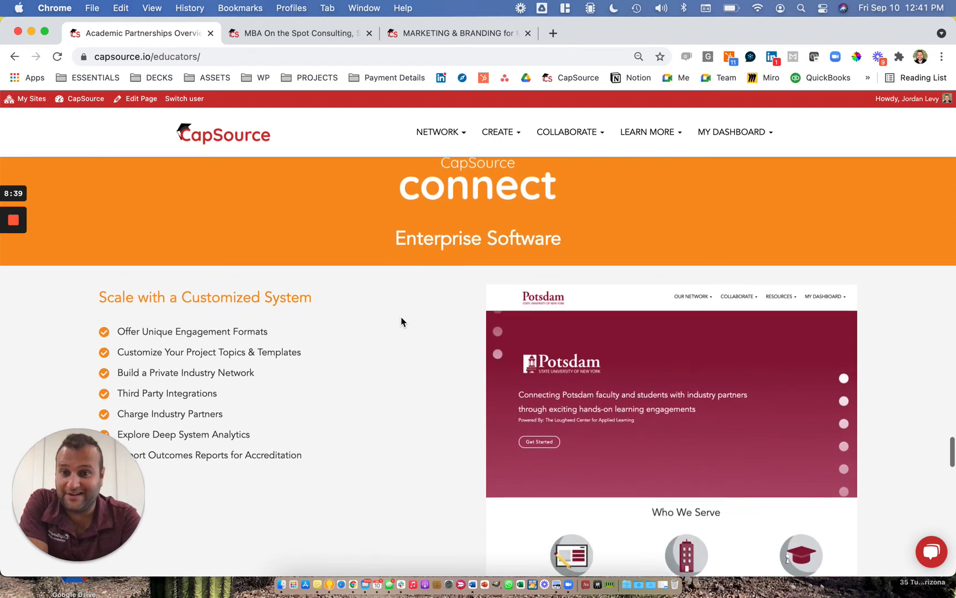
pyautogui.scroll(-3)
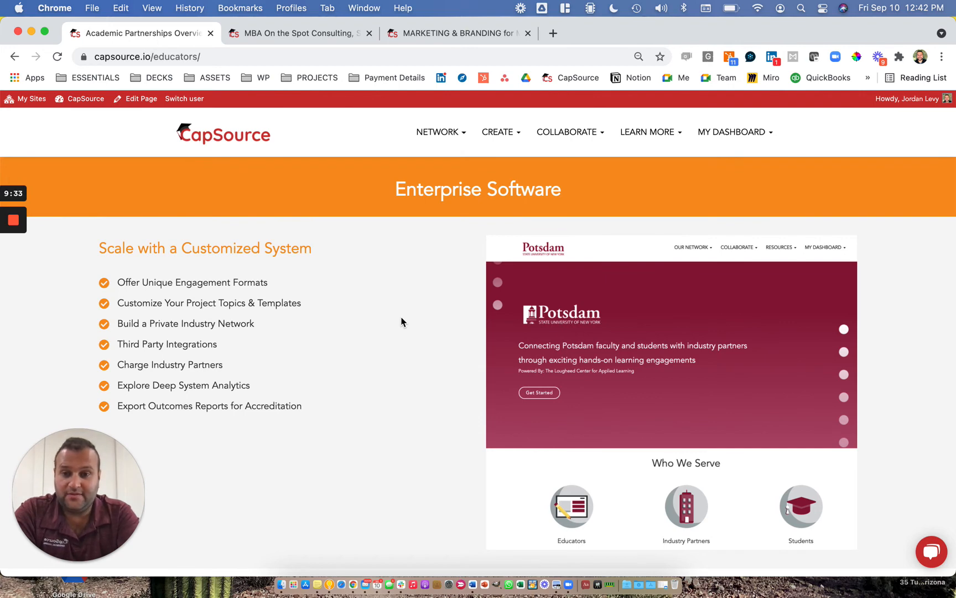
pyautogui.scroll(-3)
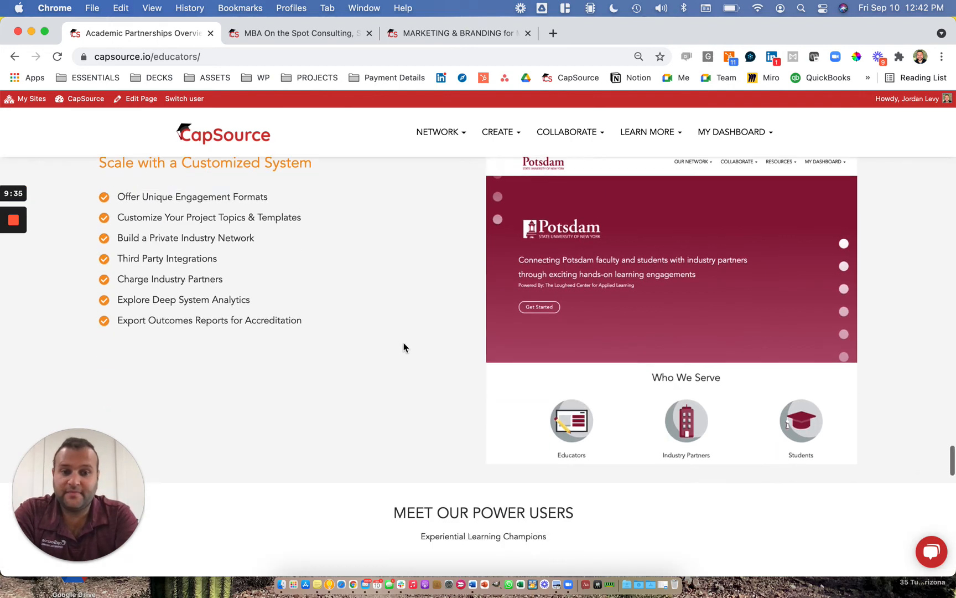
pyautogui.scroll(-3)
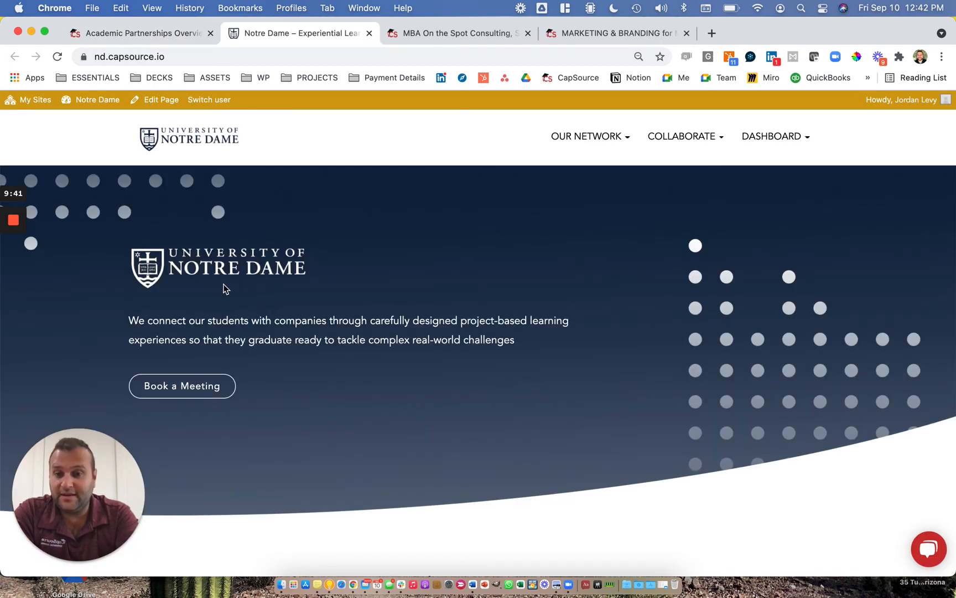
pyautogui.moveTo(783, 299)
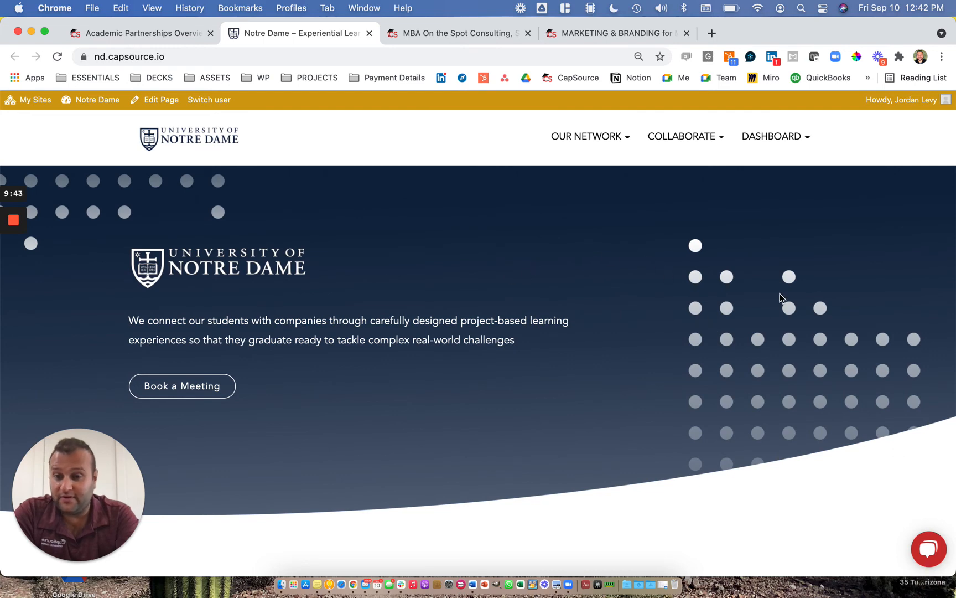
# Step: Open the Notre Dame Schools directory and scroll down to the MBA listing
pyautogui.scroll(-3)
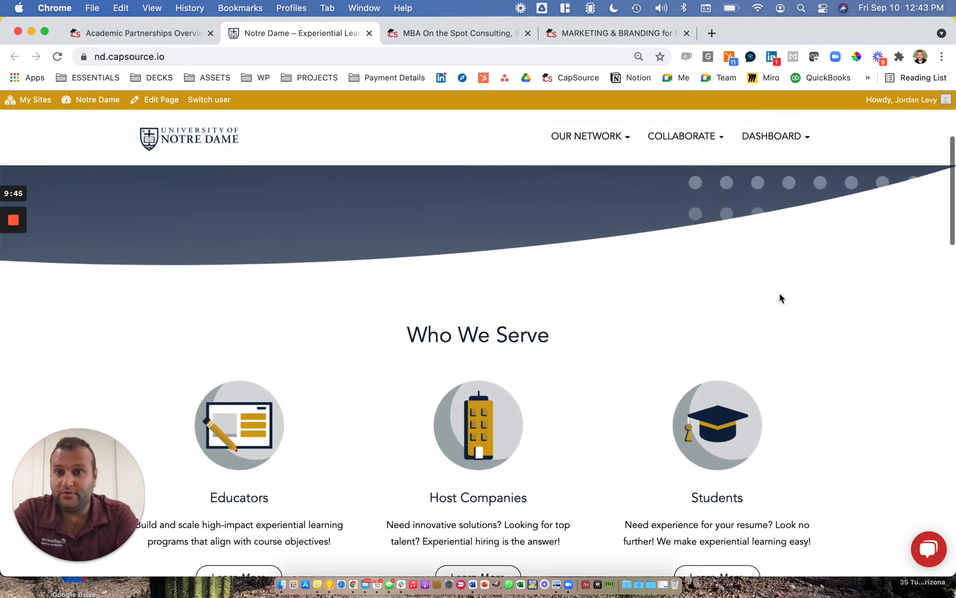
pyautogui.scroll(-3)
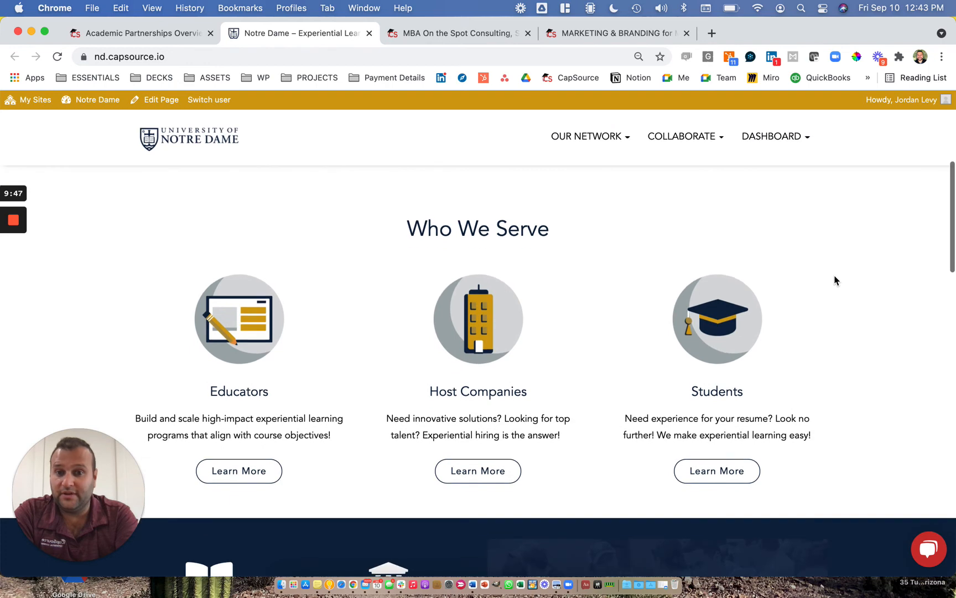
pyautogui.moveTo(396, 387)
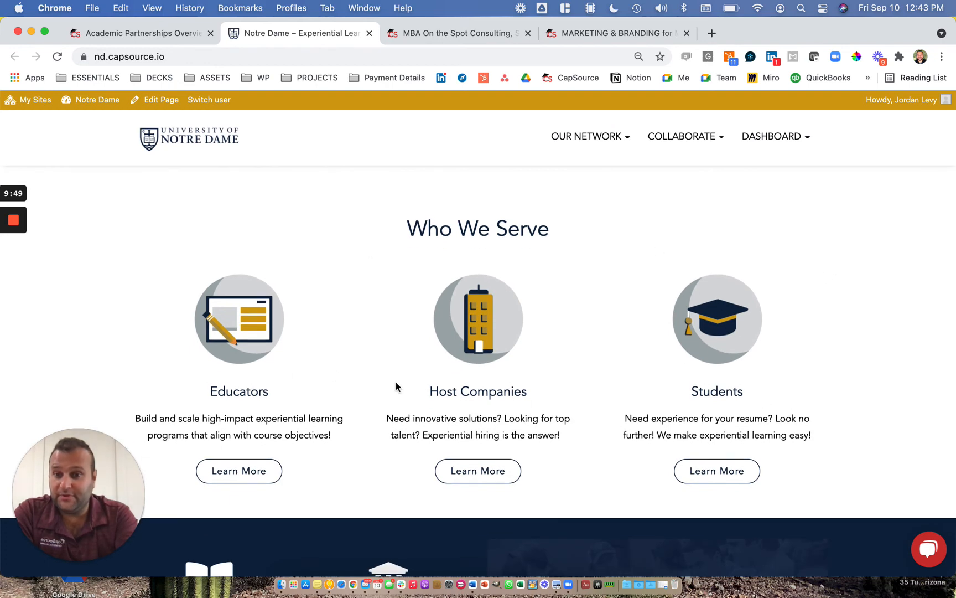
pyautogui.moveTo(677, 199)
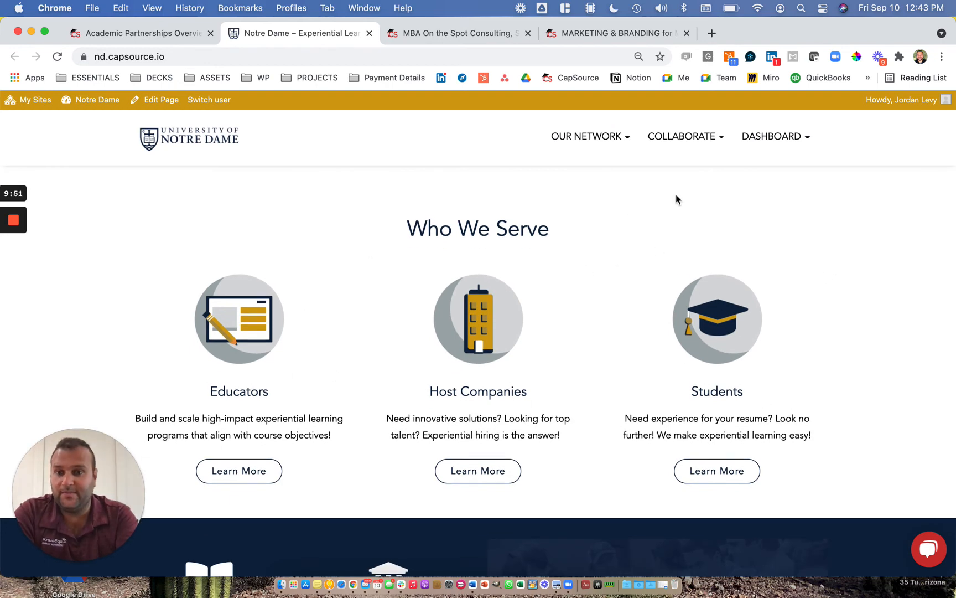
pyautogui.click(585, 136)
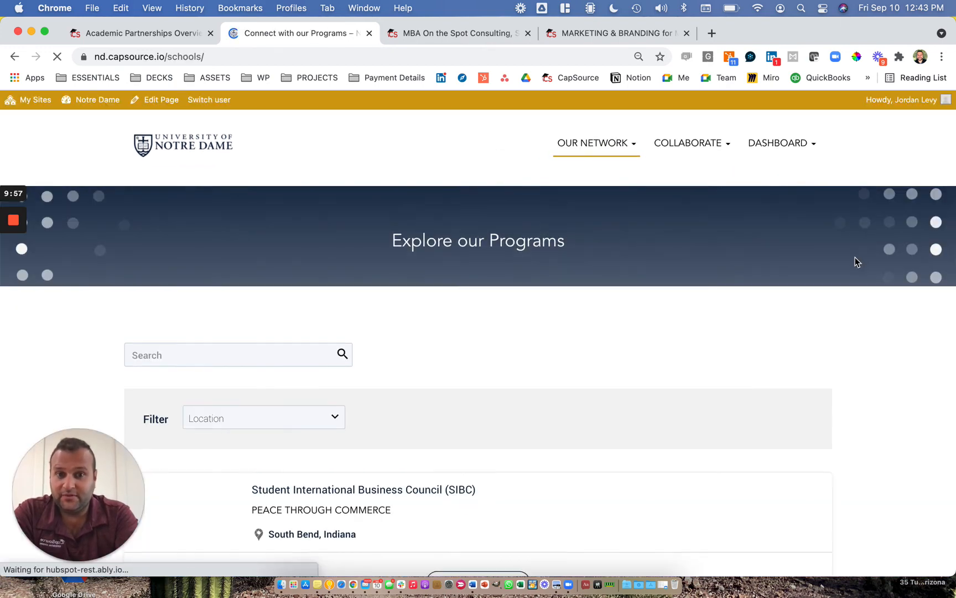
pyautogui.scroll(-3)
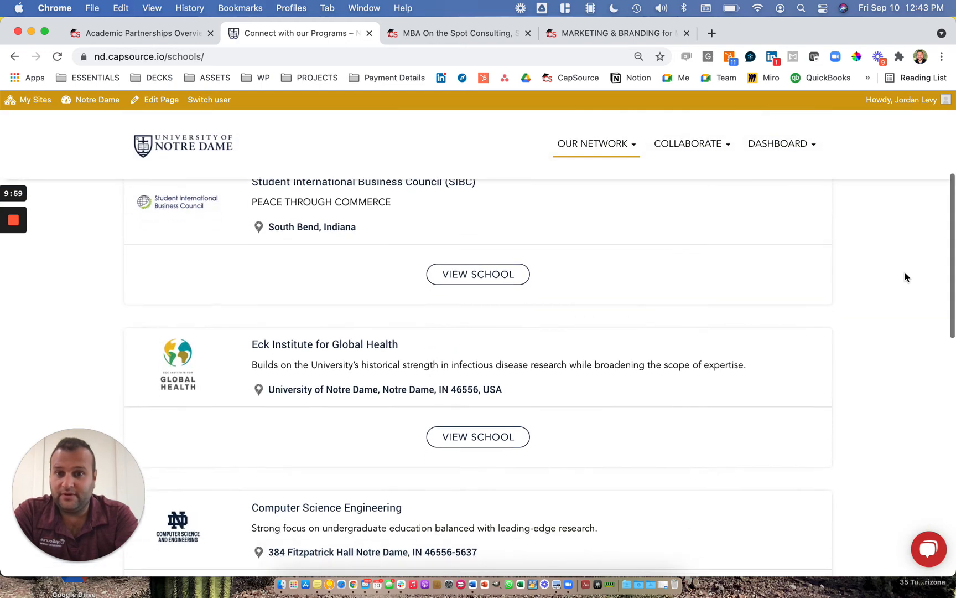
pyautogui.scroll(-3)
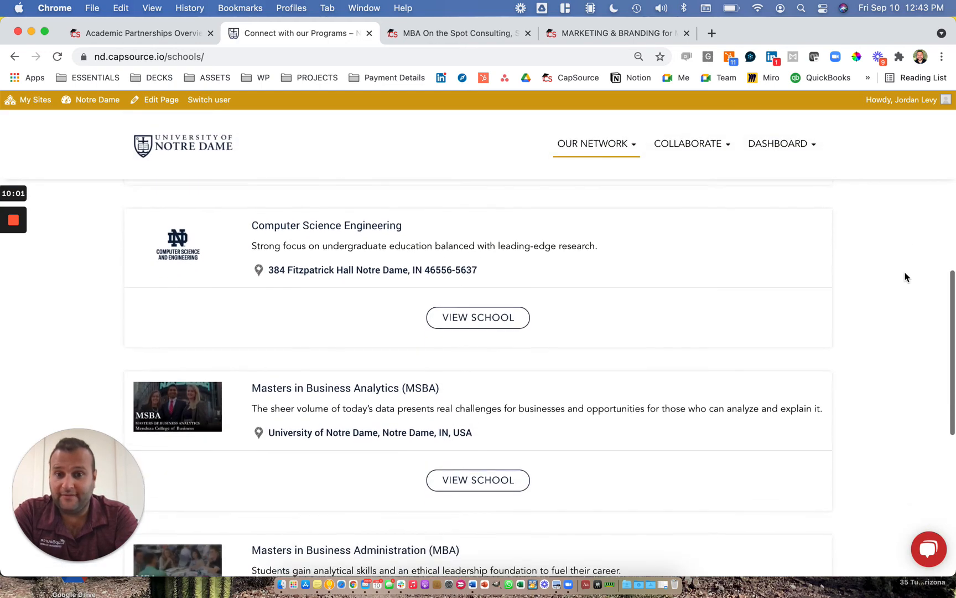
pyautogui.scroll(-3)
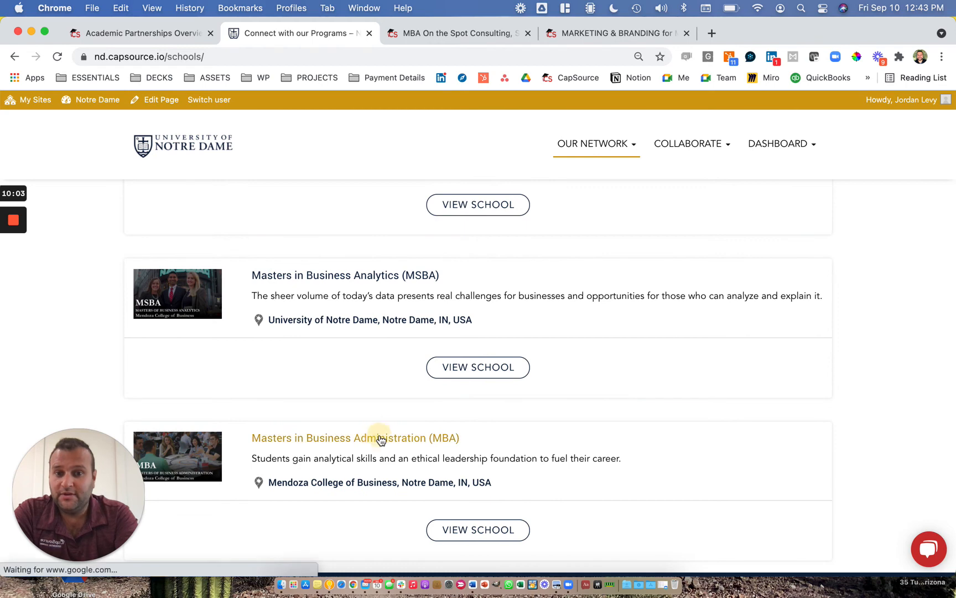
# Step: Scroll through the MBA school profile, then select the MBA Interterm (SPRING 2021) program
pyautogui.click(355, 438)
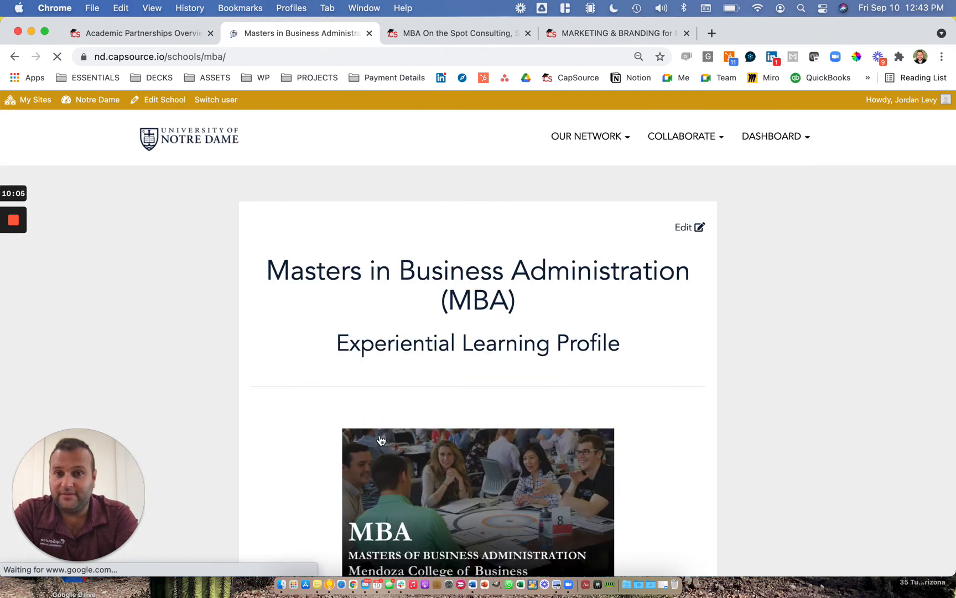
pyautogui.scroll(-3)
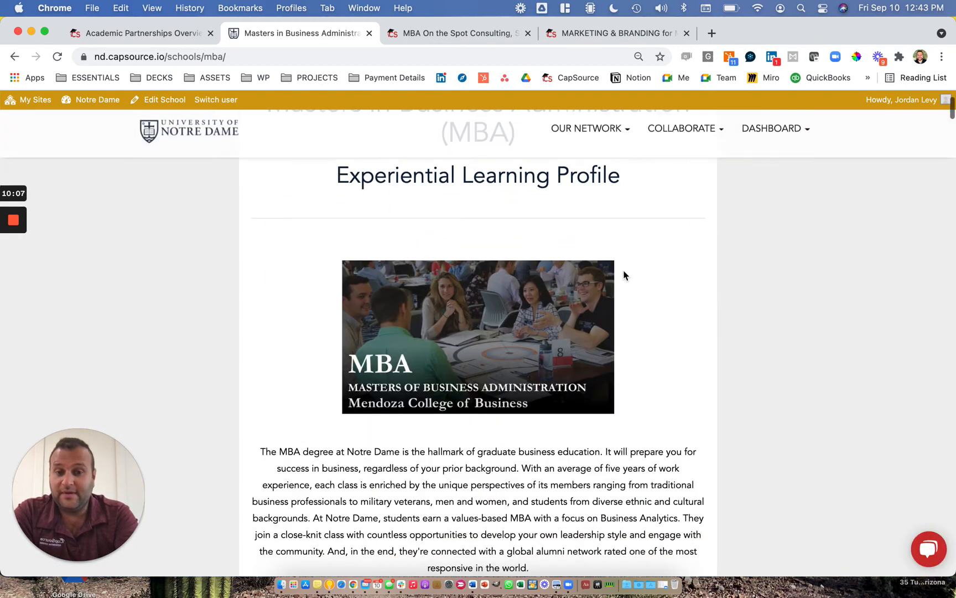
pyautogui.scroll(-3)
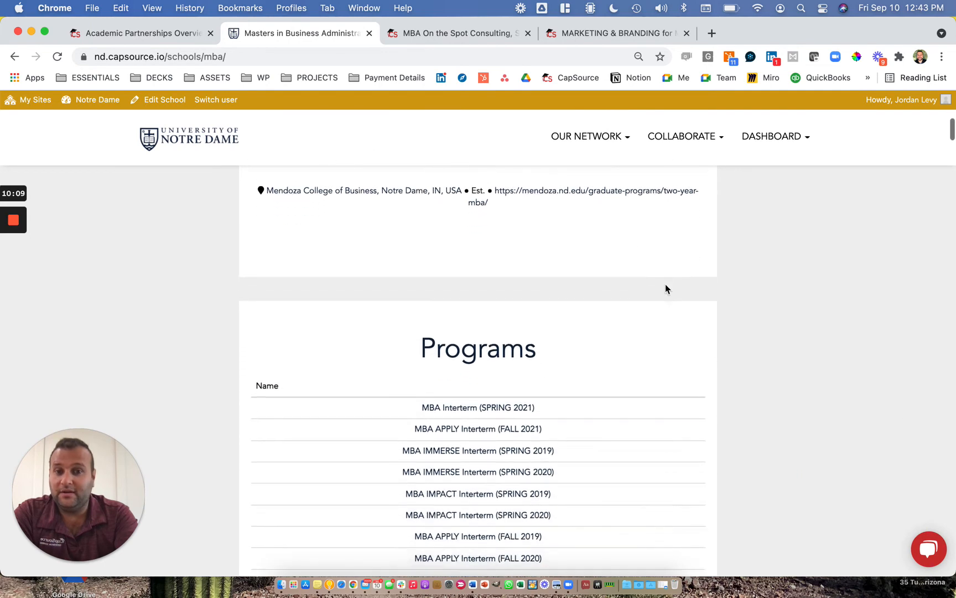
pyautogui.scroll(-3)
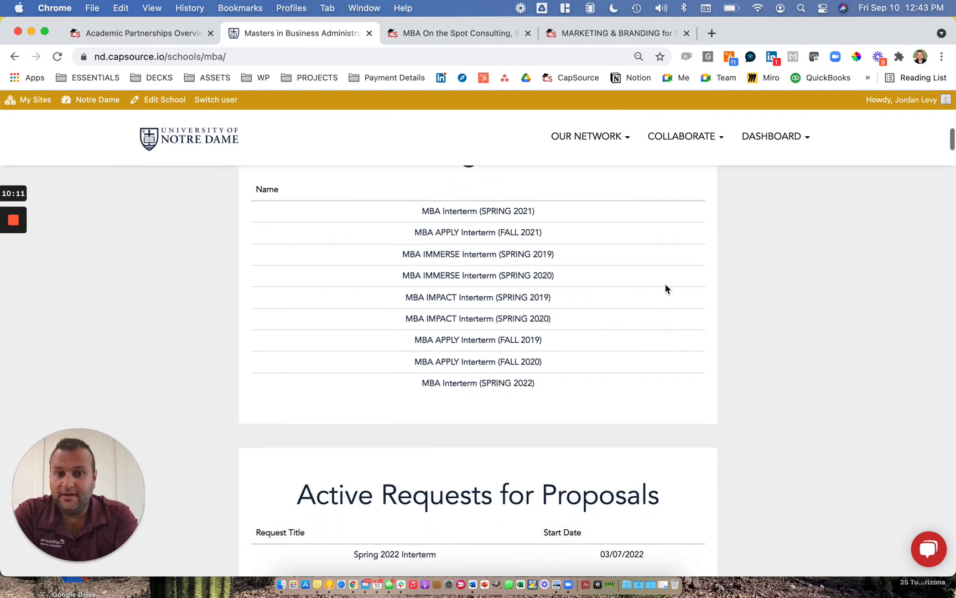
pyautogui.scroll(-3)
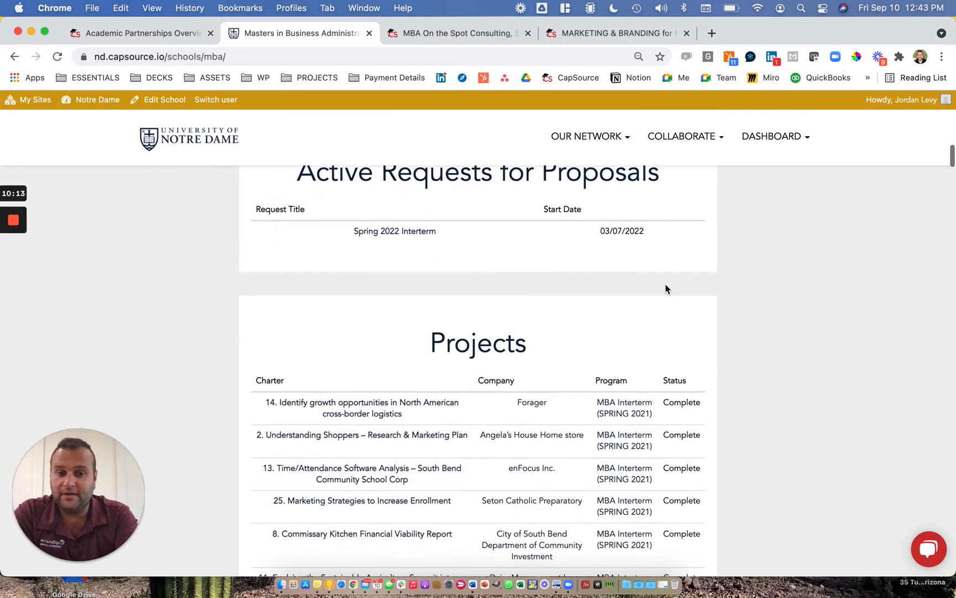
pyautogui.scroll(-3)
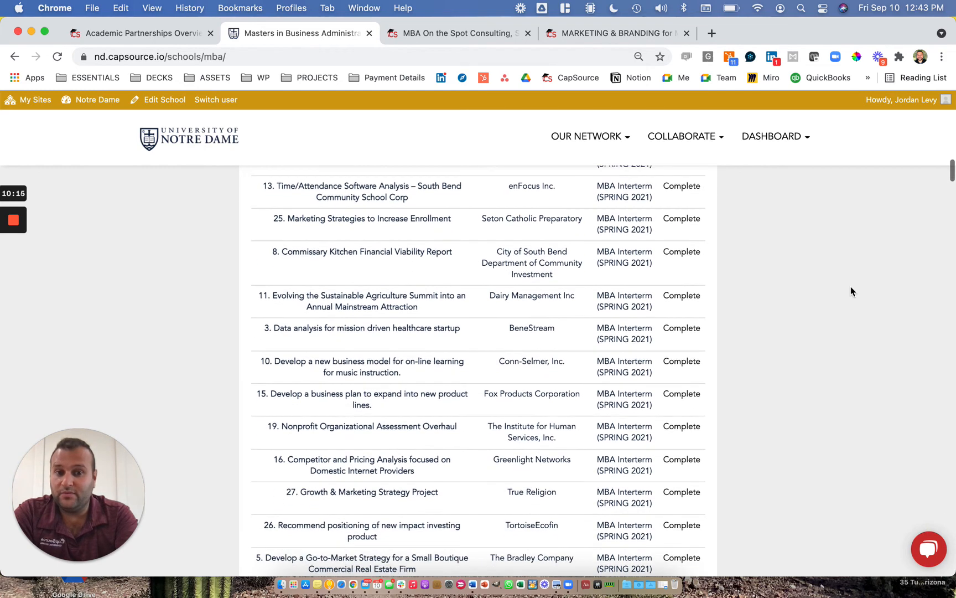
pyautogui.scroll(-3)
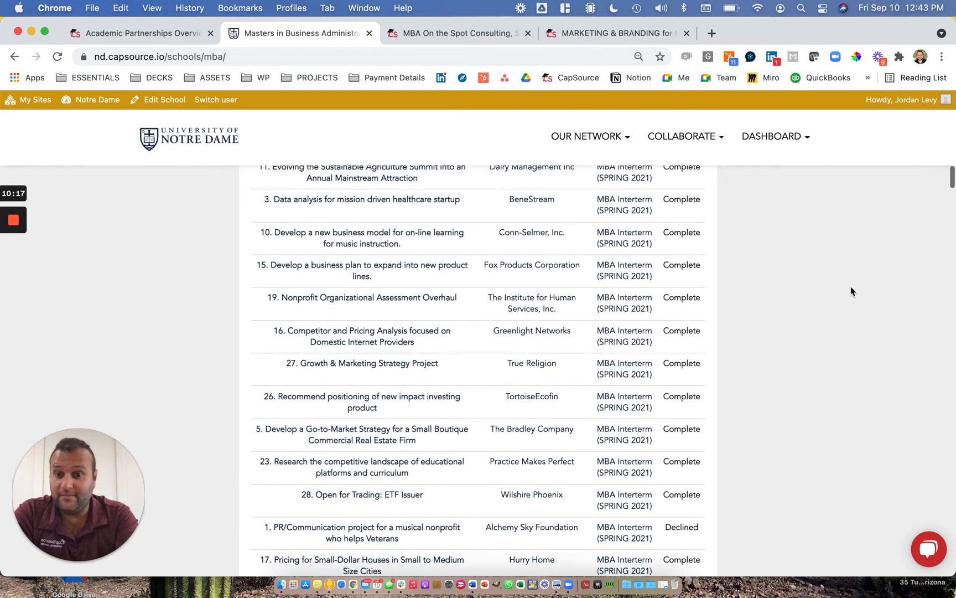
pyautogui.scroll(3)
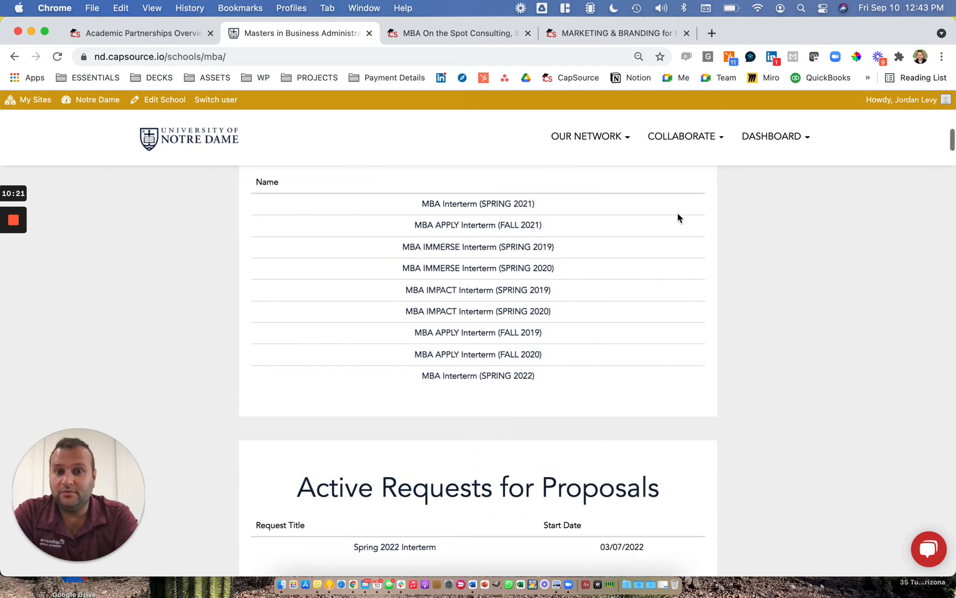
pyautogui.moveTo(477, 225)
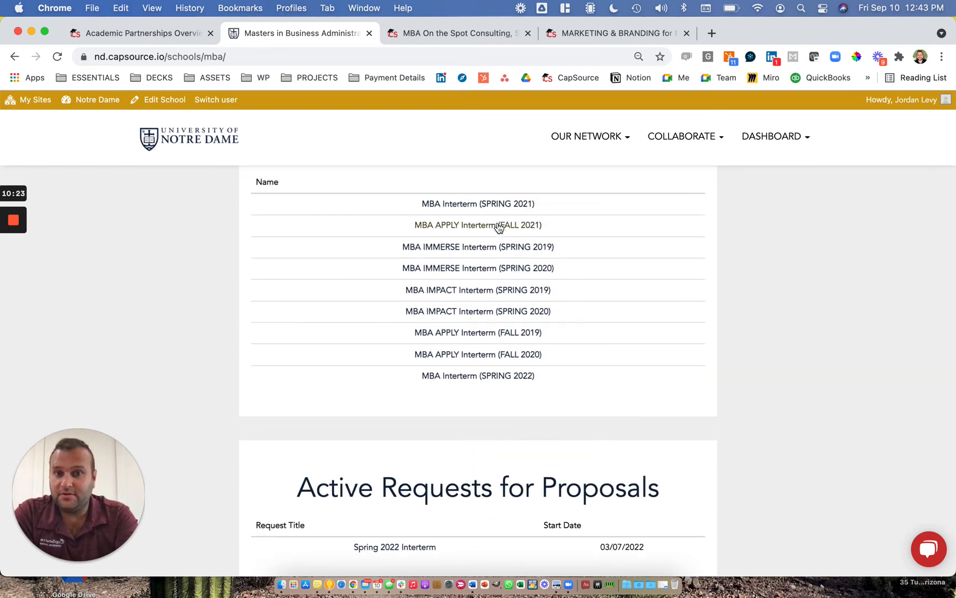
pyautogui.click(478, 203)
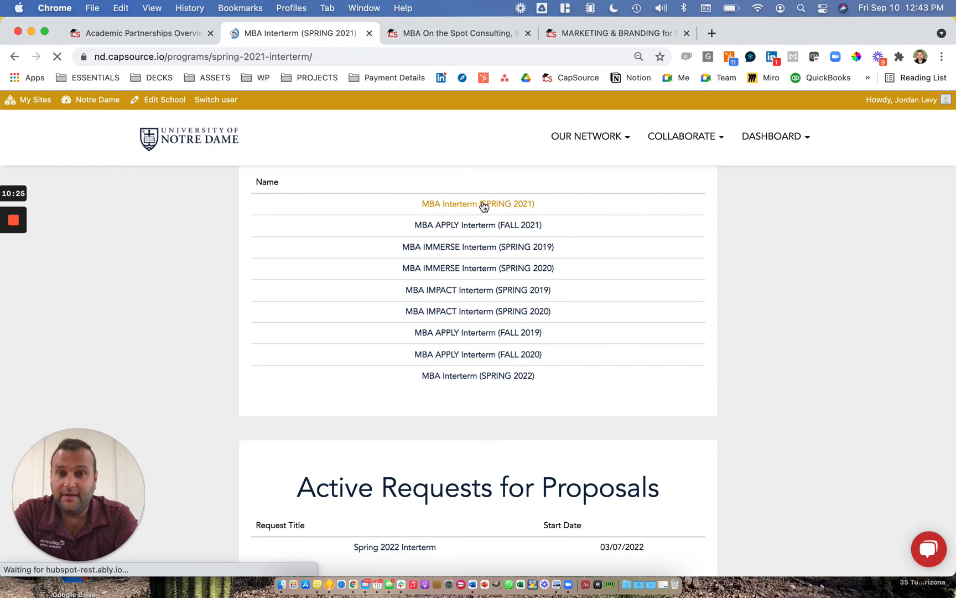
# Step: Scroll through the Spring 2021 Interterm Program Info and Timeline
pyautogui.click(478, 204)
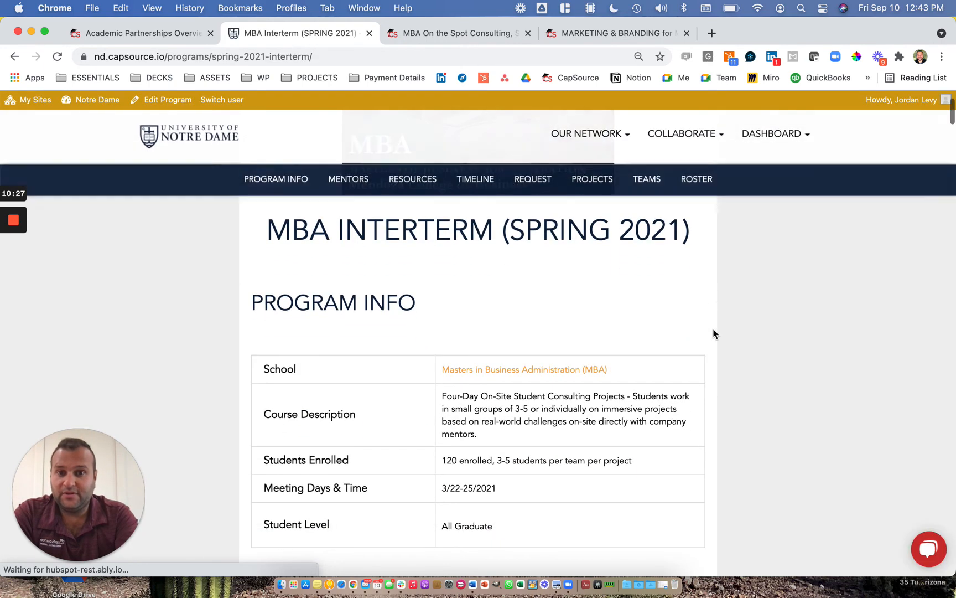
pyautogui.scroll(-3)
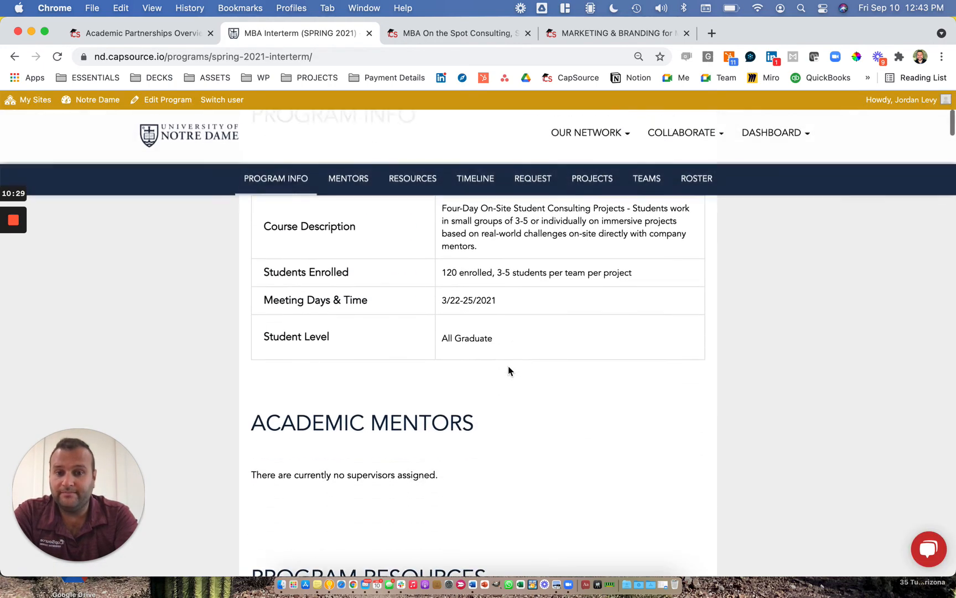
pyautogui.scroll(-3)
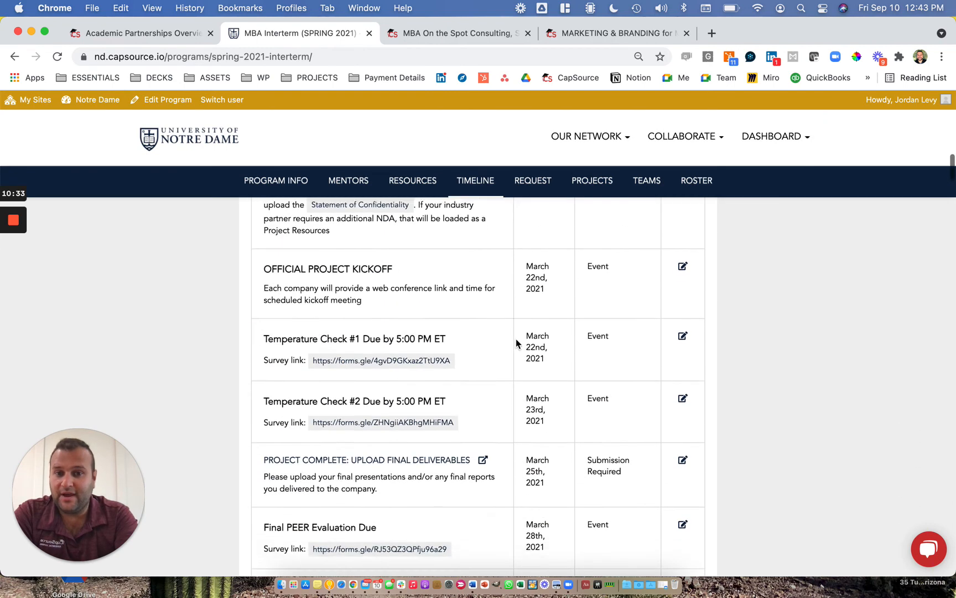
pyautogui.scroll(-3)
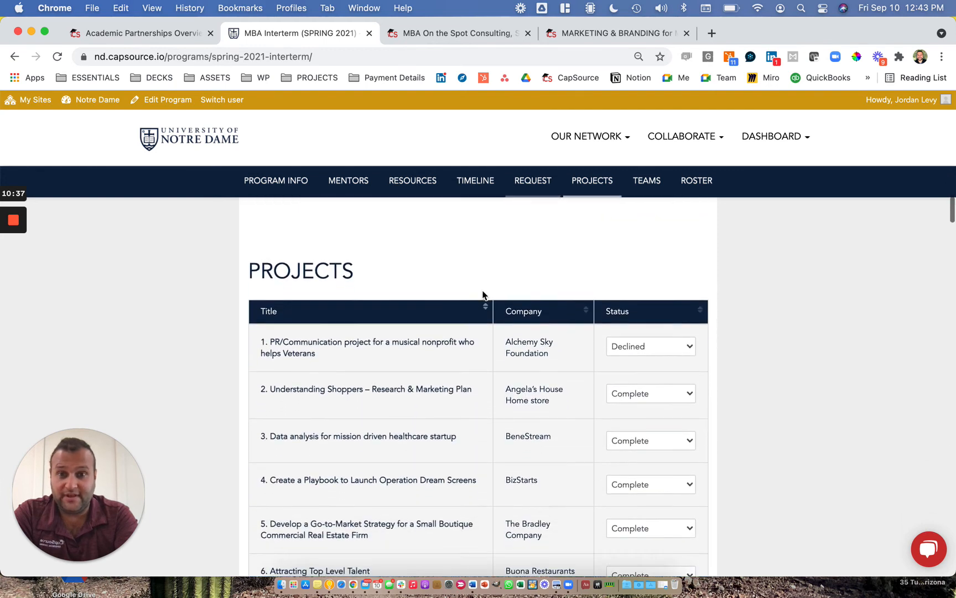
pyautogui.scroll(3)
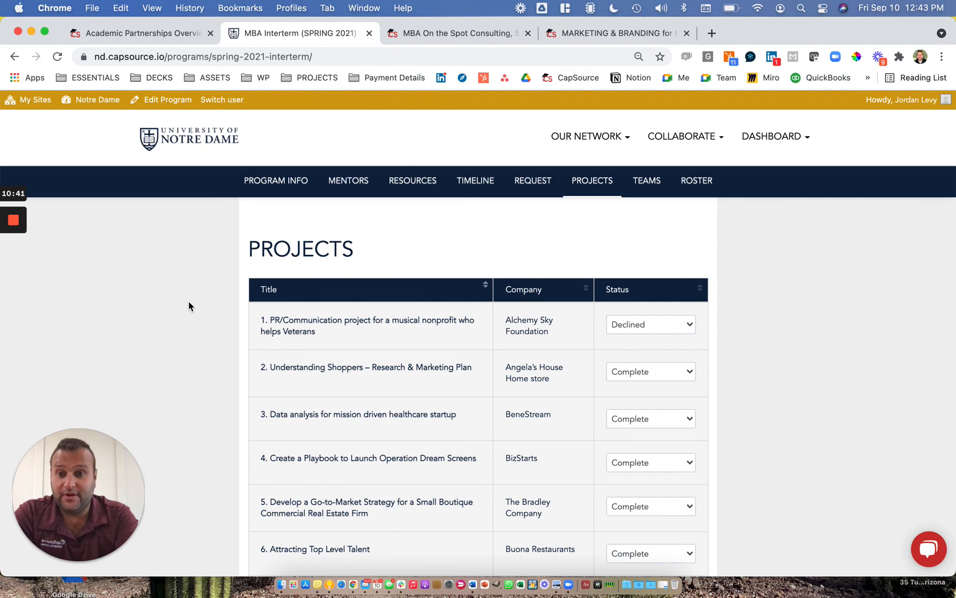
pyautogui.moveTo(632, 265)
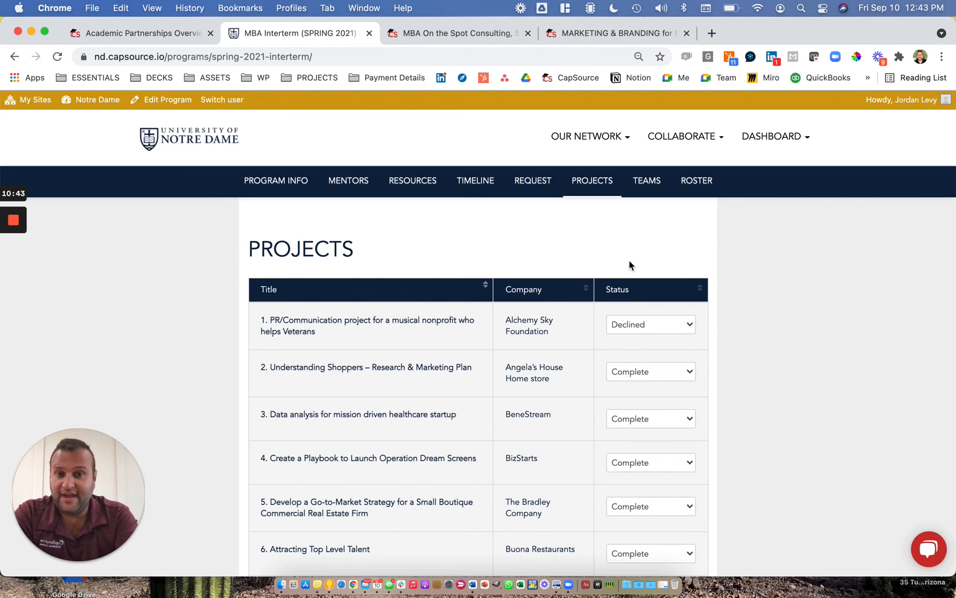
# Step: Scroll past the 28-project table down to the Teams list with members
pyautogui.scroll(-3)
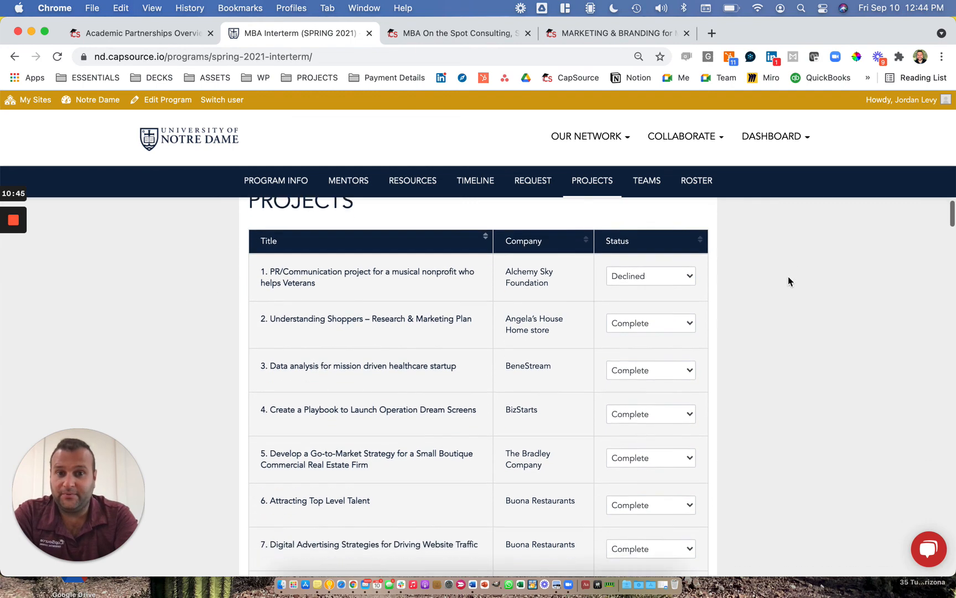
pyautogui.scroll(-3)
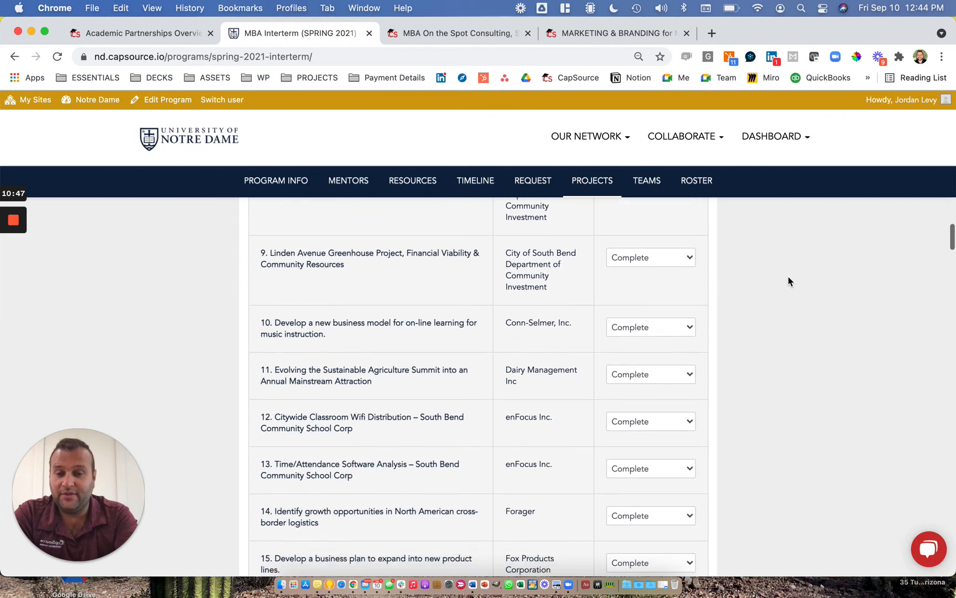
pyautogui.scroll(-3)
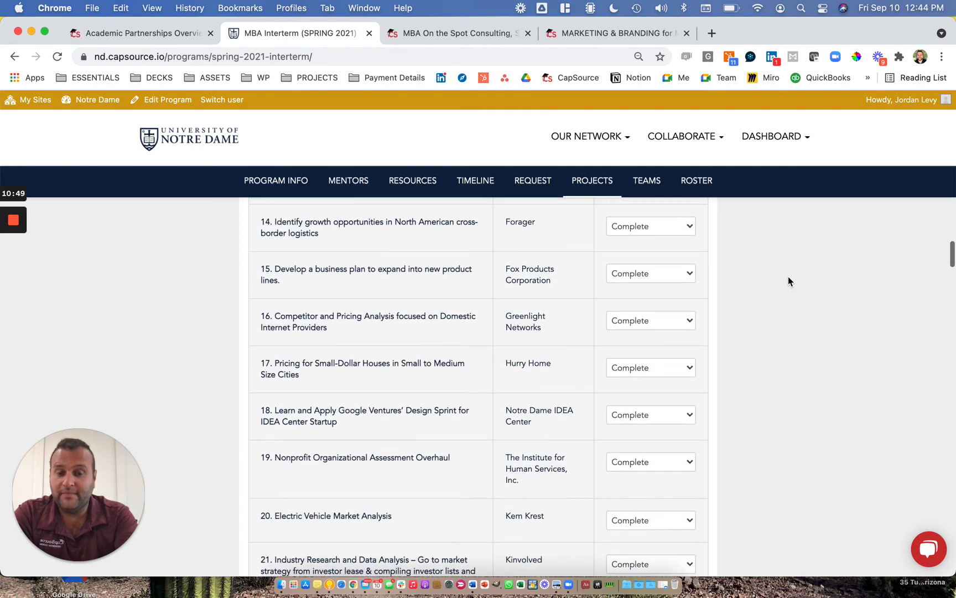
pyautogui.scroll(-3)
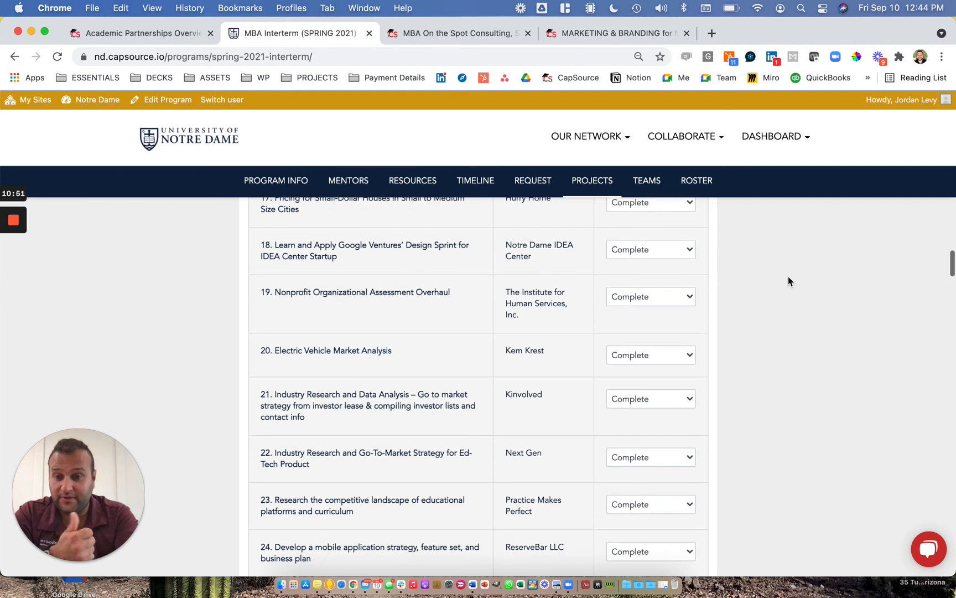
pyautogui.scroll(-3)
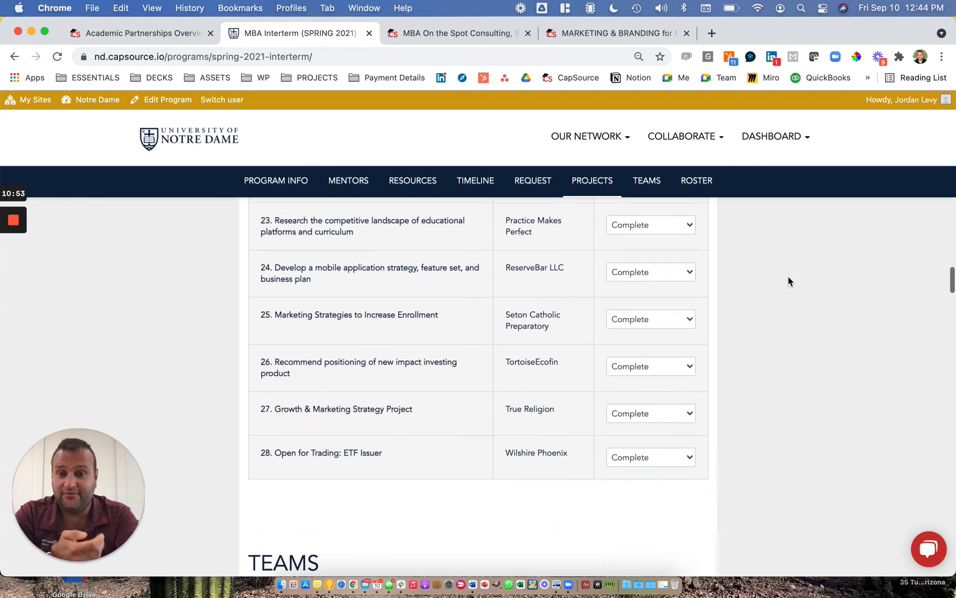
pyautogui.scroll(-3)
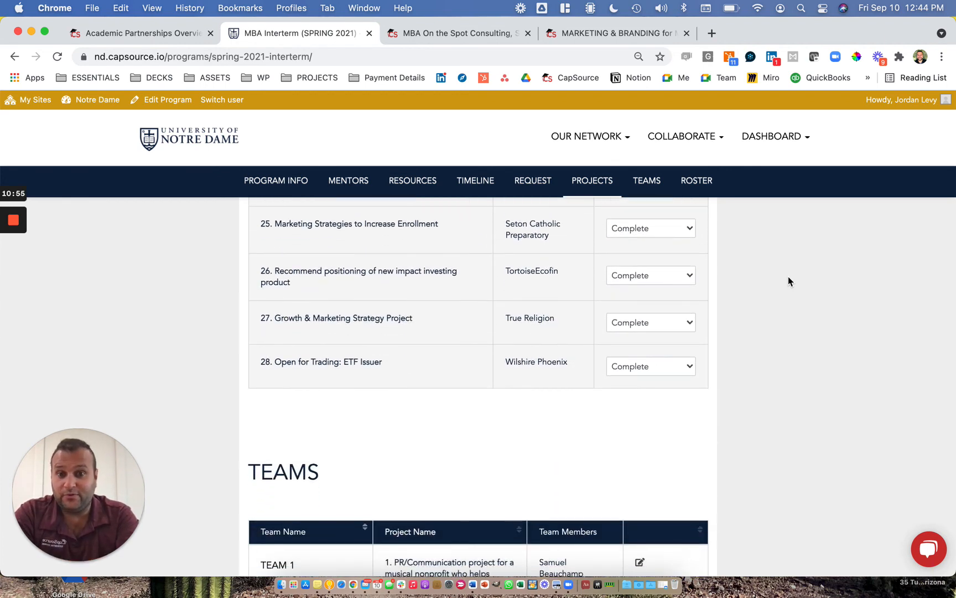
pyautogui.scroll(-3)
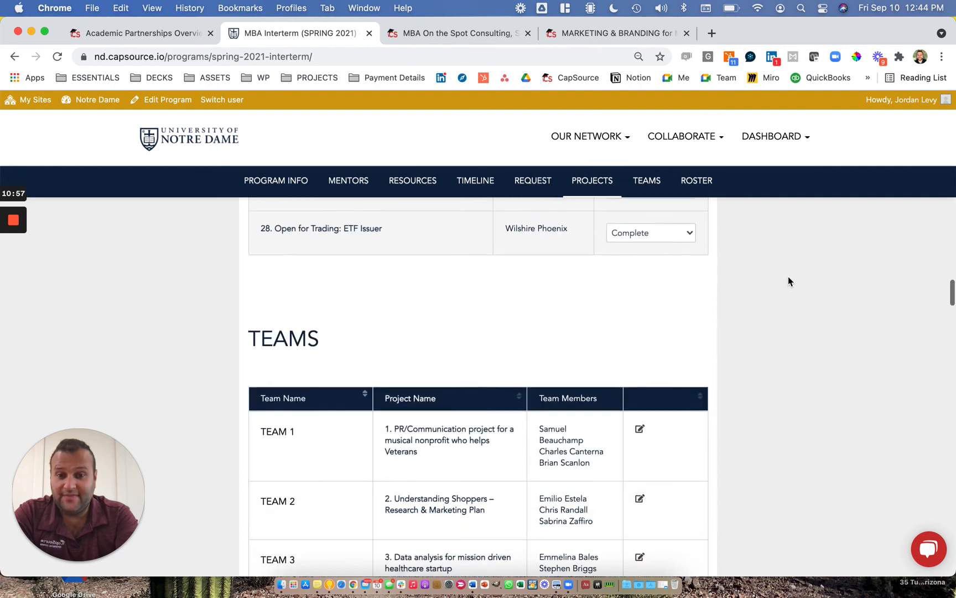
pyautogui.scroll(-3)
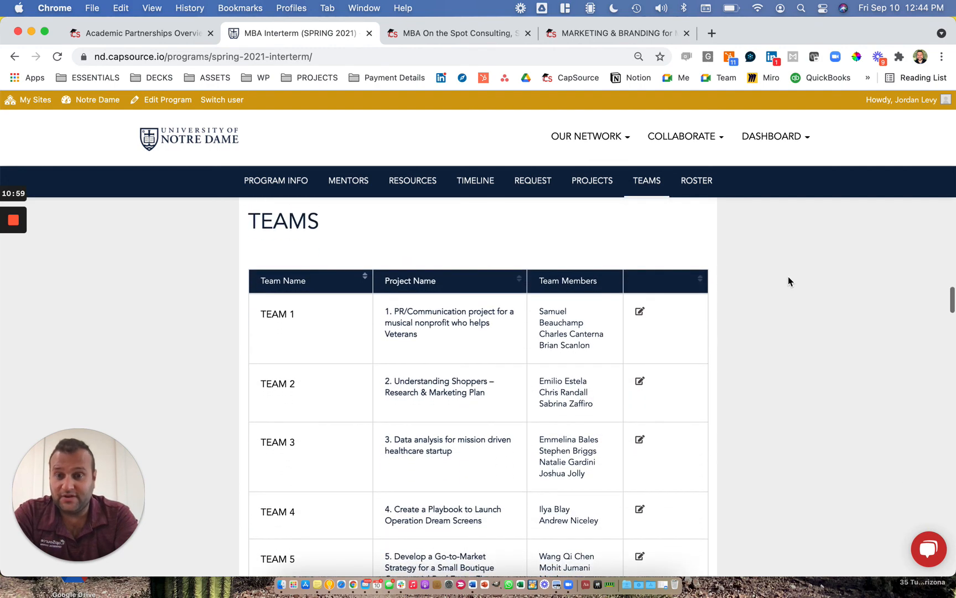